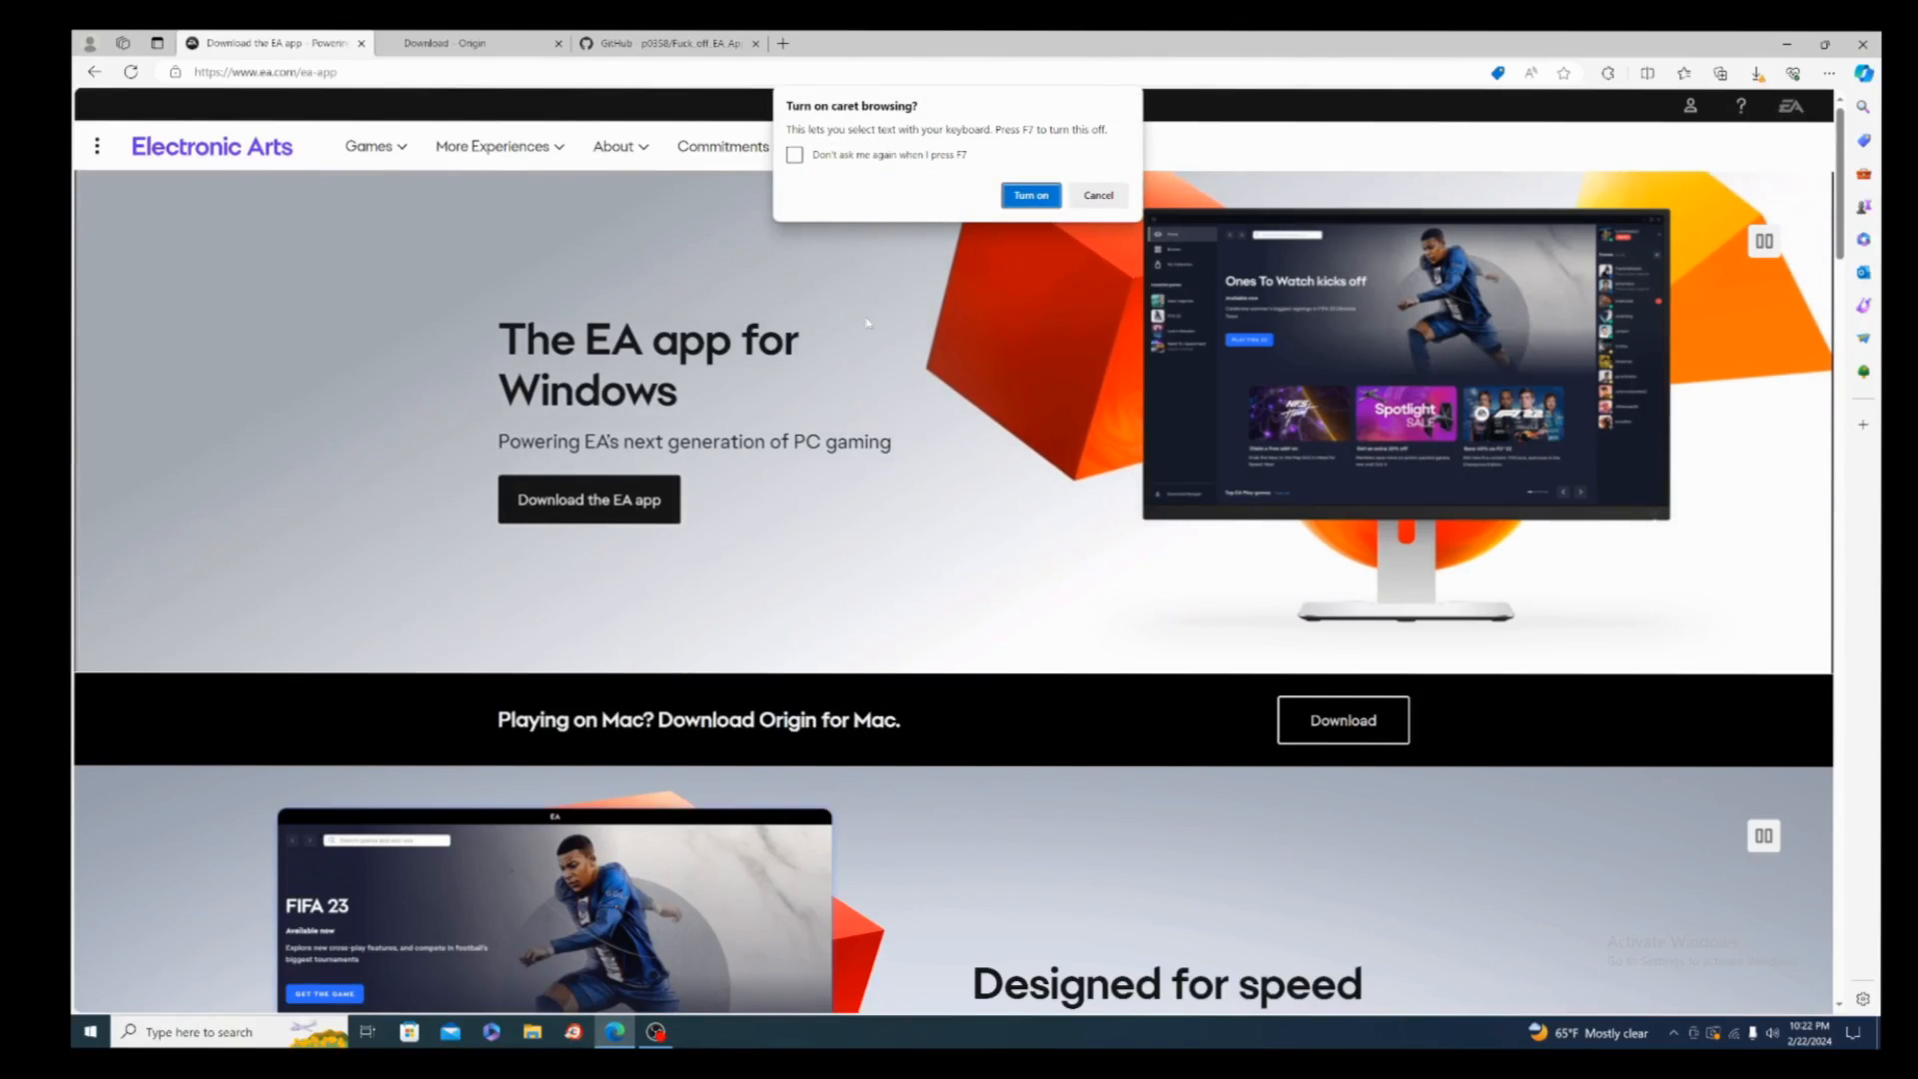
- Dismiss the caret browsing prompt and switch to the 'Download - Origin' page
{"action": "left_click", "coordinate": [1095, 196]}
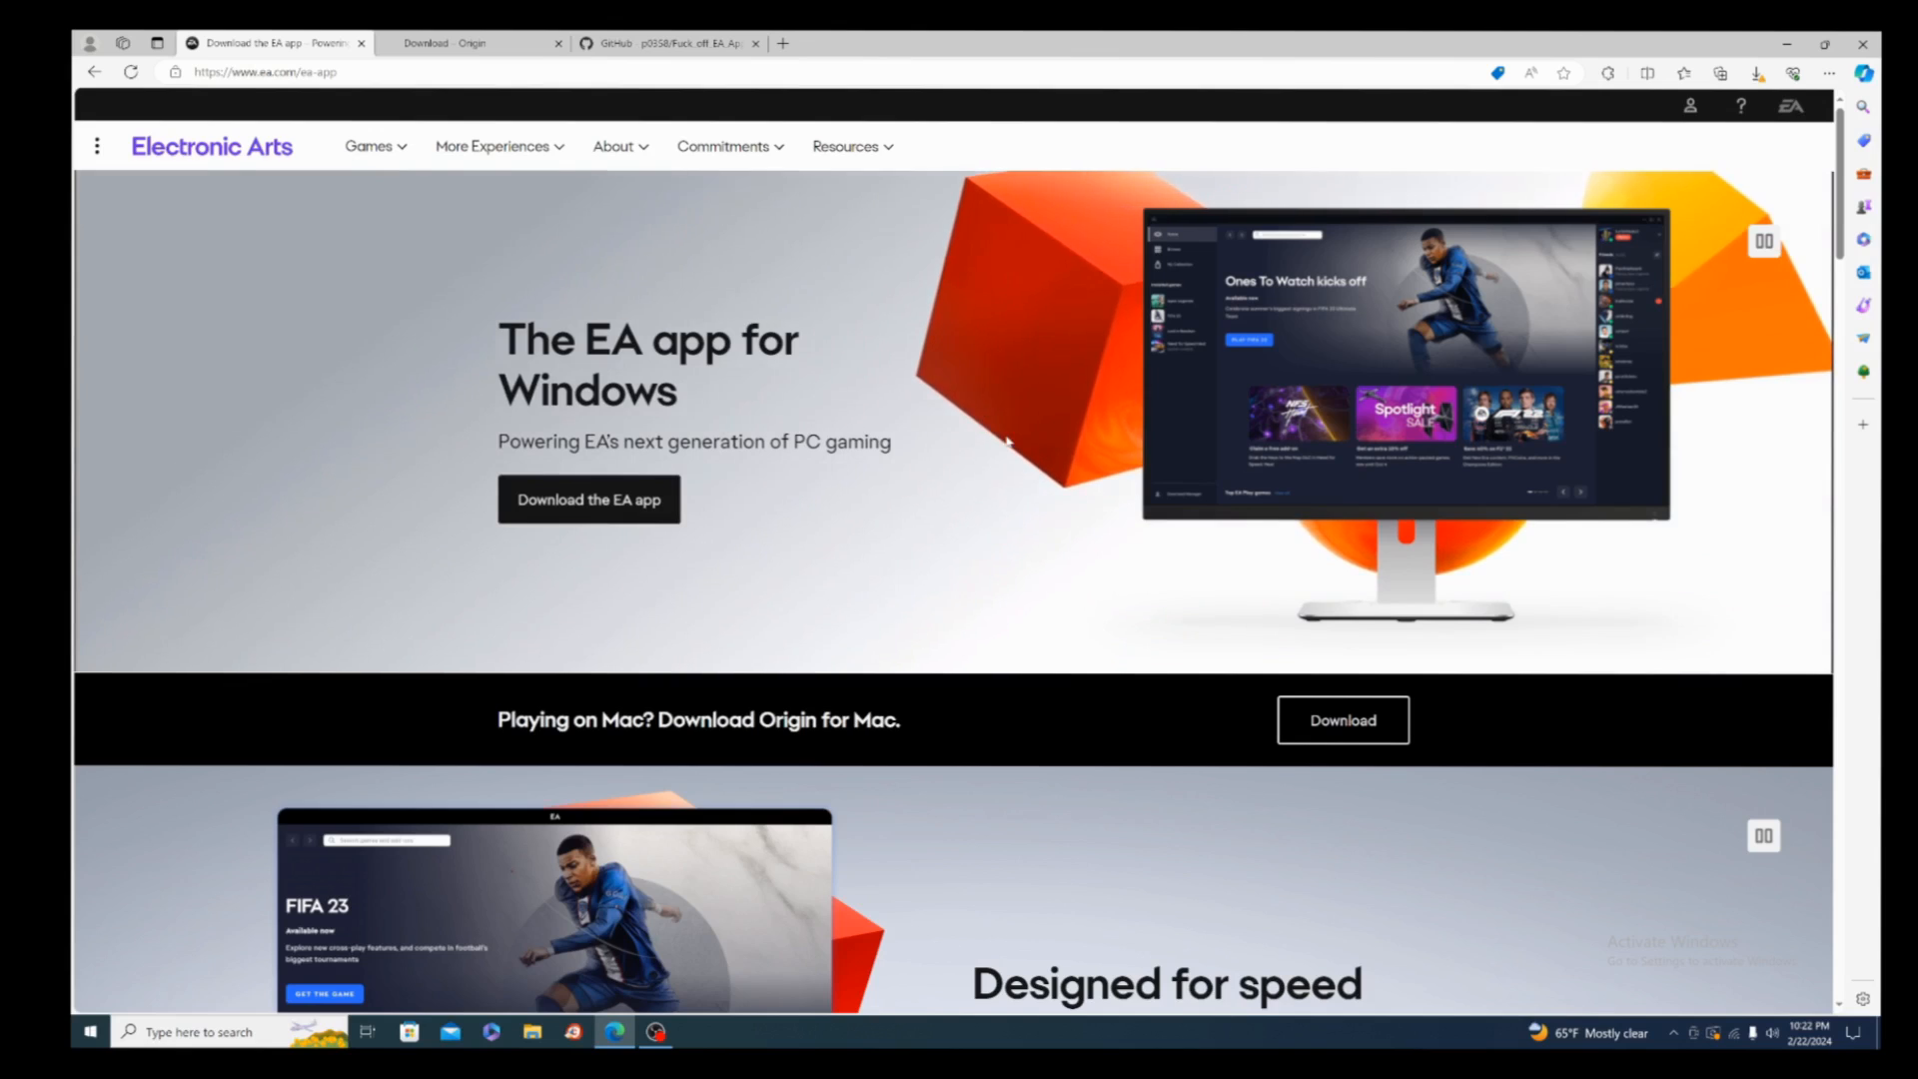
{"action": "left_click", "coordinate": [475, 43]}
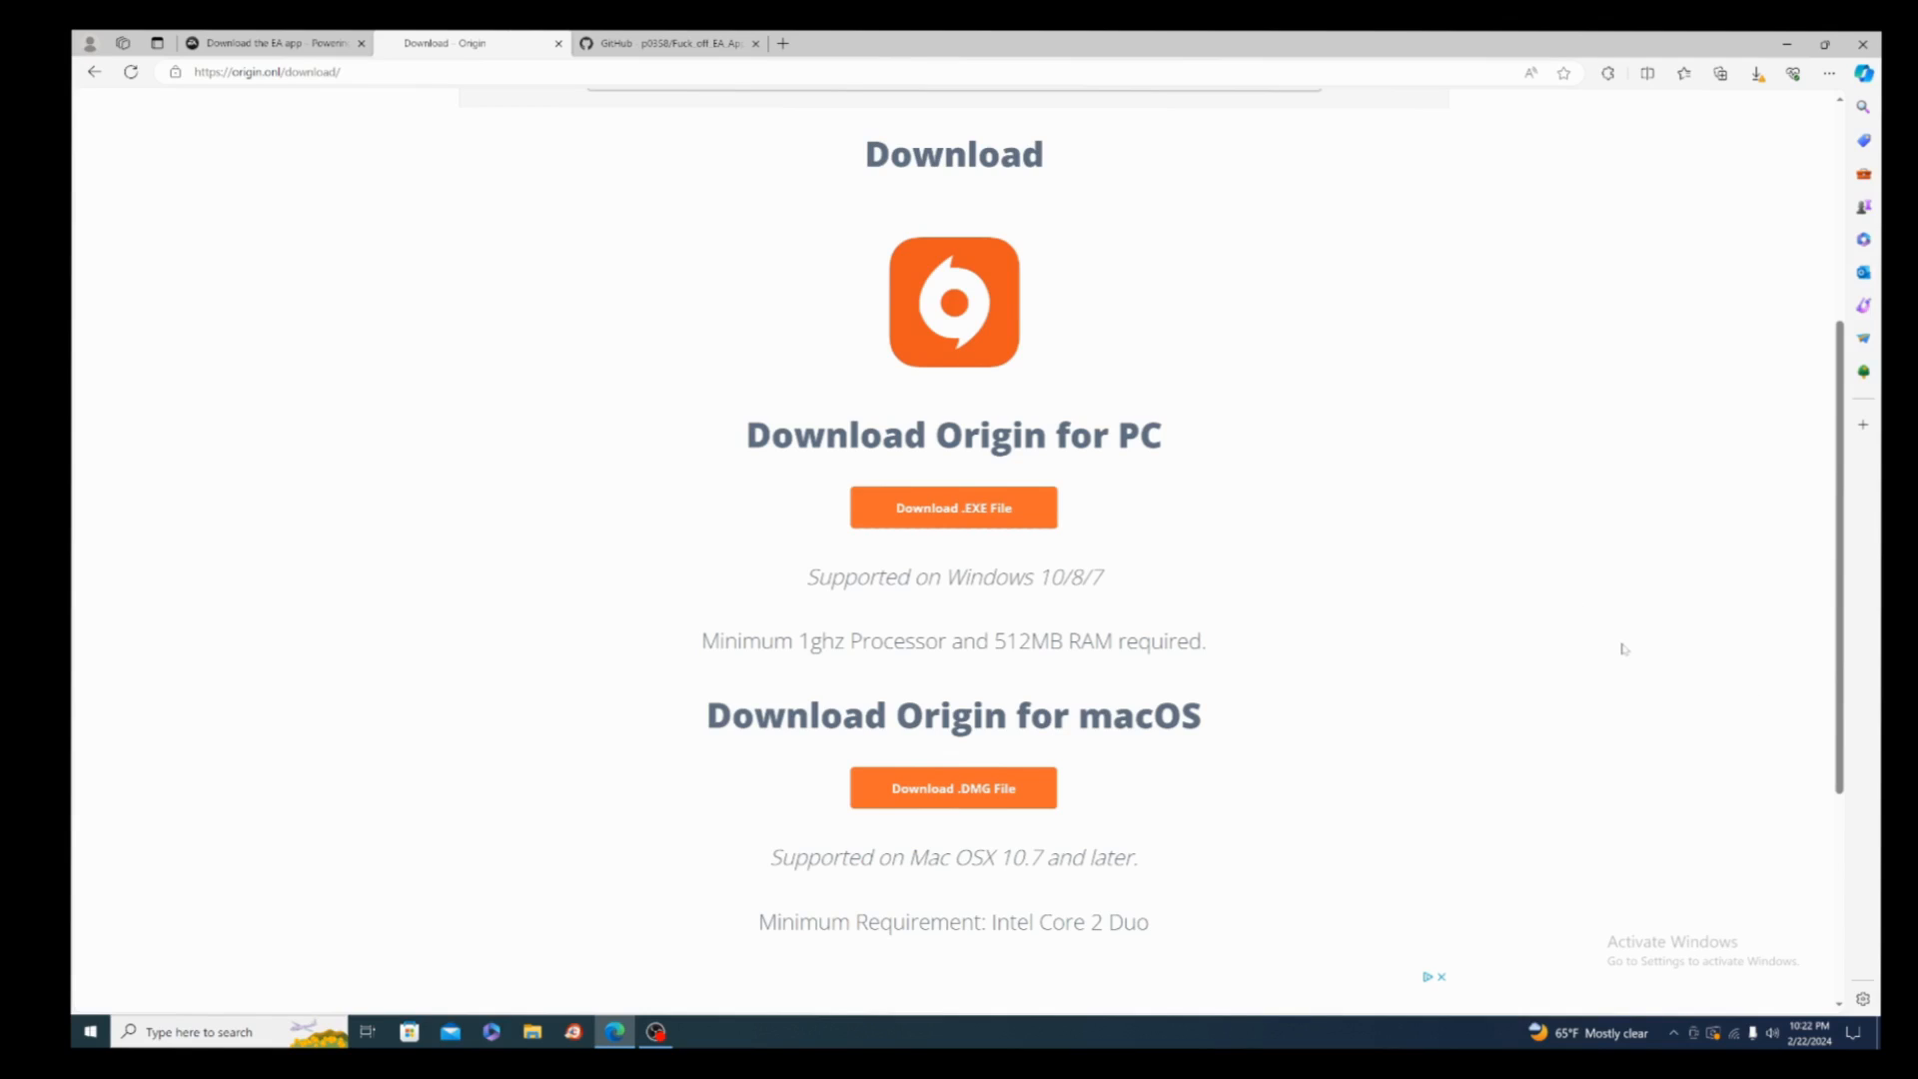
{"action": "mouse_move", "coordinate": [910, 688]}
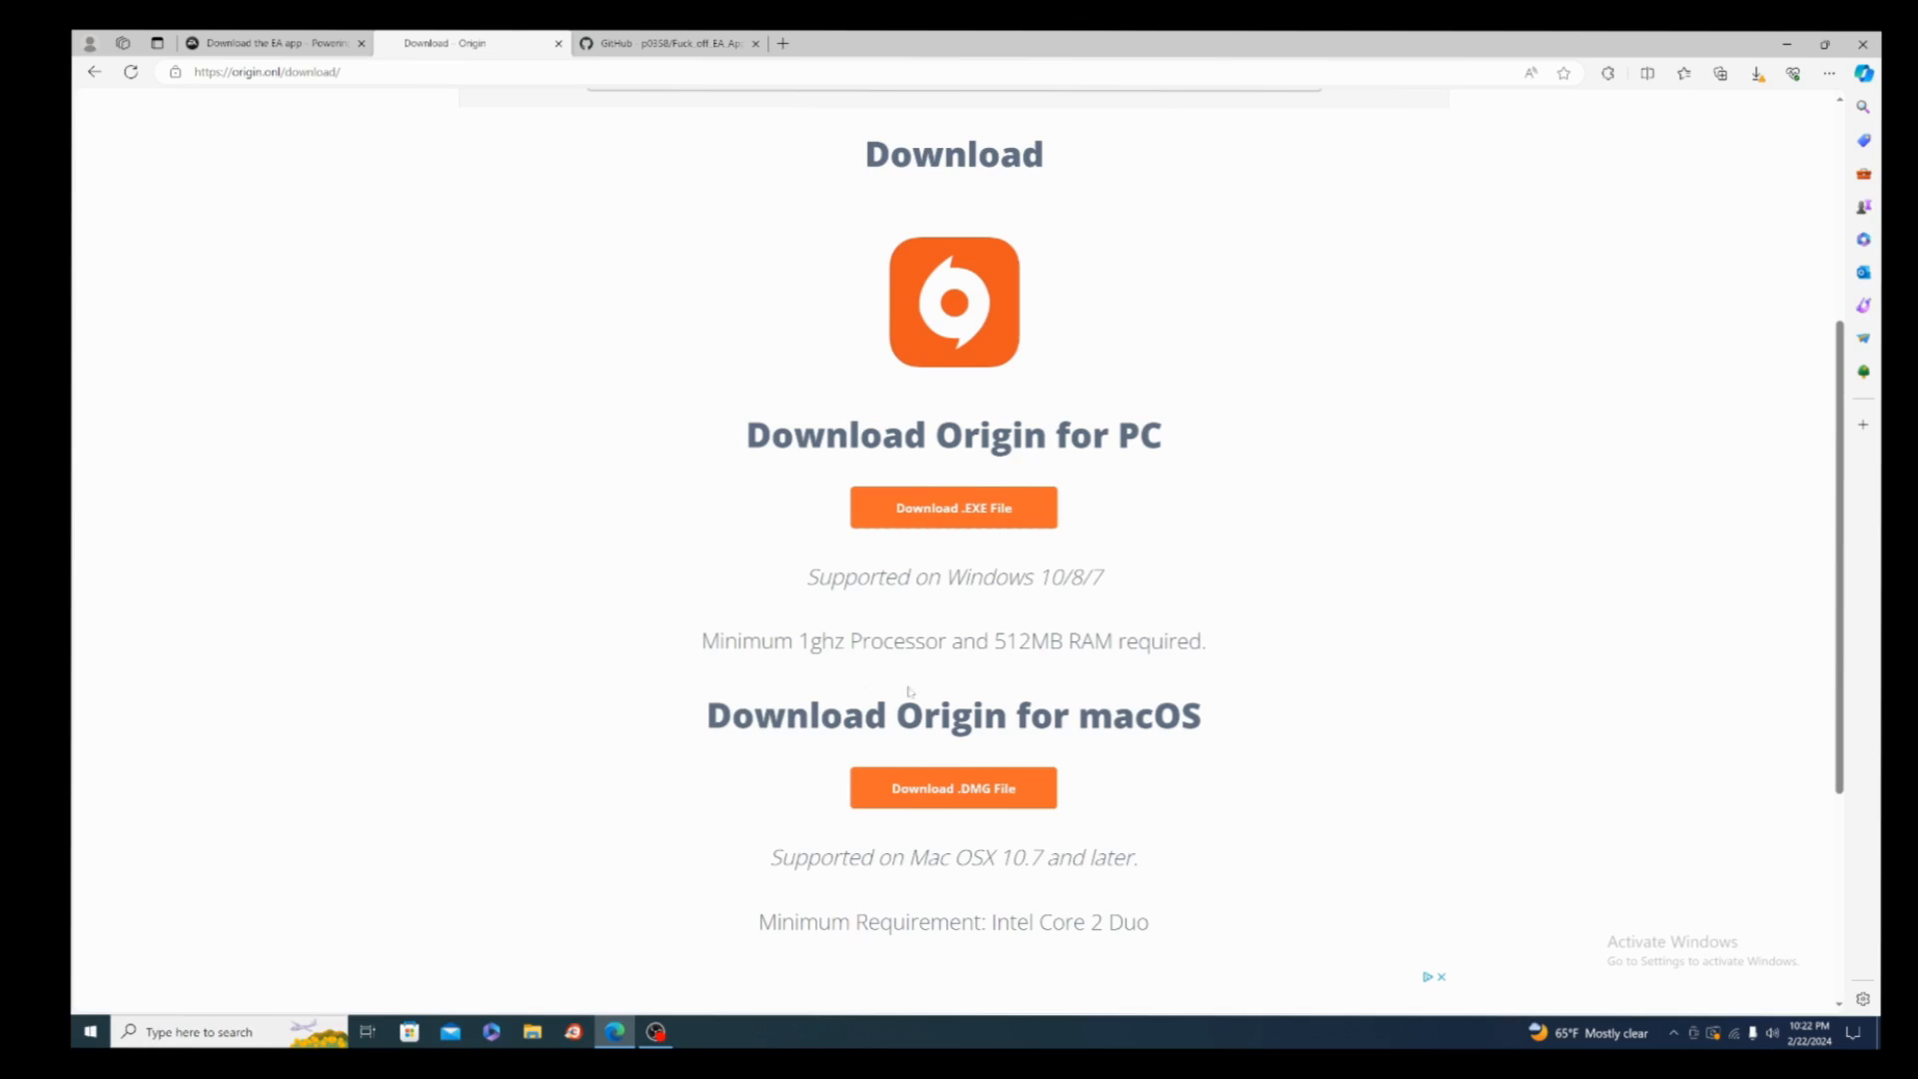
- Bring up the Fuck off EA App GitHub page and scroll the README to its Download section
{"action": "left_click", "coordinate": [666, 43]}
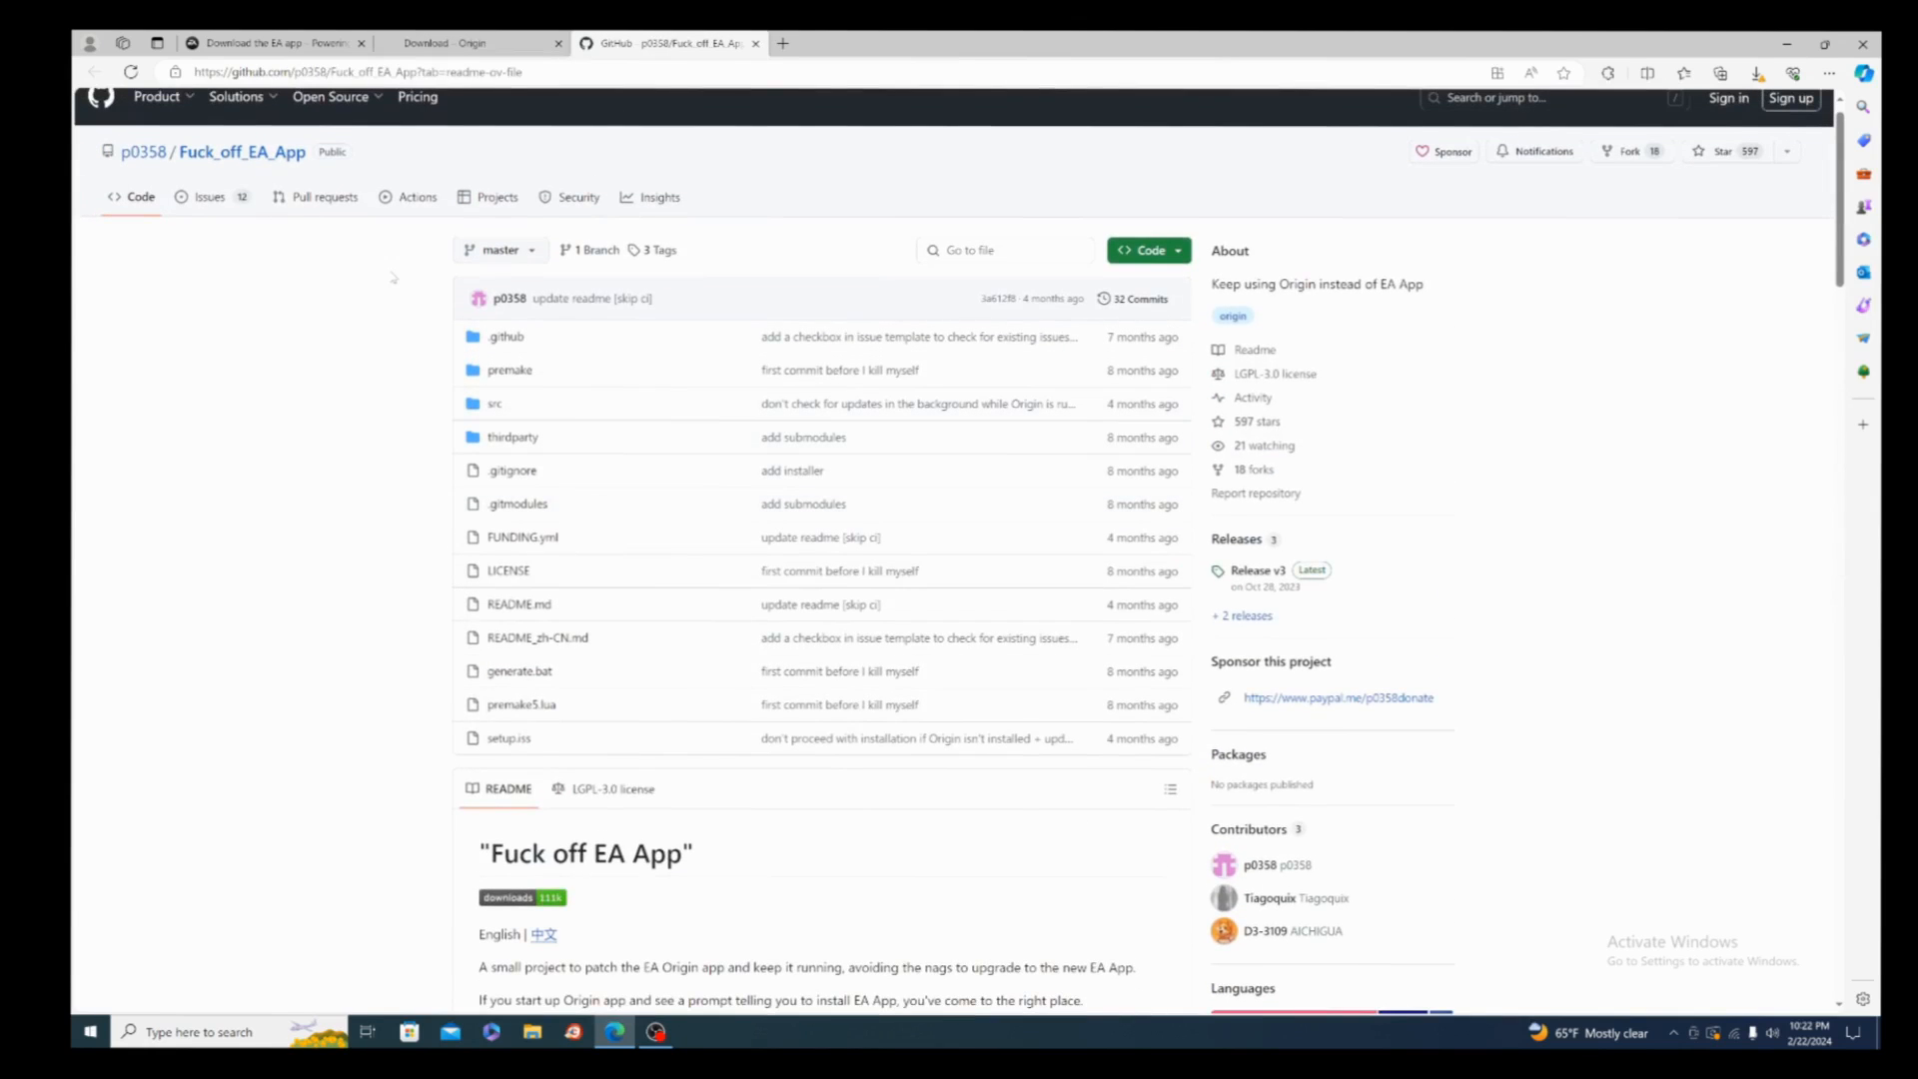
{"action": "scroll", "scroll_direction": "down", "scroll_amount": 3}
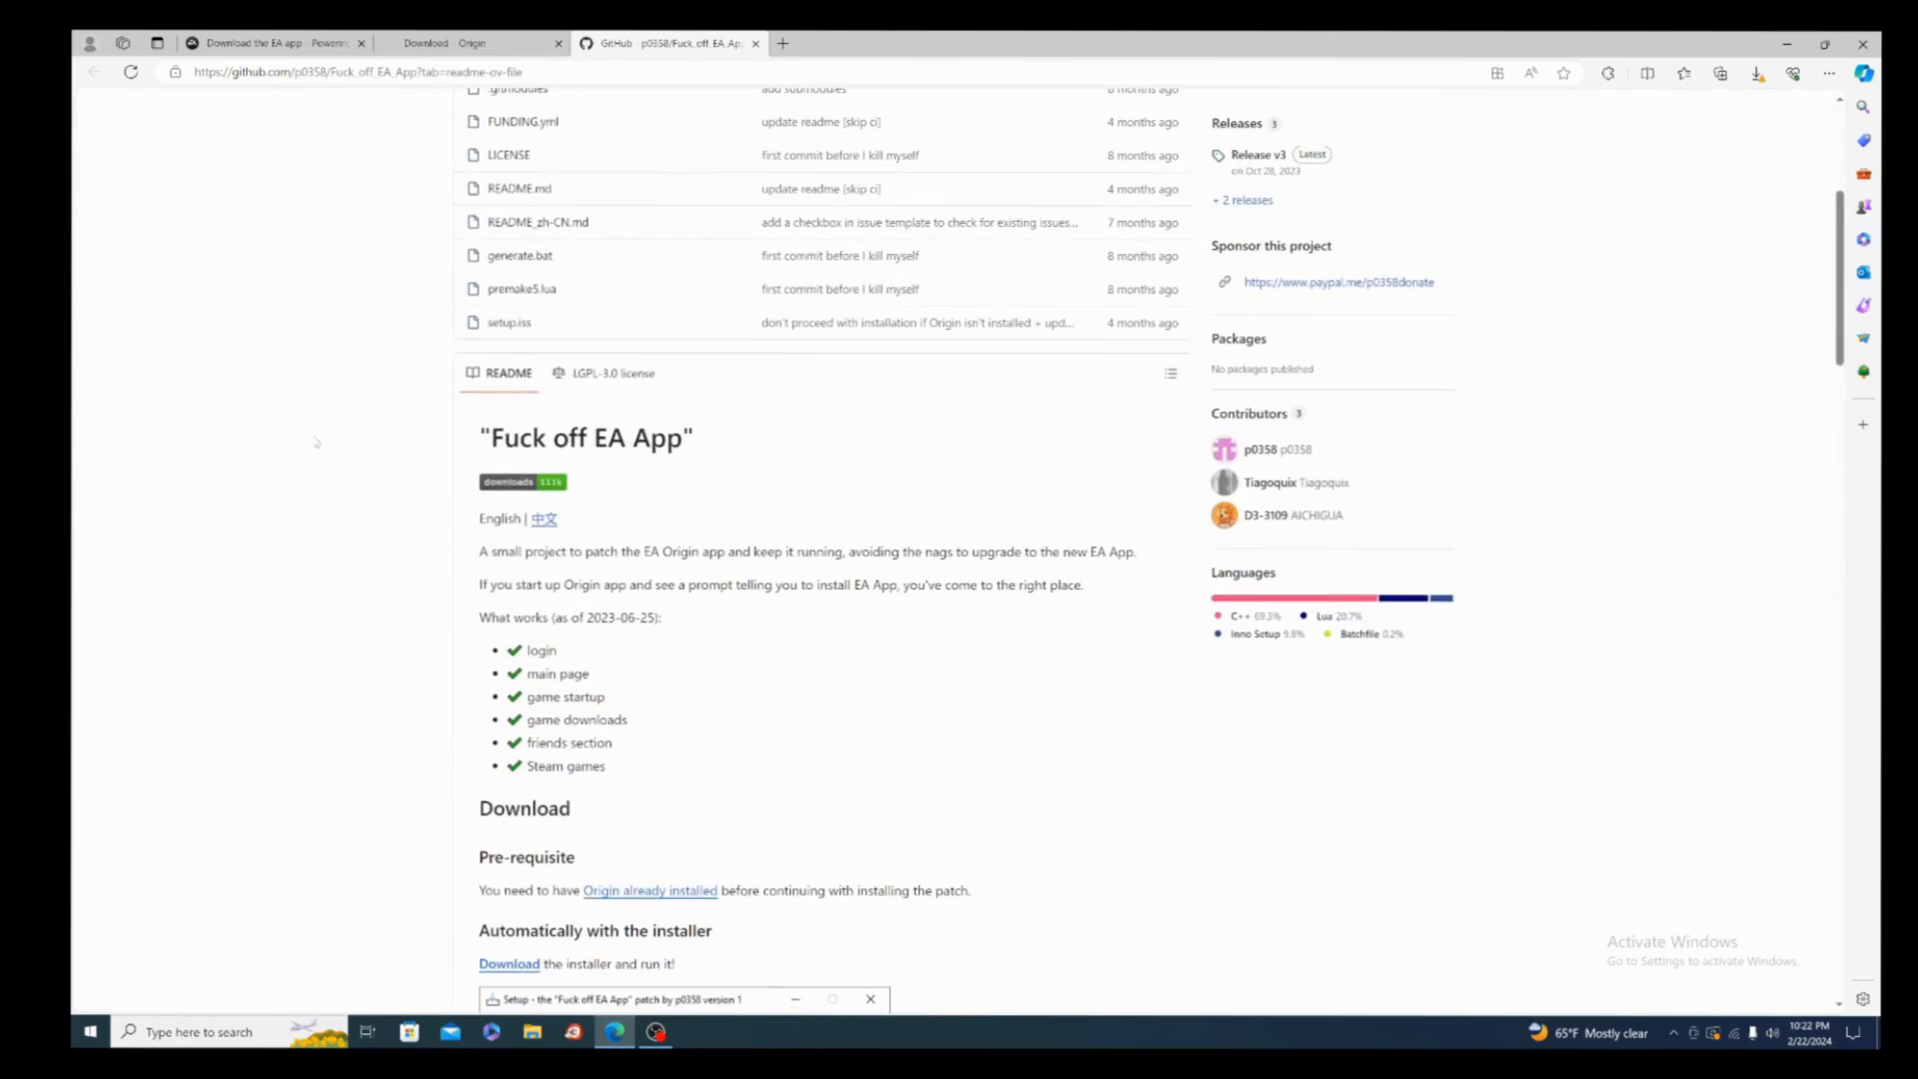
{"action": "scroll", "scroll_direction": "up", "scroll_amount": 3}
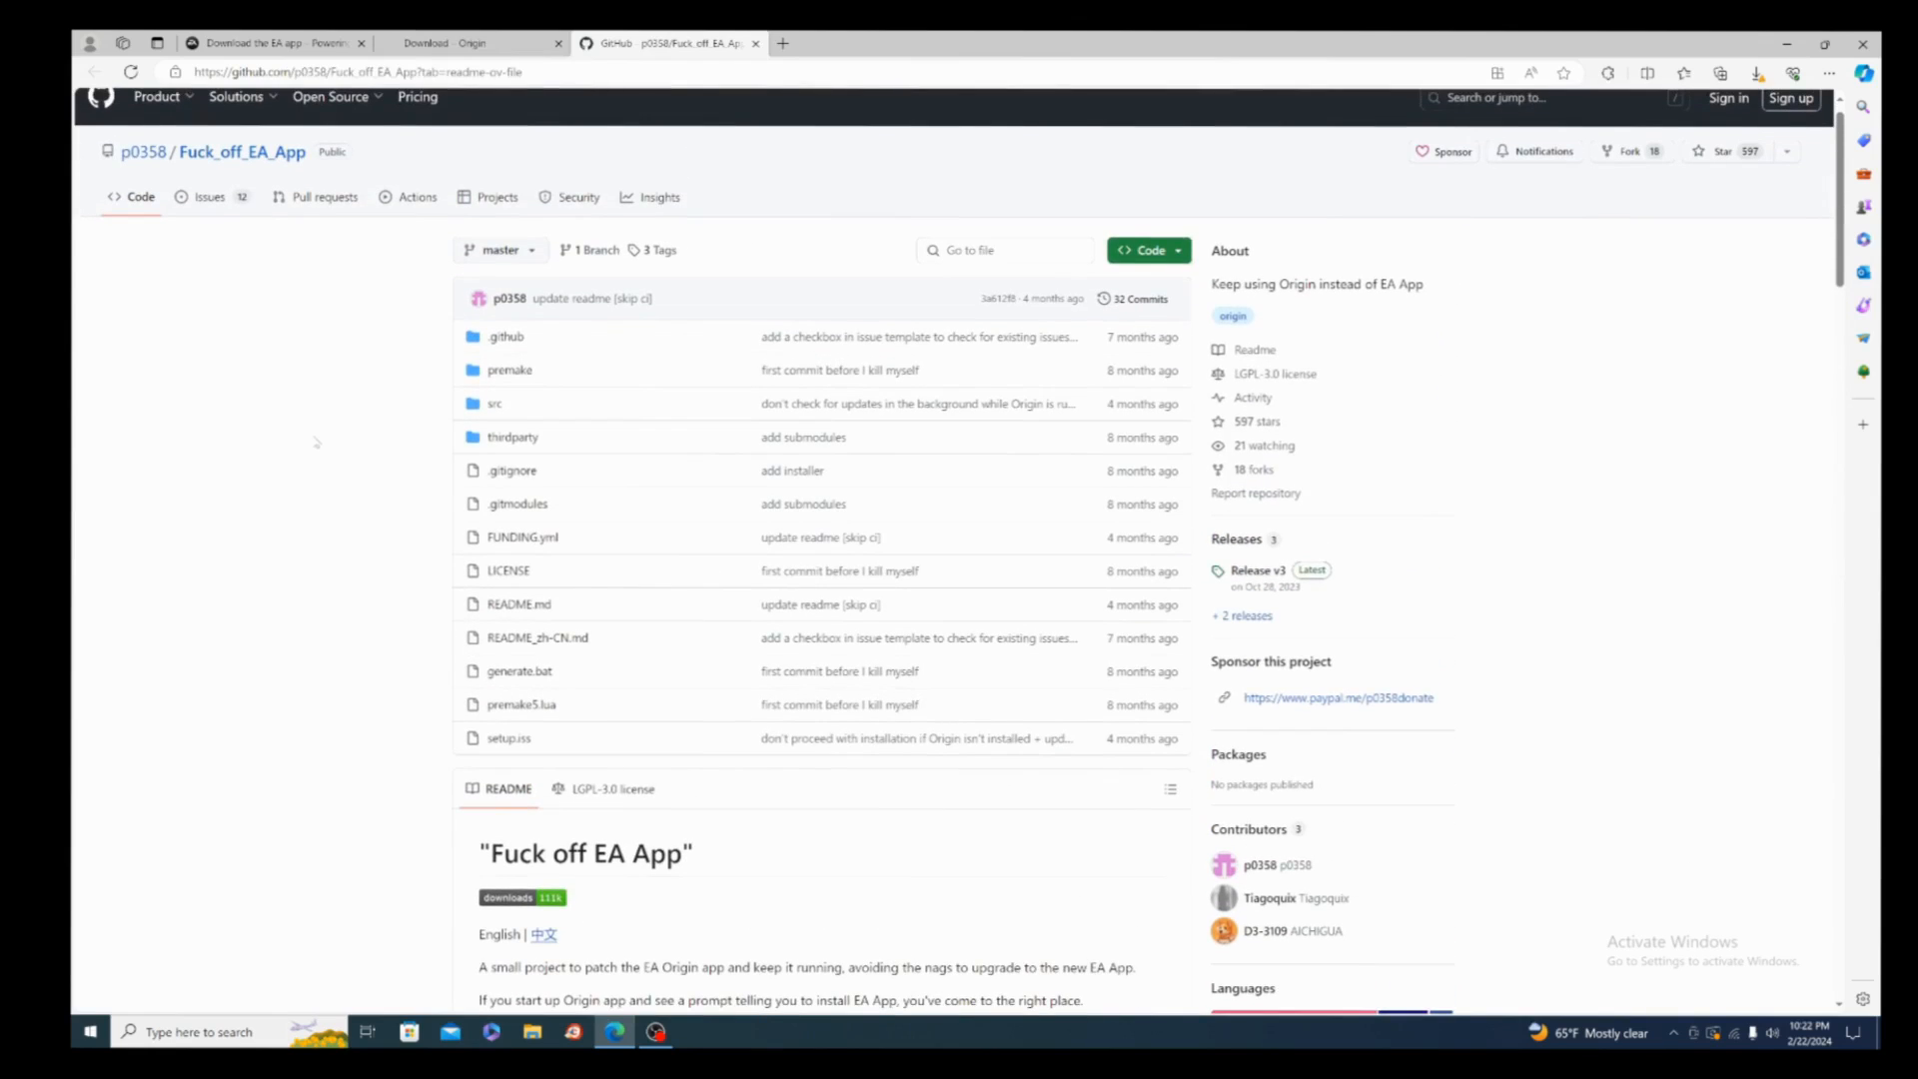
{"action": "scroll", "scroll_direction": "down", "scroll_amount": 3}
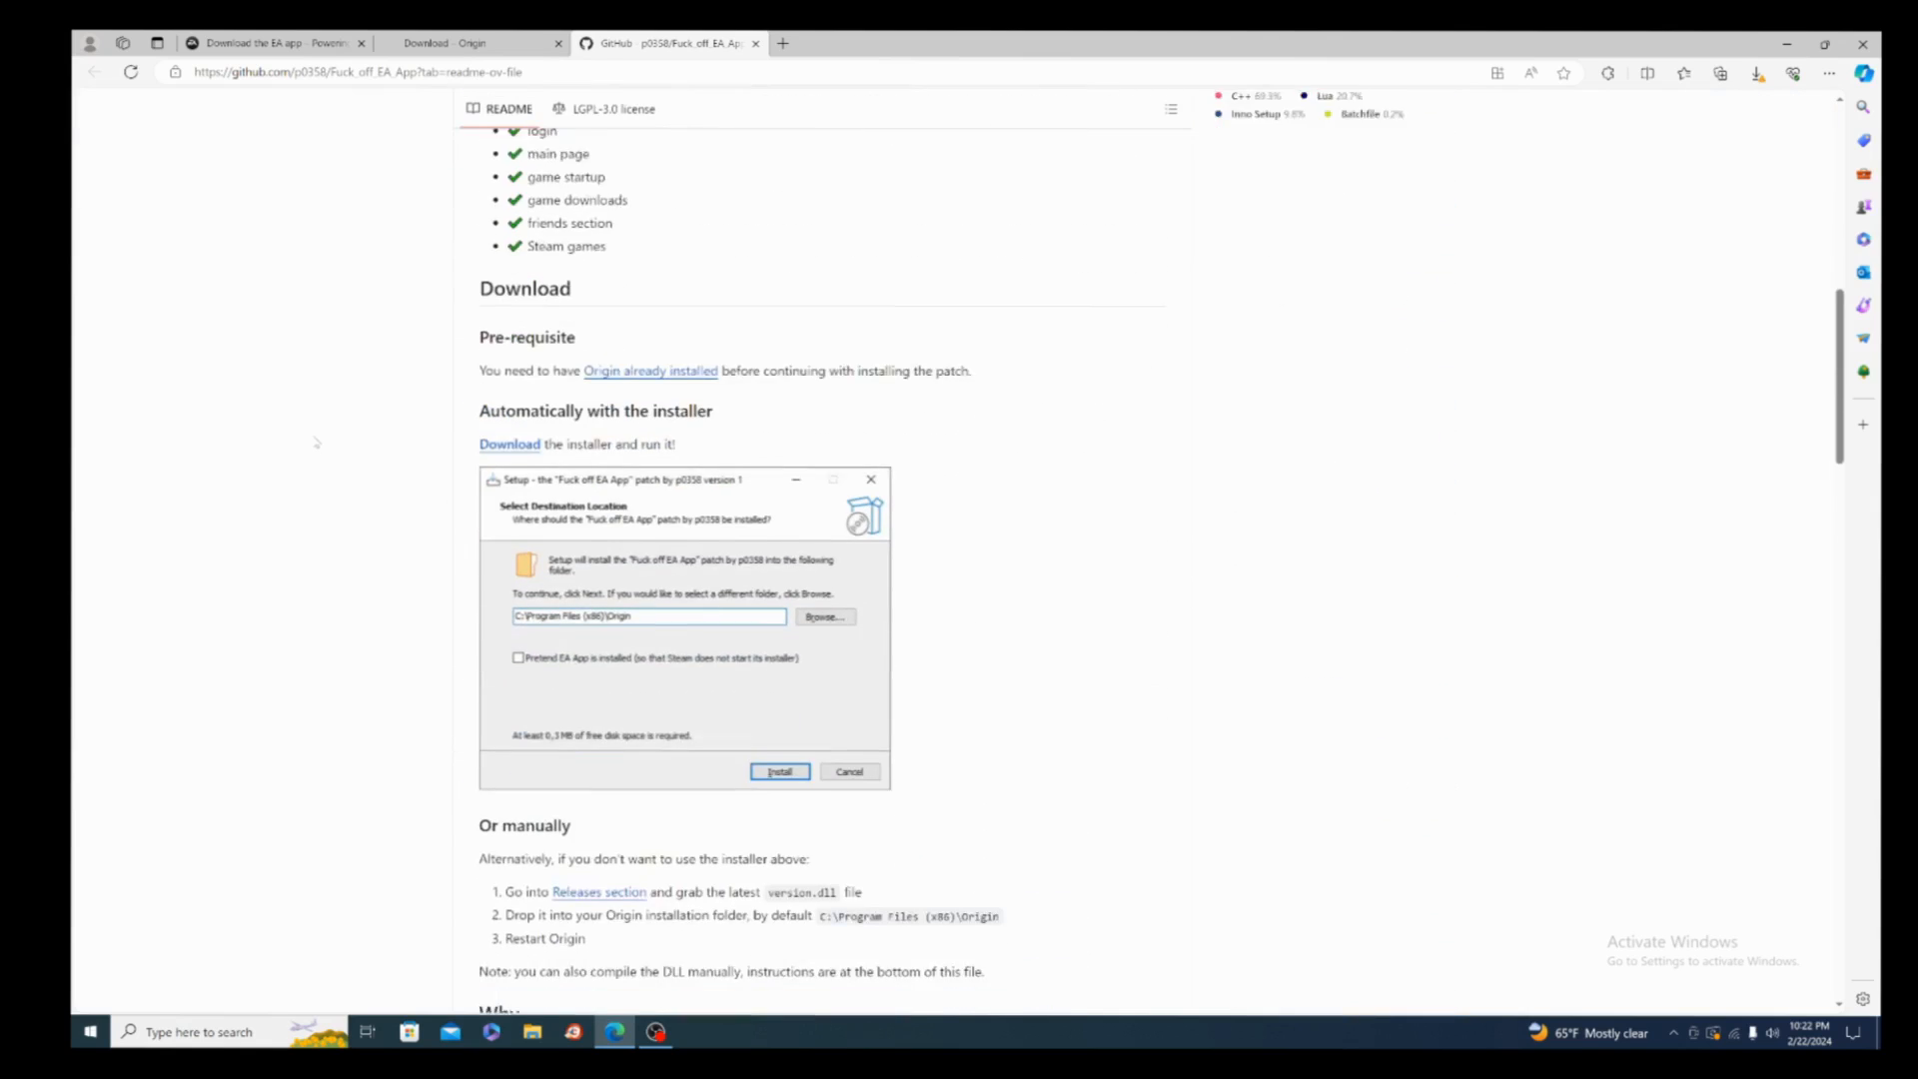
{"action": "scroll", "scroll_direction": "down", "scroll_amount": 3}
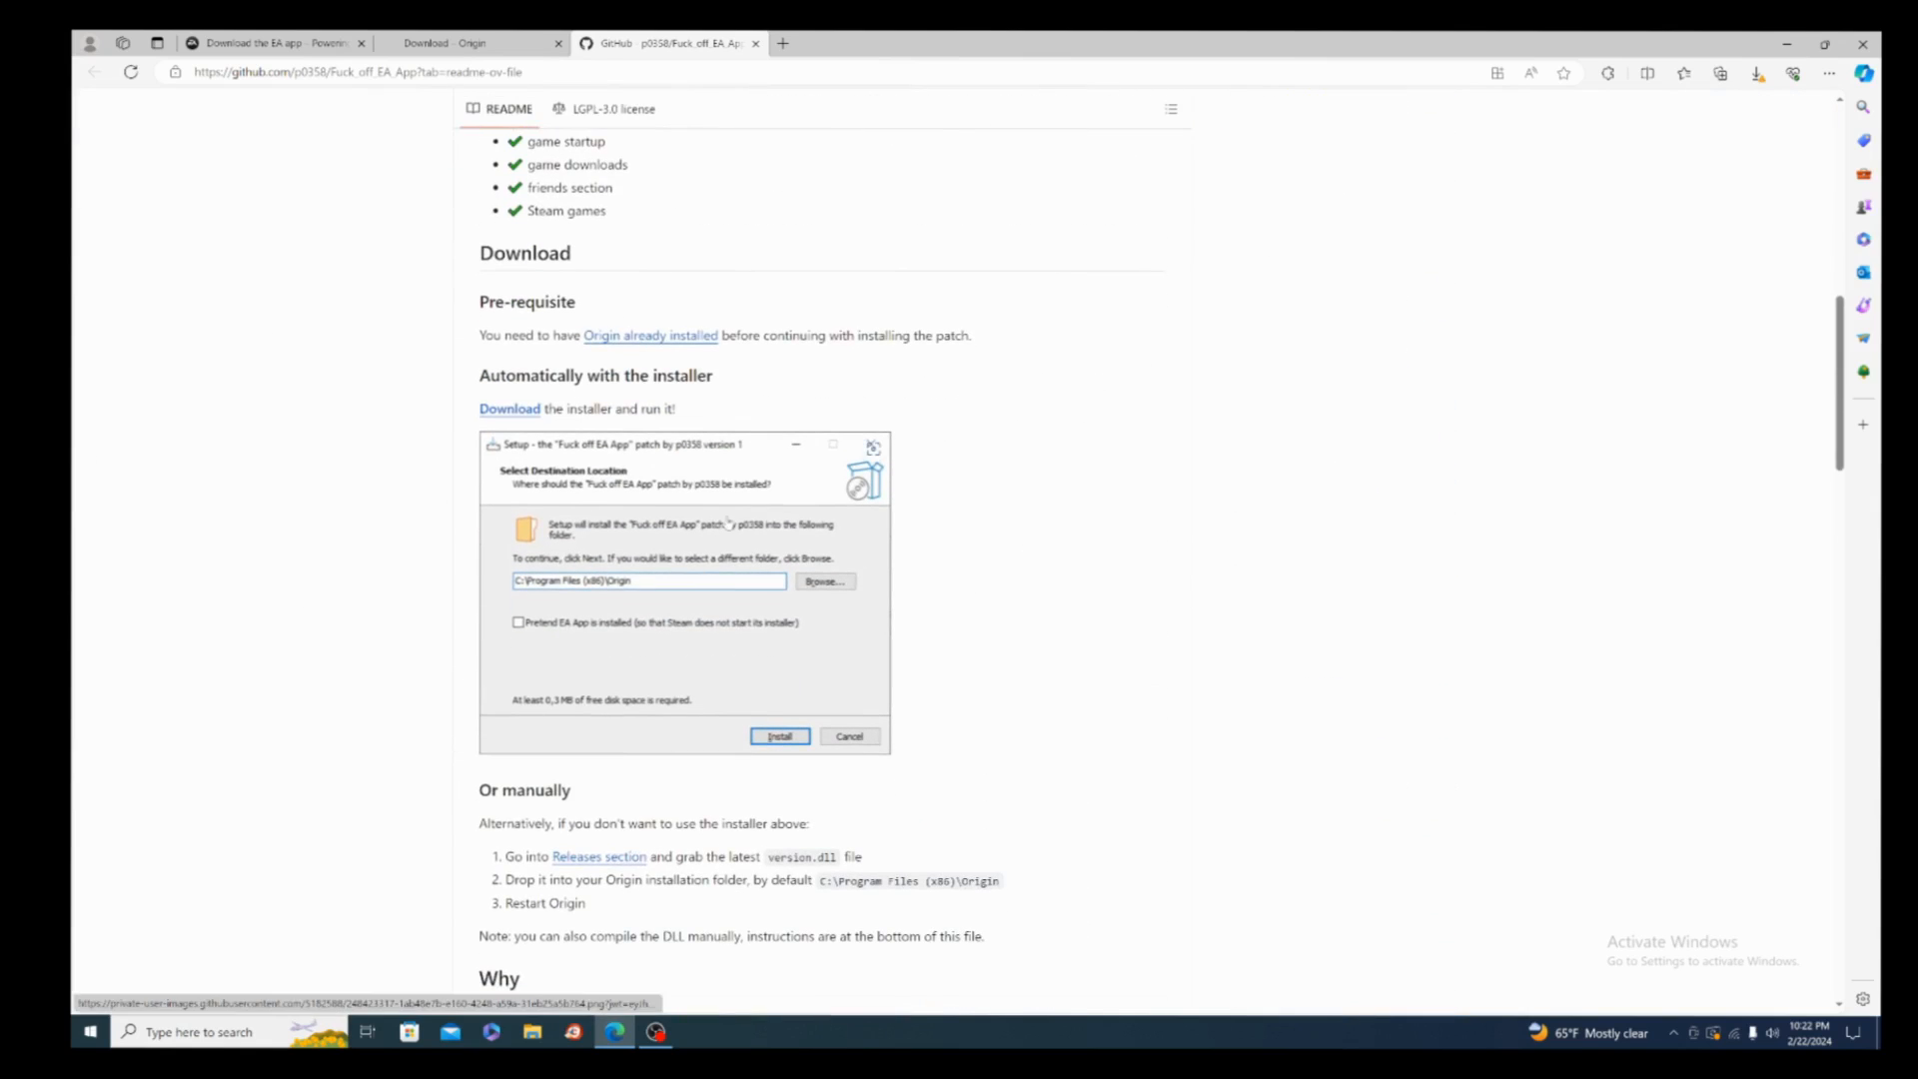
- Start the Origin PC installer download again, then cancel the duplicate in the Downloads panel
{"action": "left_click", "coordinate": [470, 43]}
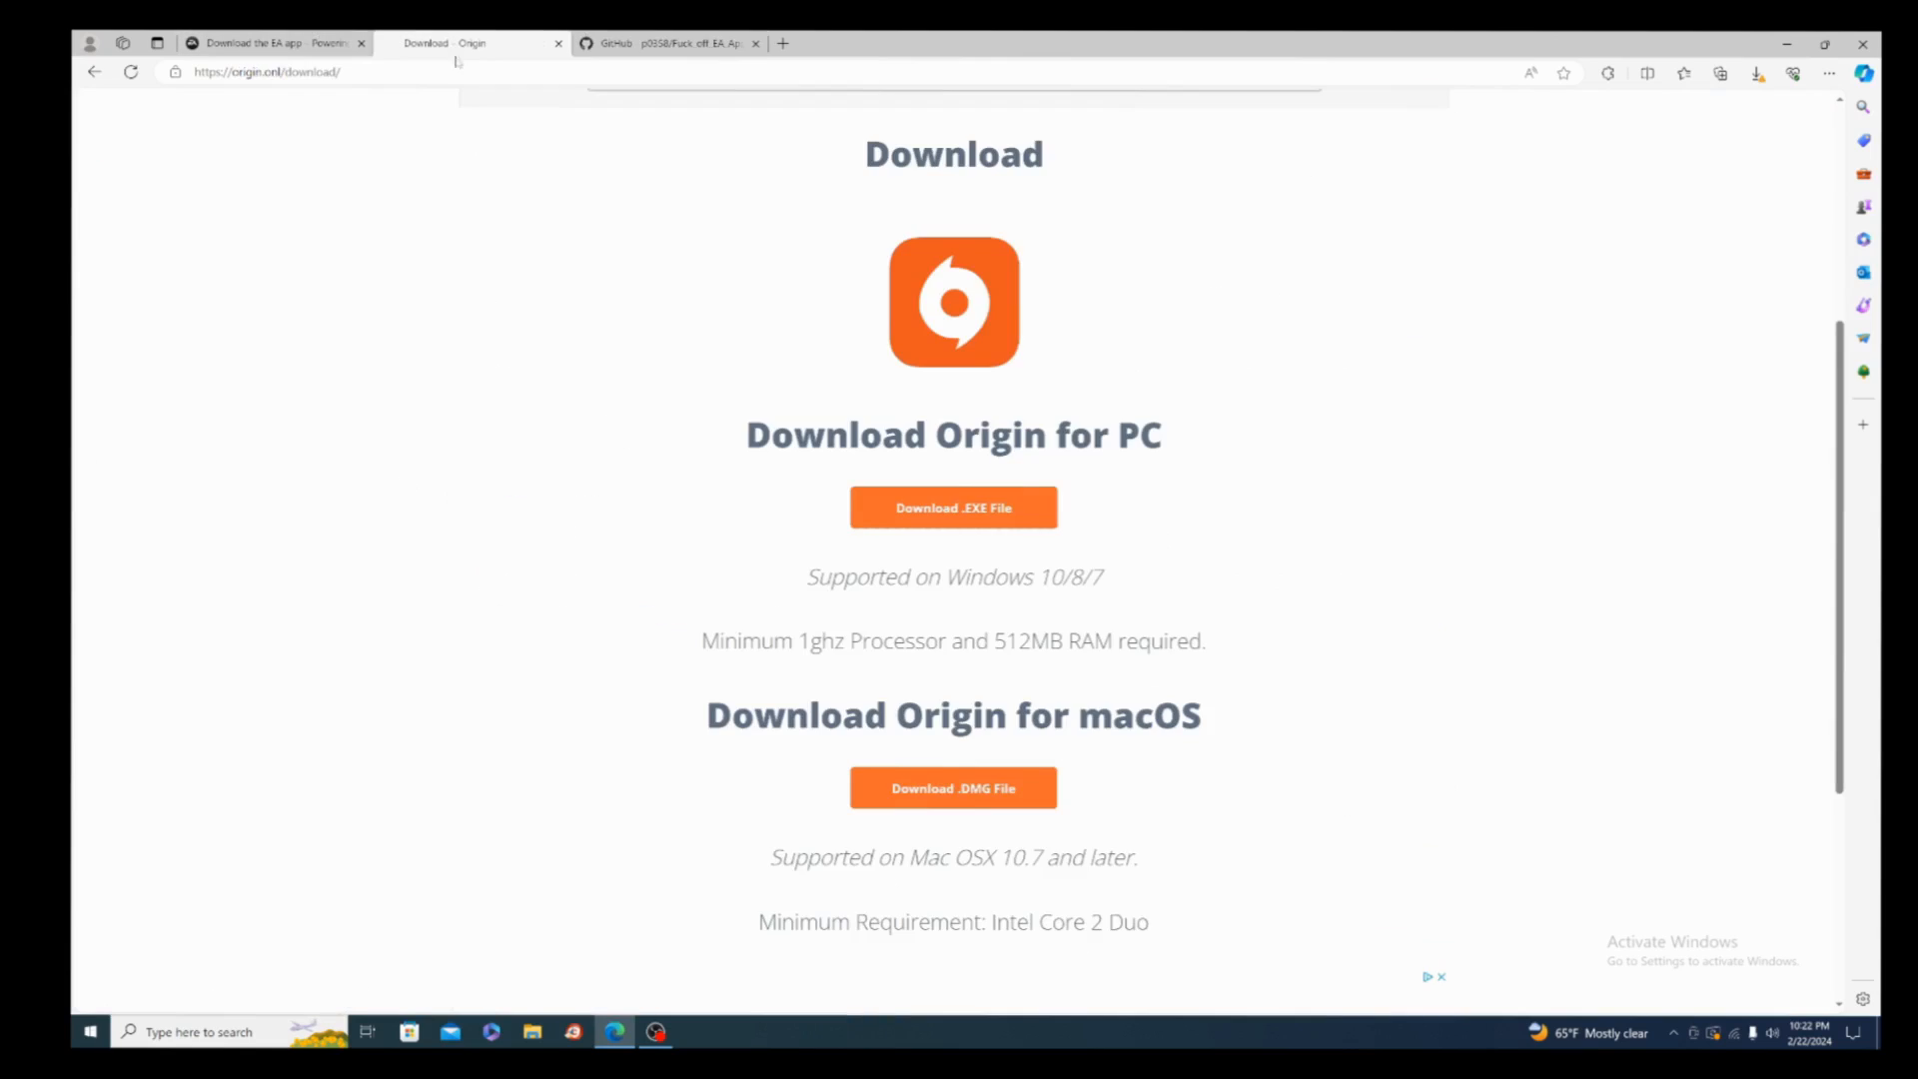
{"action": "mouse_move", "coordinate": [587, 411]}
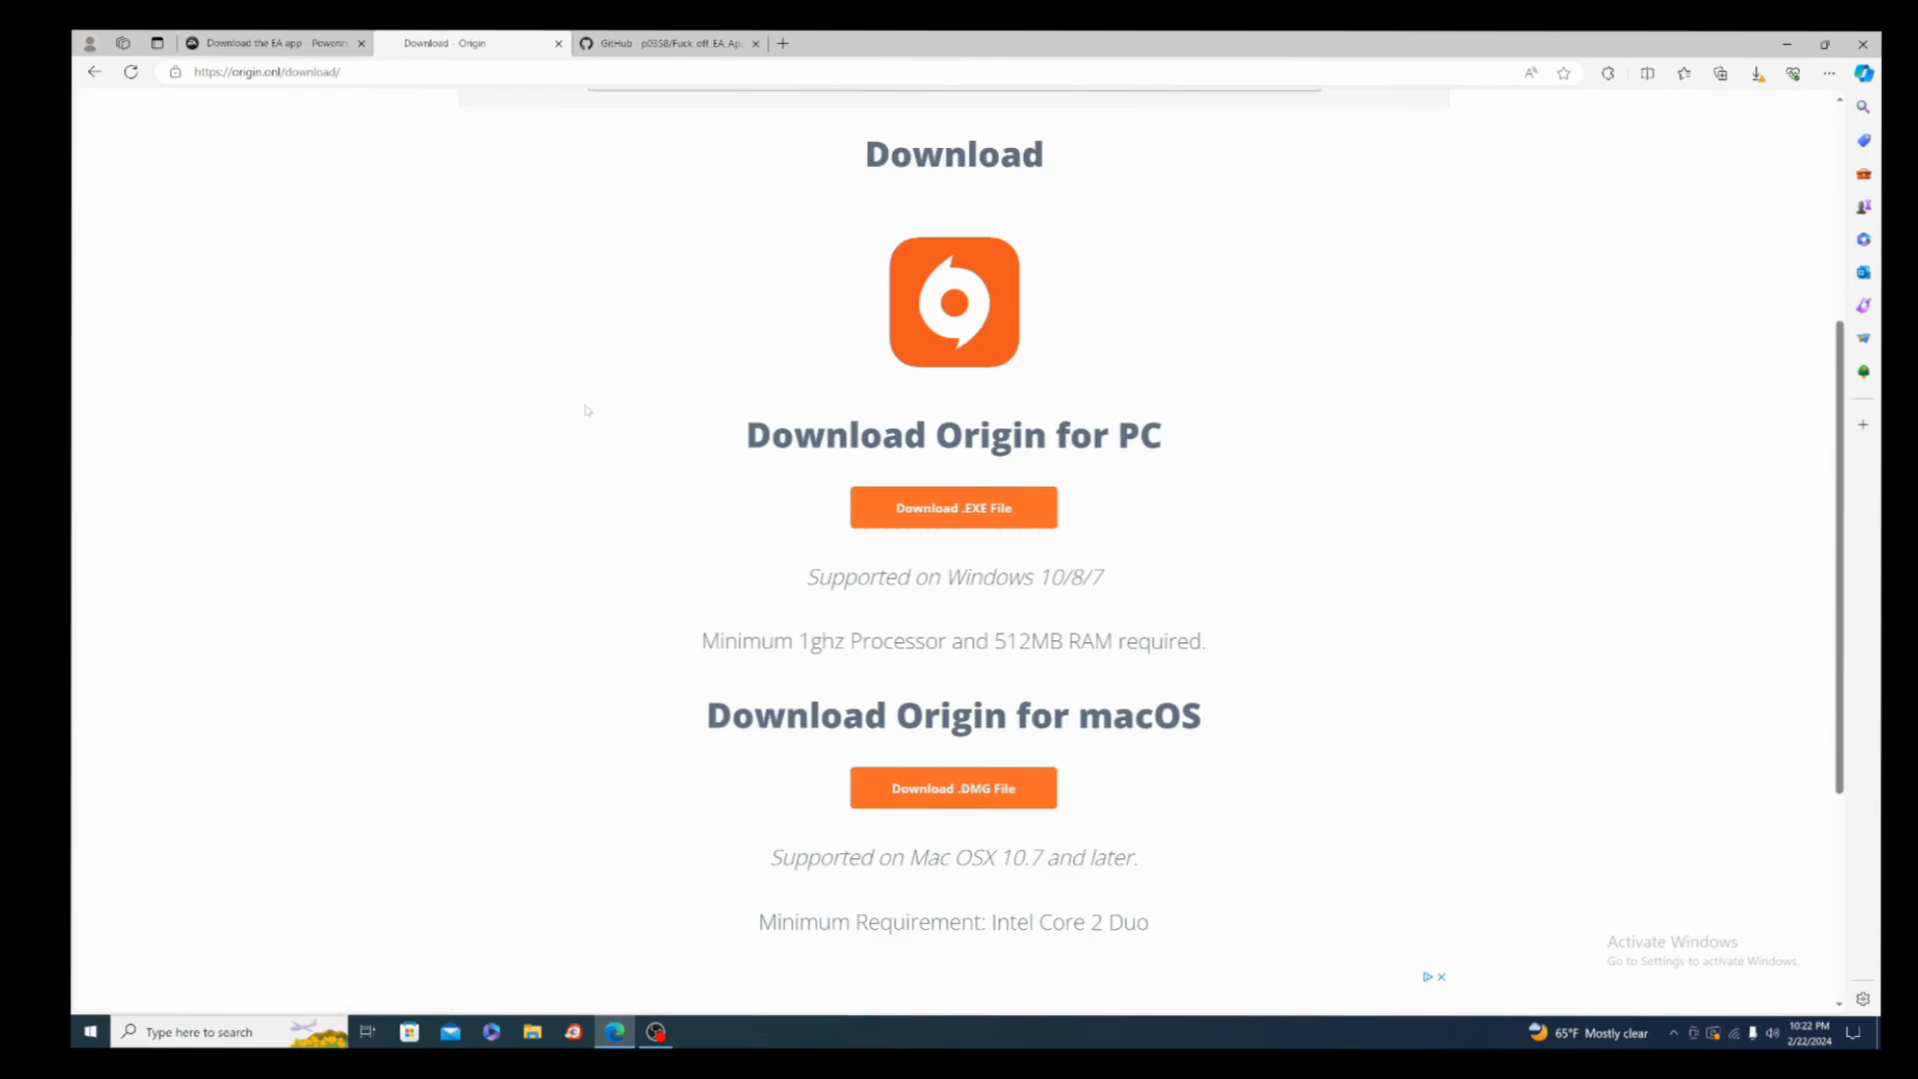
{"action": "left_click", "coordinate": [953, 507]}
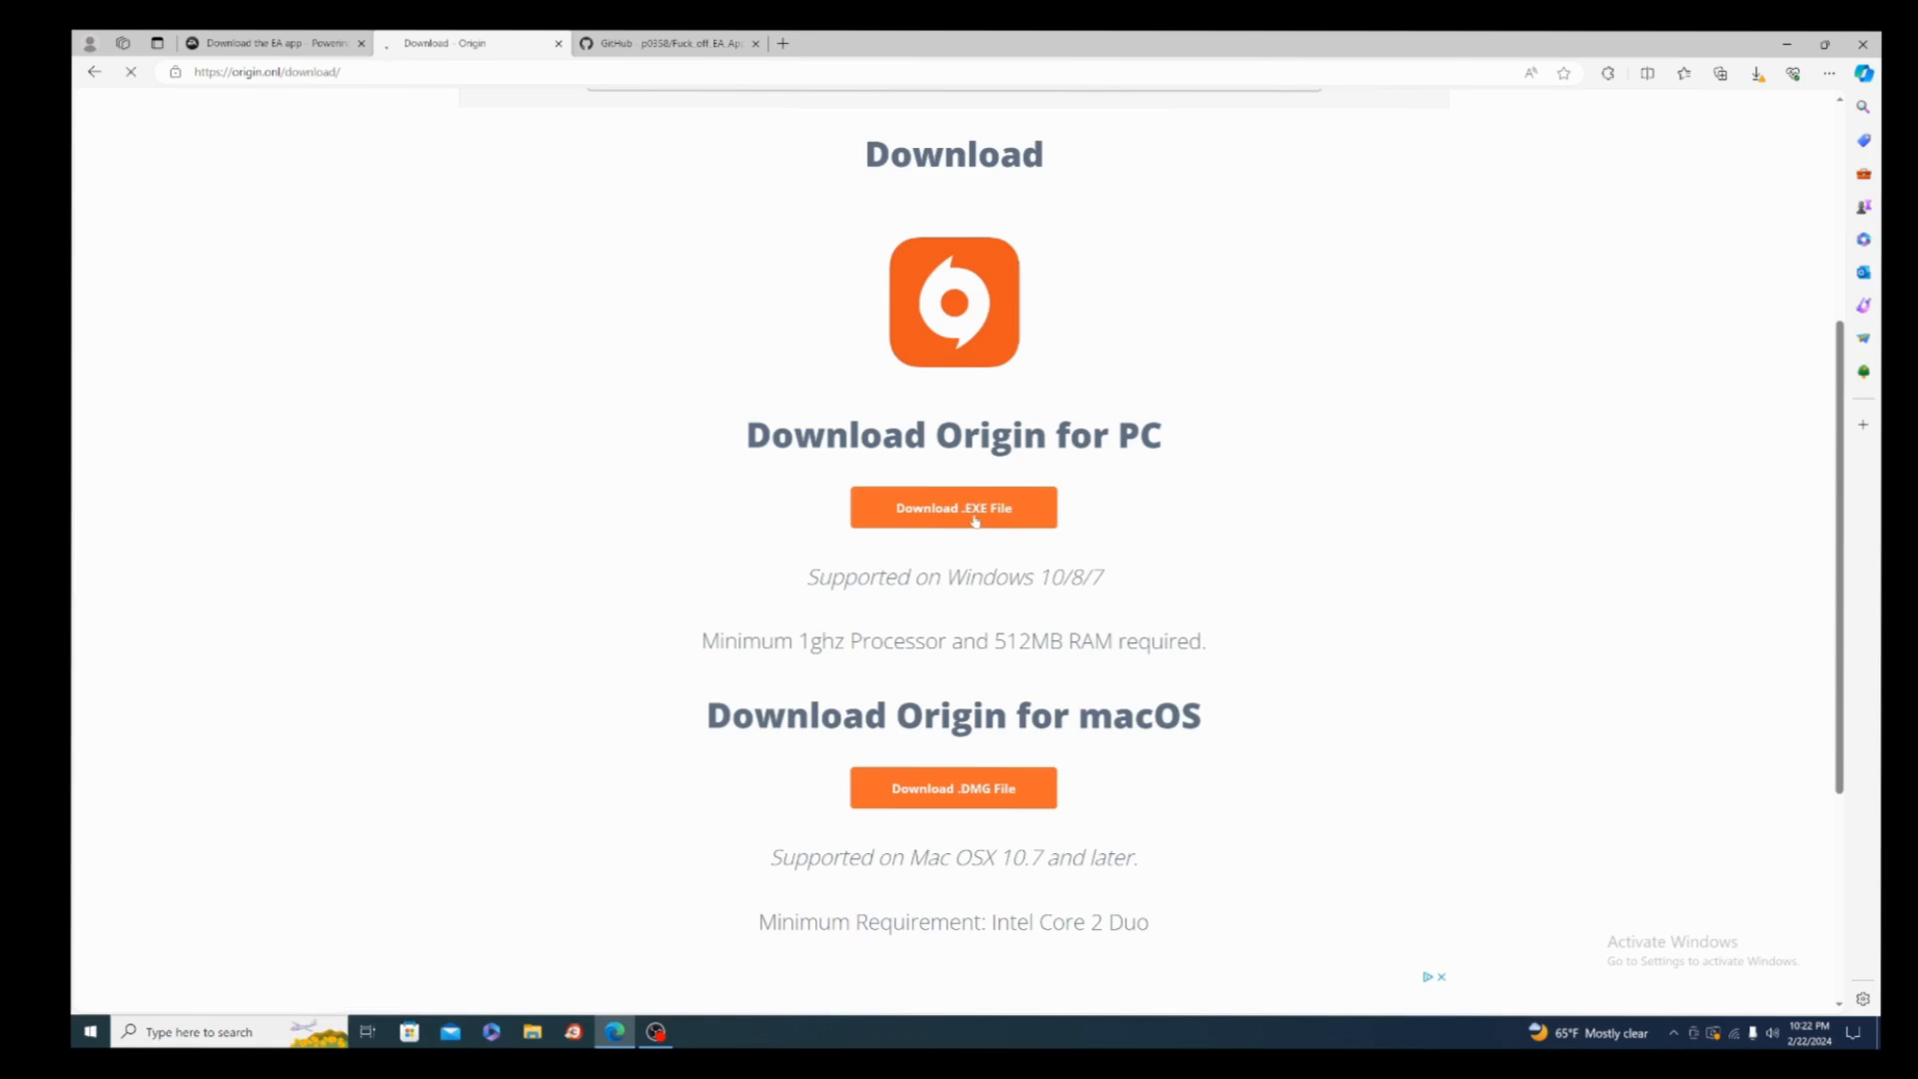
{"action": "left_click", "coordinate": [953, 507]}
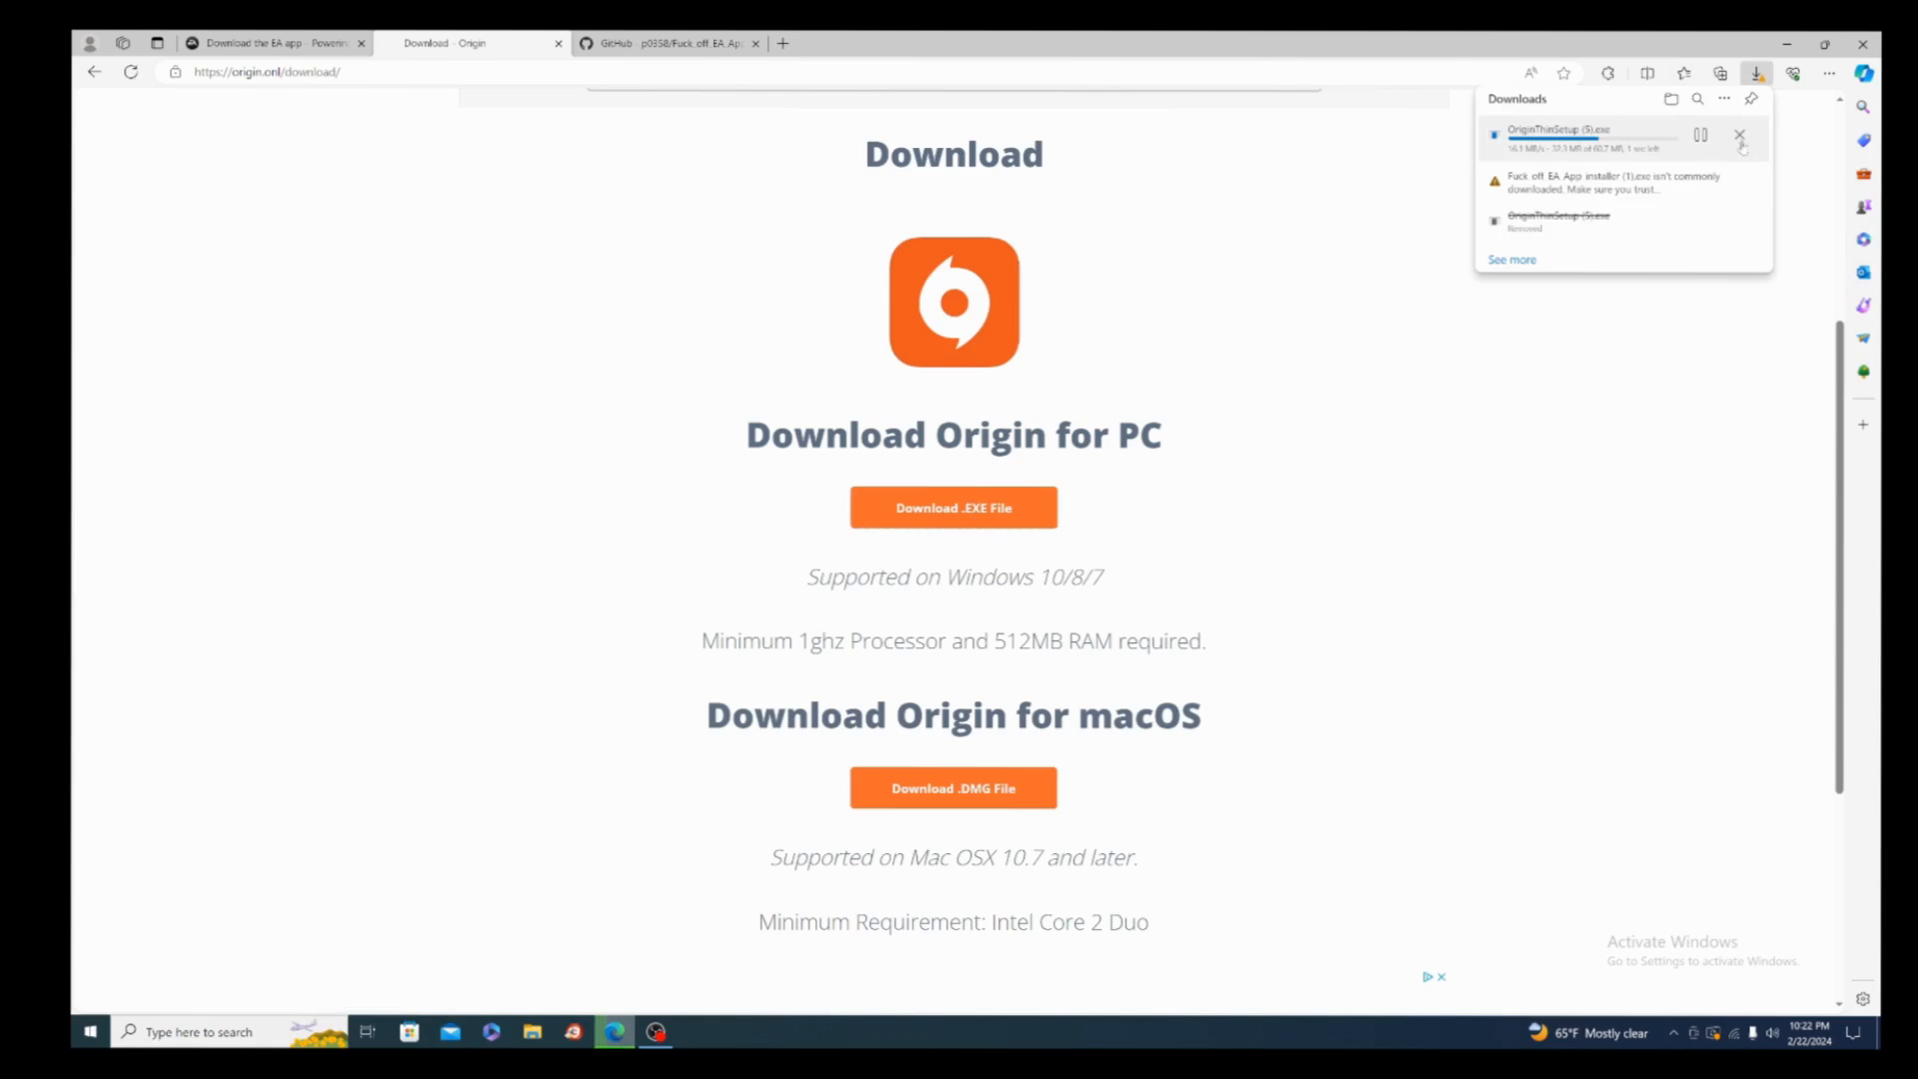
{"action": "left_click", "coordinate": [1739, 135]}
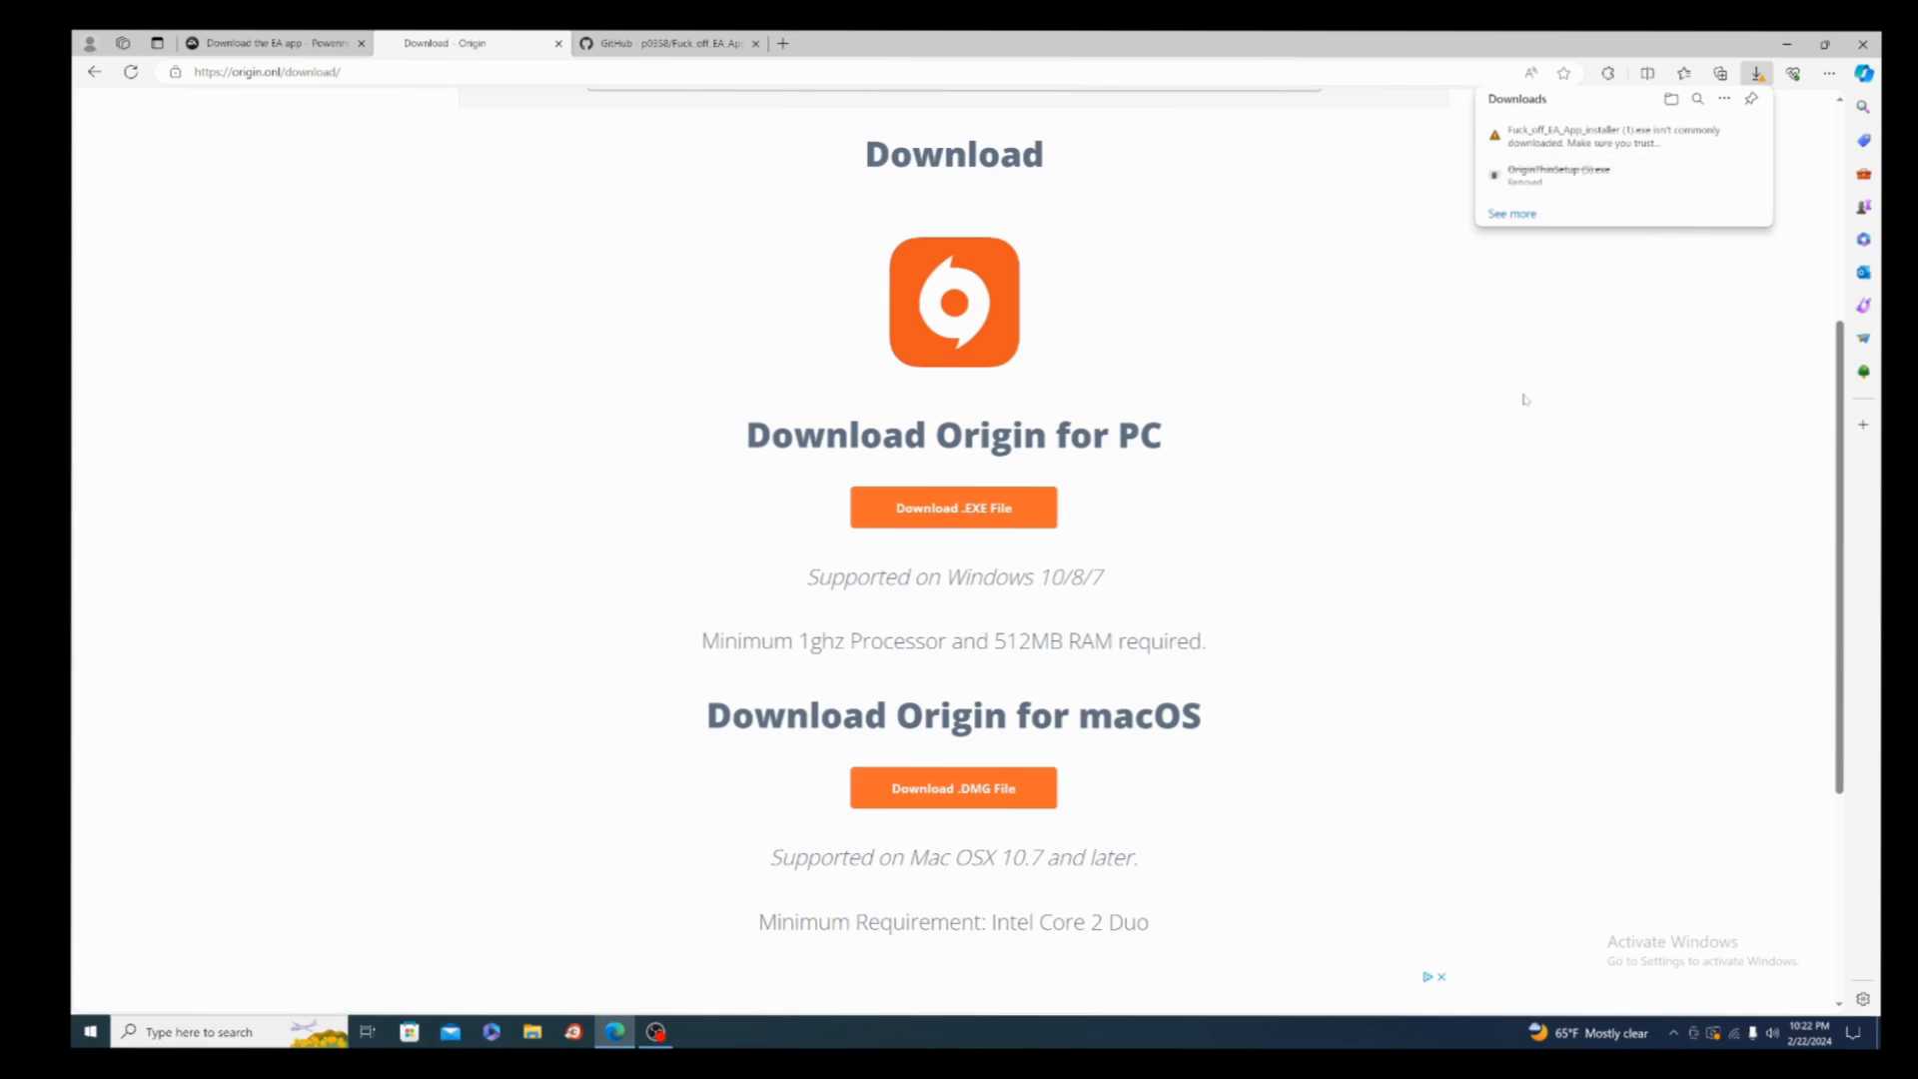
{"action": "left_click", "coordinate": [1756, 73]}
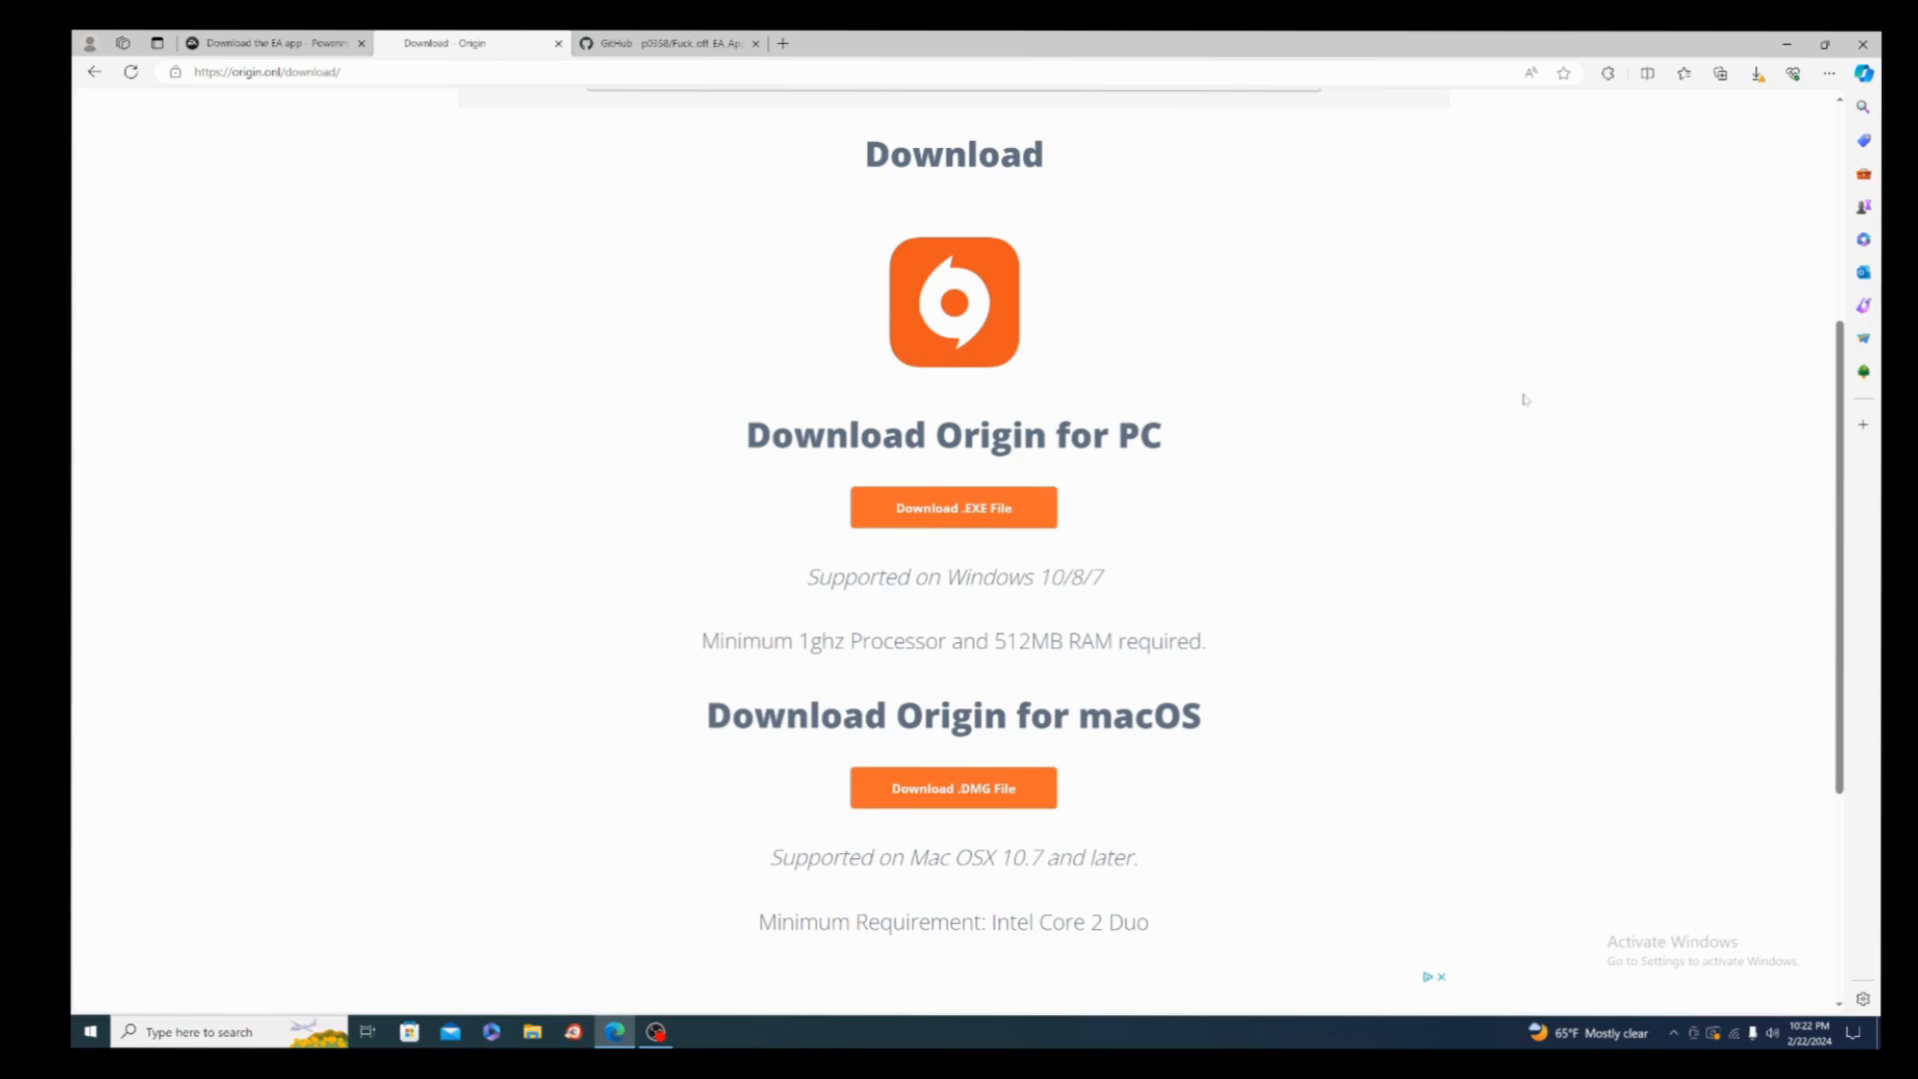
{"action": "mouse_move", "coordinate": [1530, 396]}
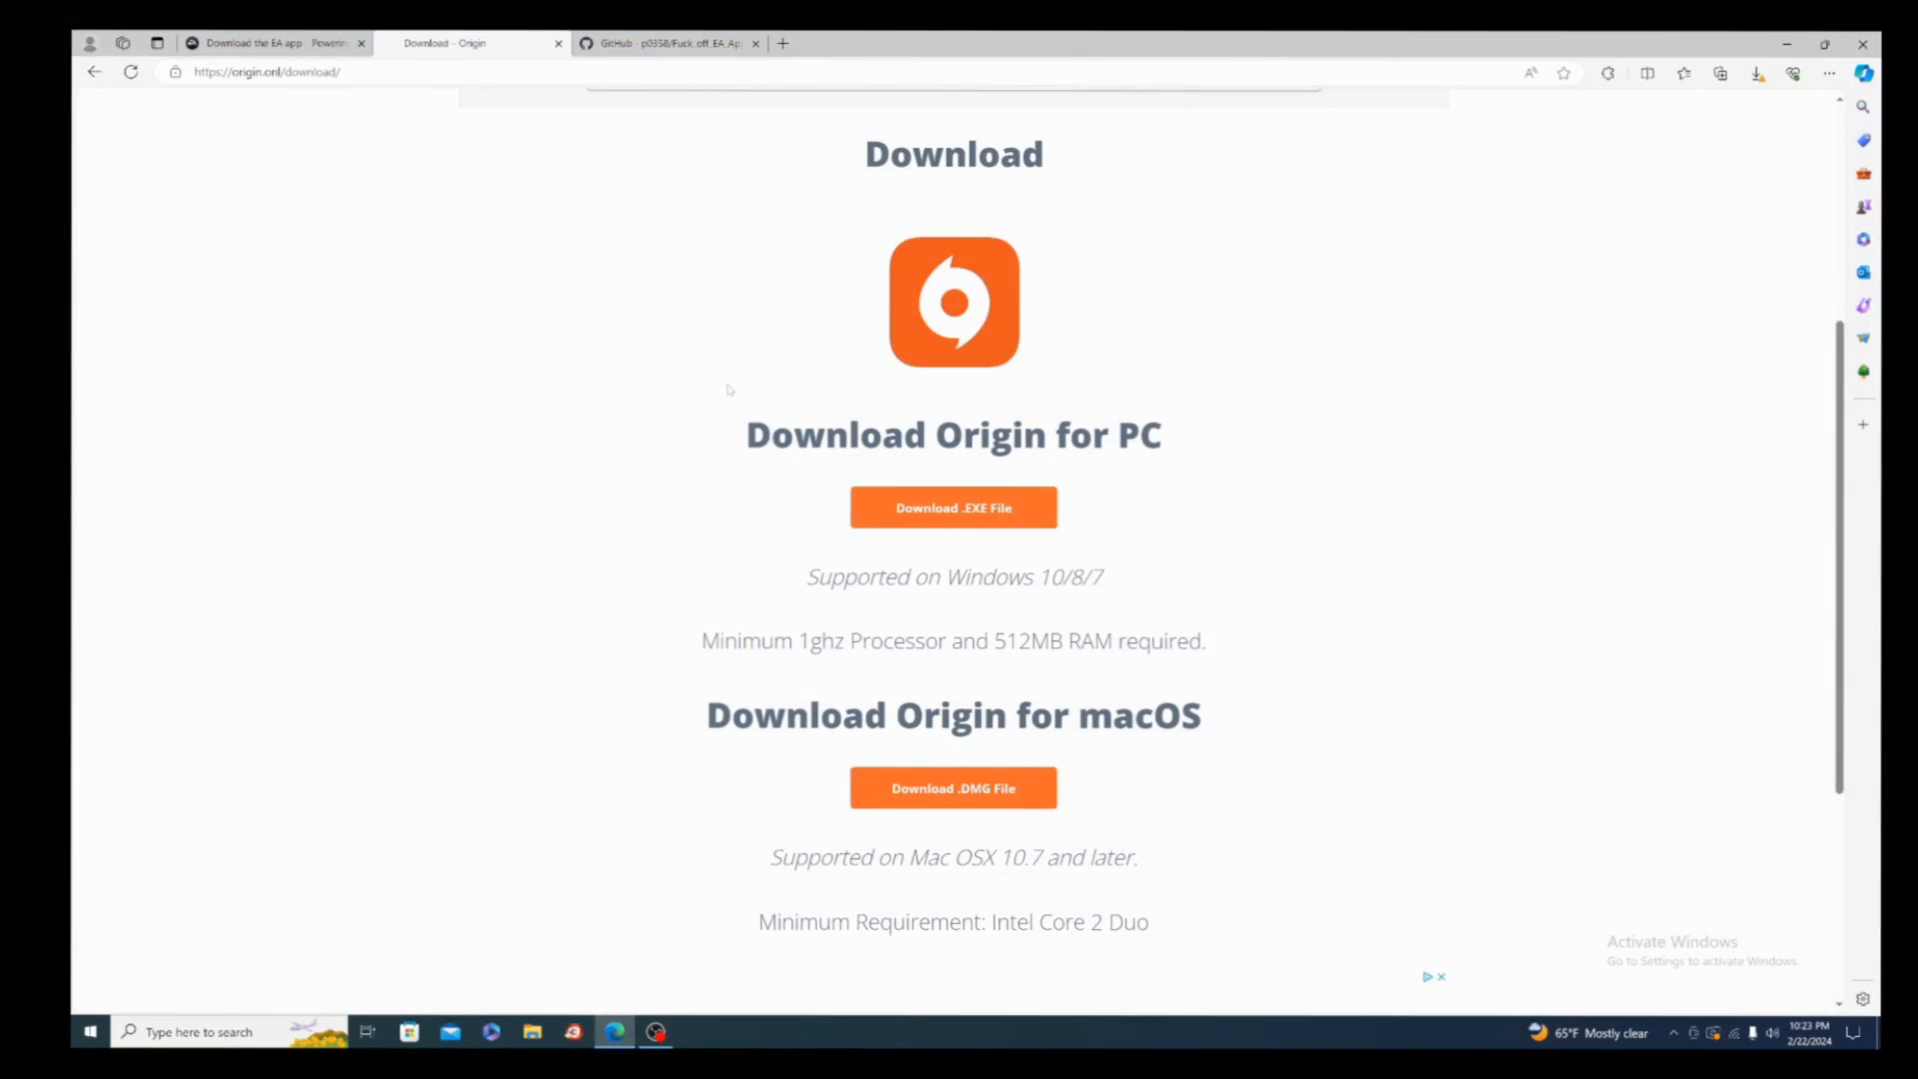
{"action": "mouse_move", "coordinate": [1375, 373]}
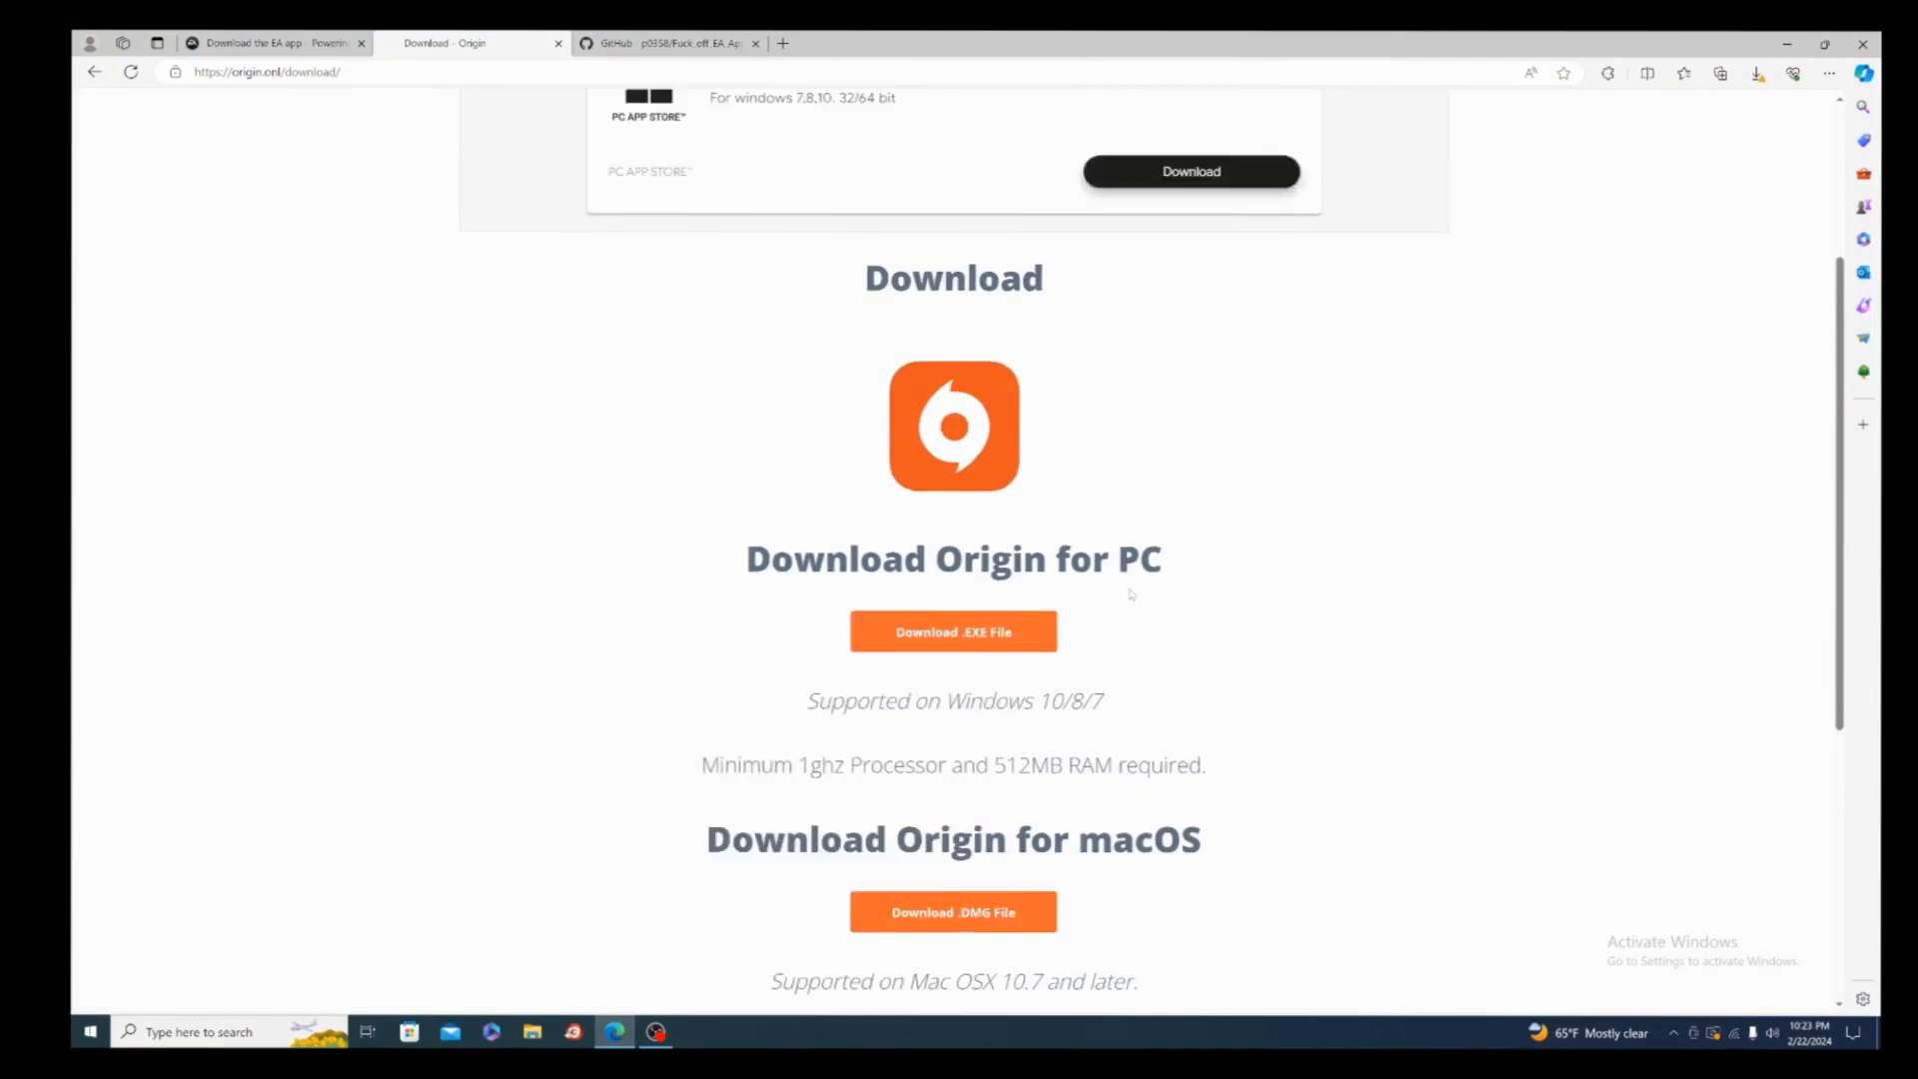
{"action": "scroll", "scroll_direction": "down", "scroll_amount": 3}
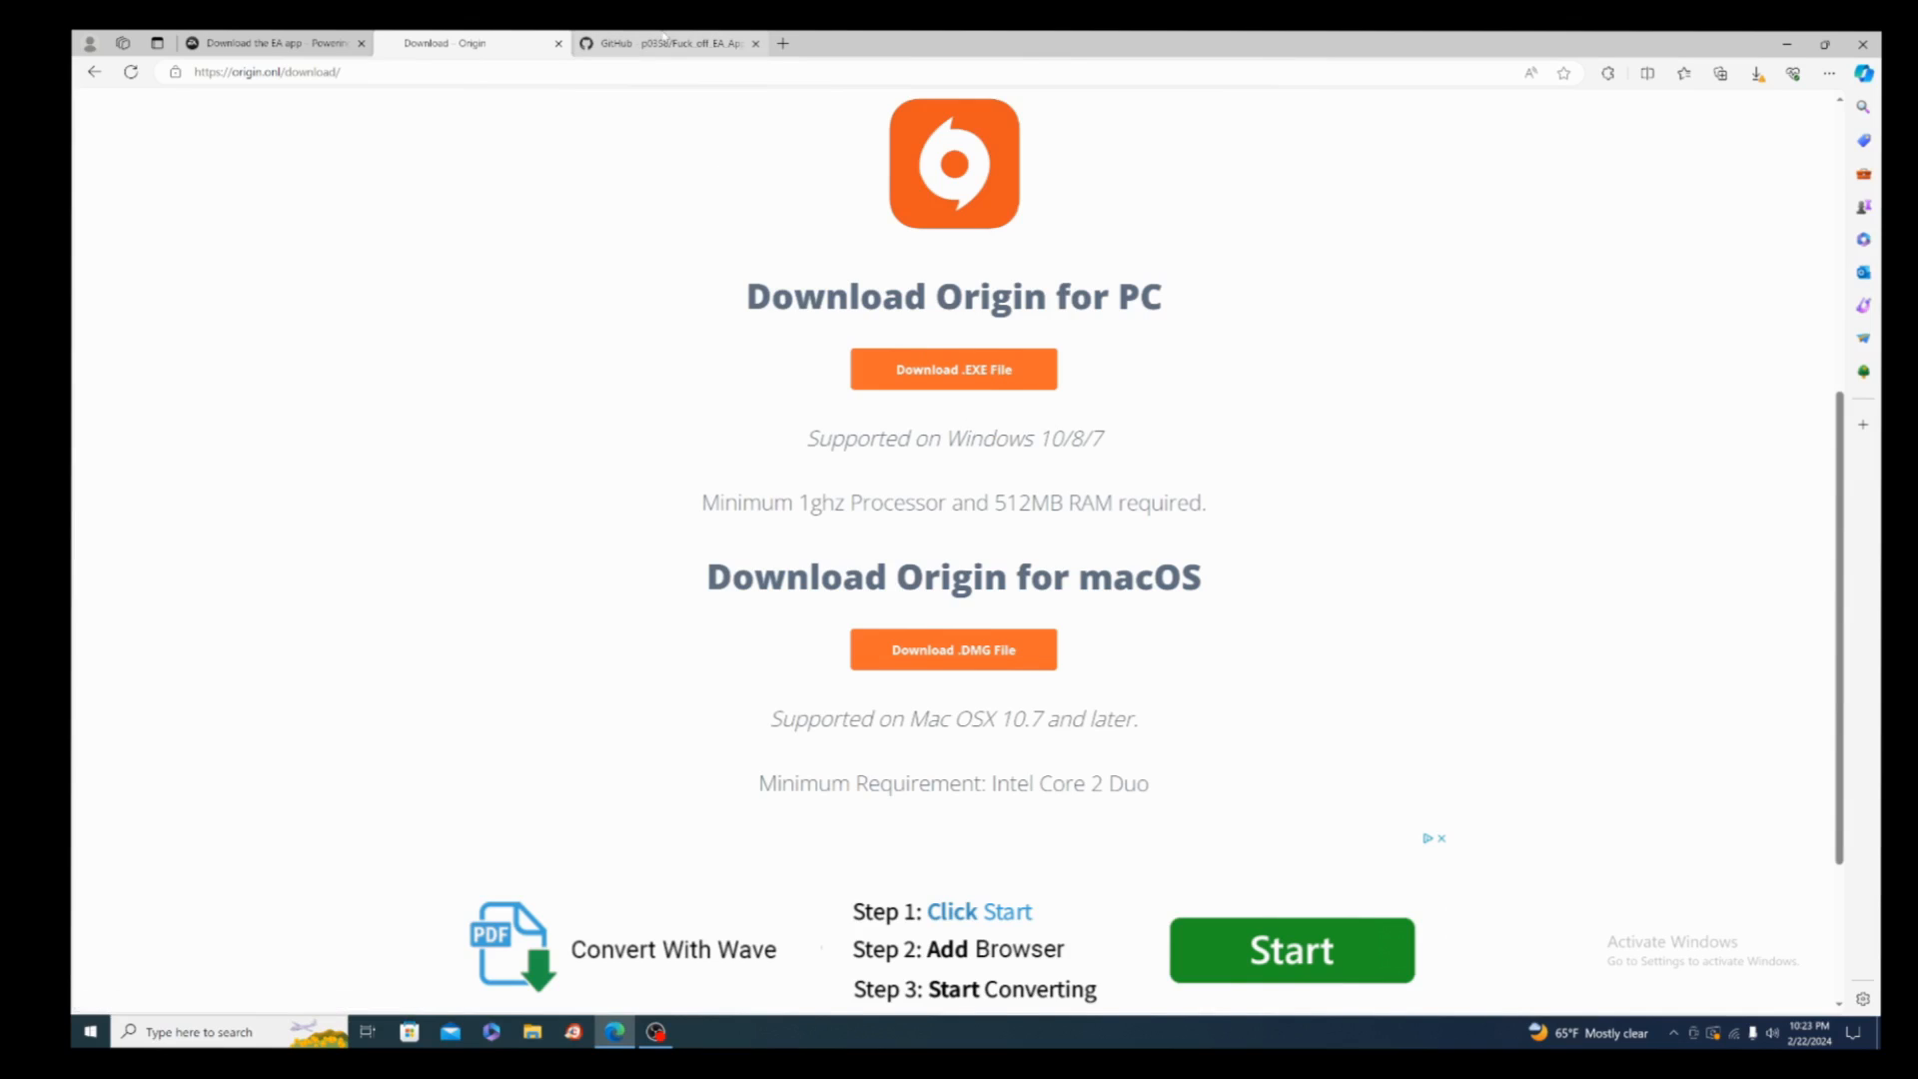
{"action": "mouse_move", "coordinate": [666, 43]}
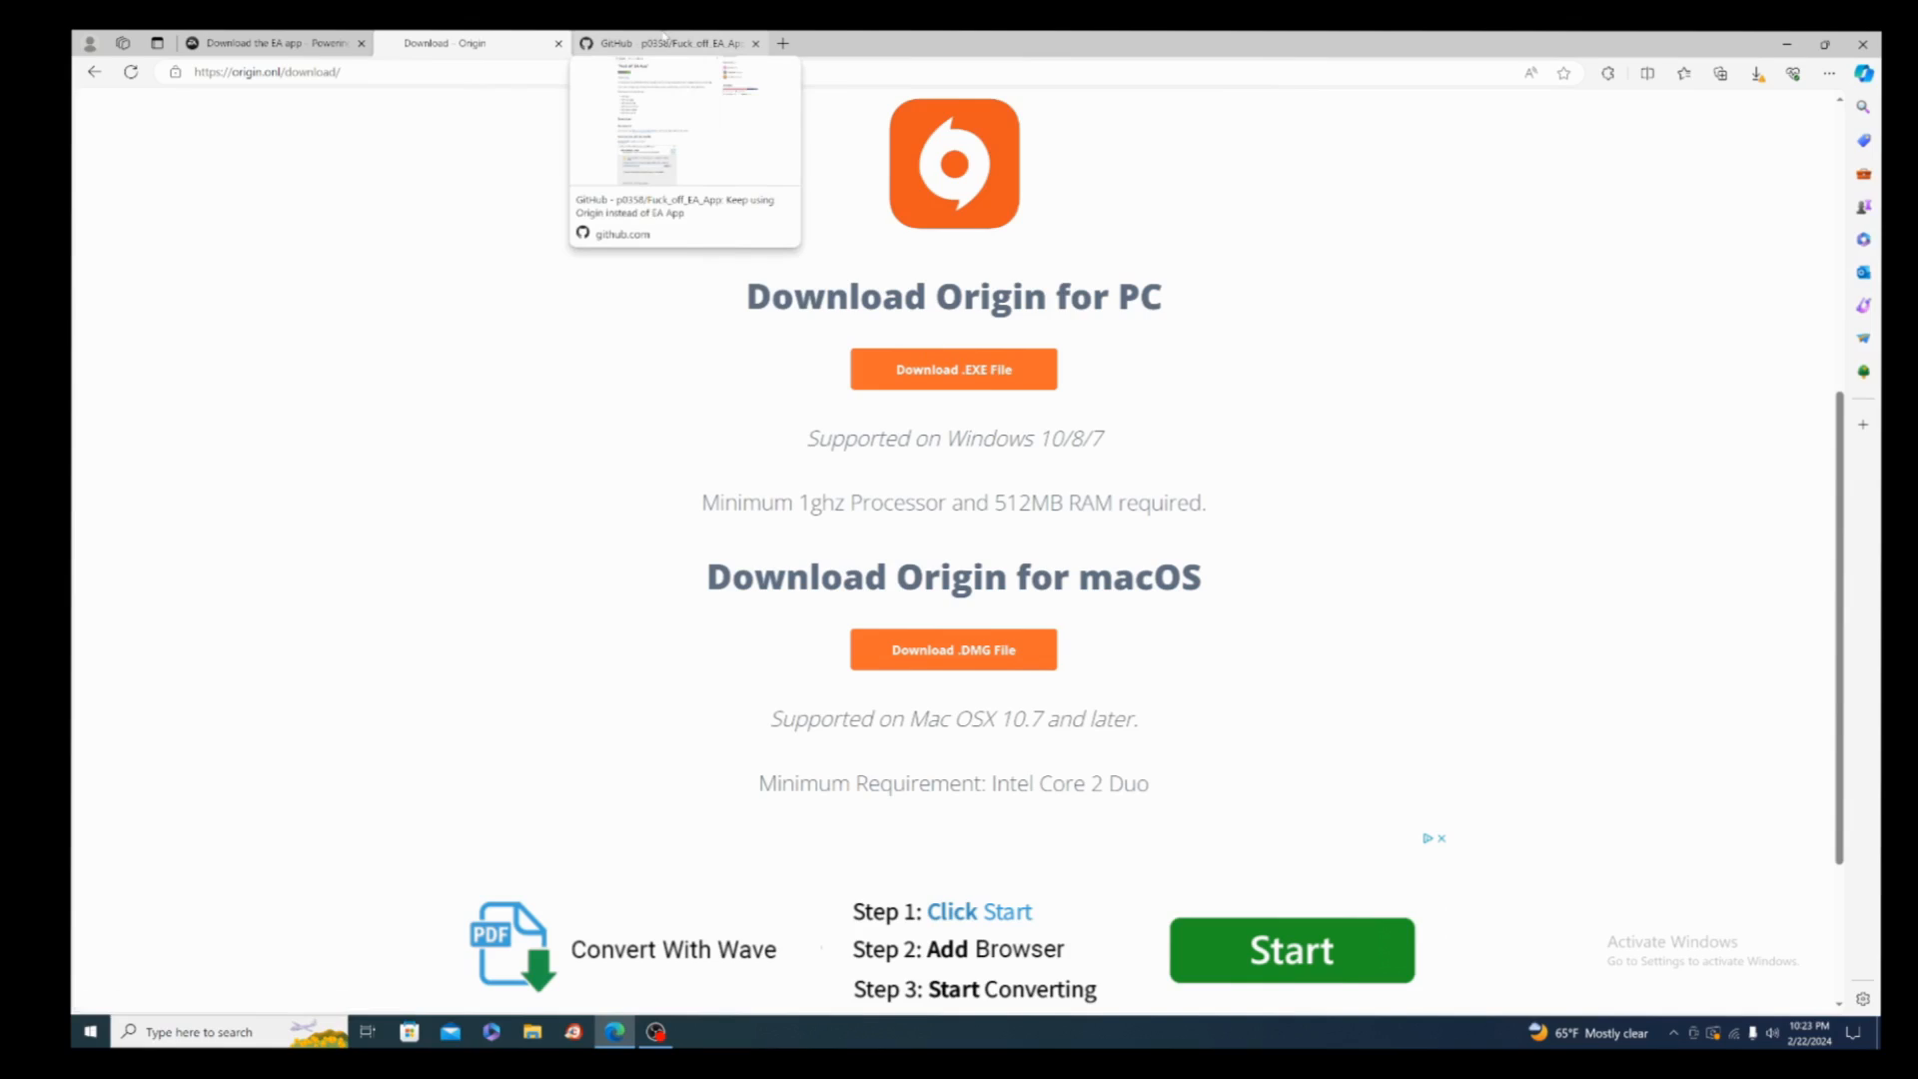
- Delete both Fuck_off_EA_App installer downloads from Edge's Downloads panel, confirming the warning
{"action": "left_click", "coordinate": [666, 43]}
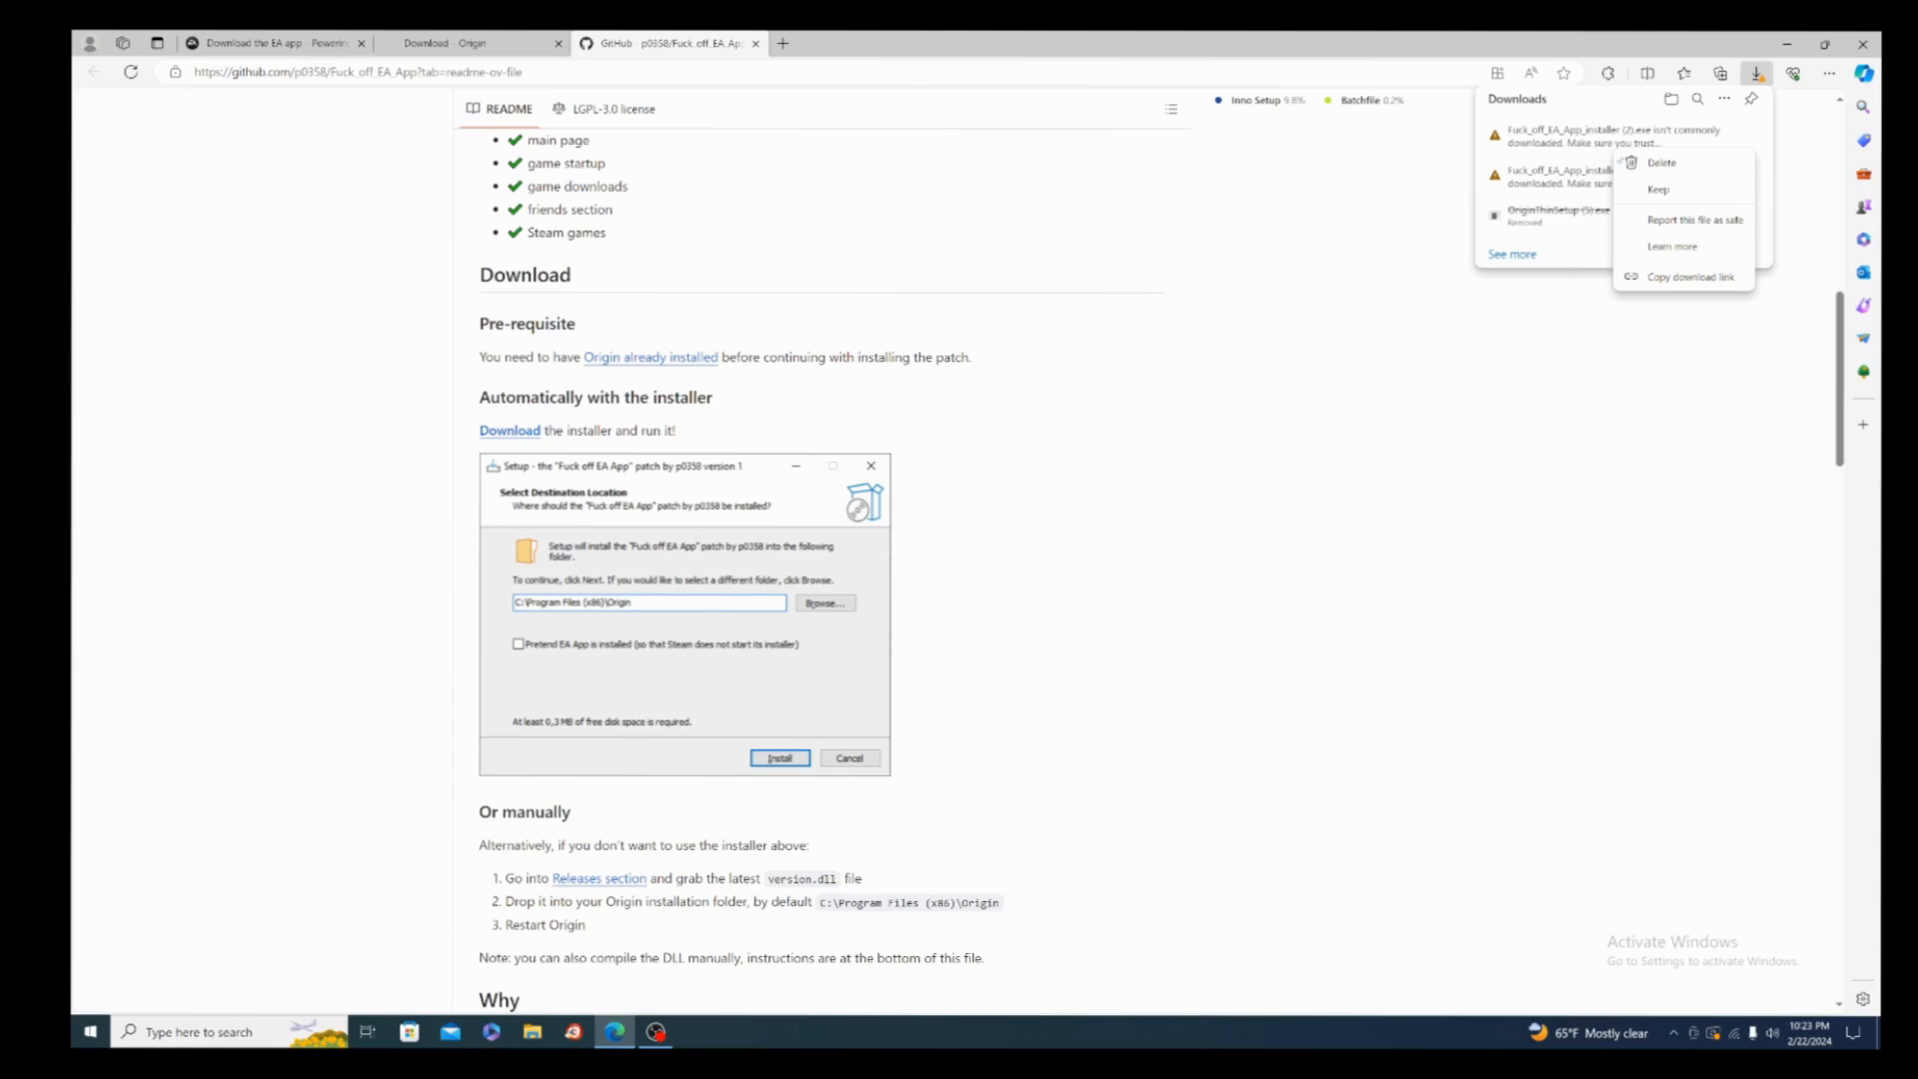
{"action": "left_click", "coordinate": [1661, 162]}
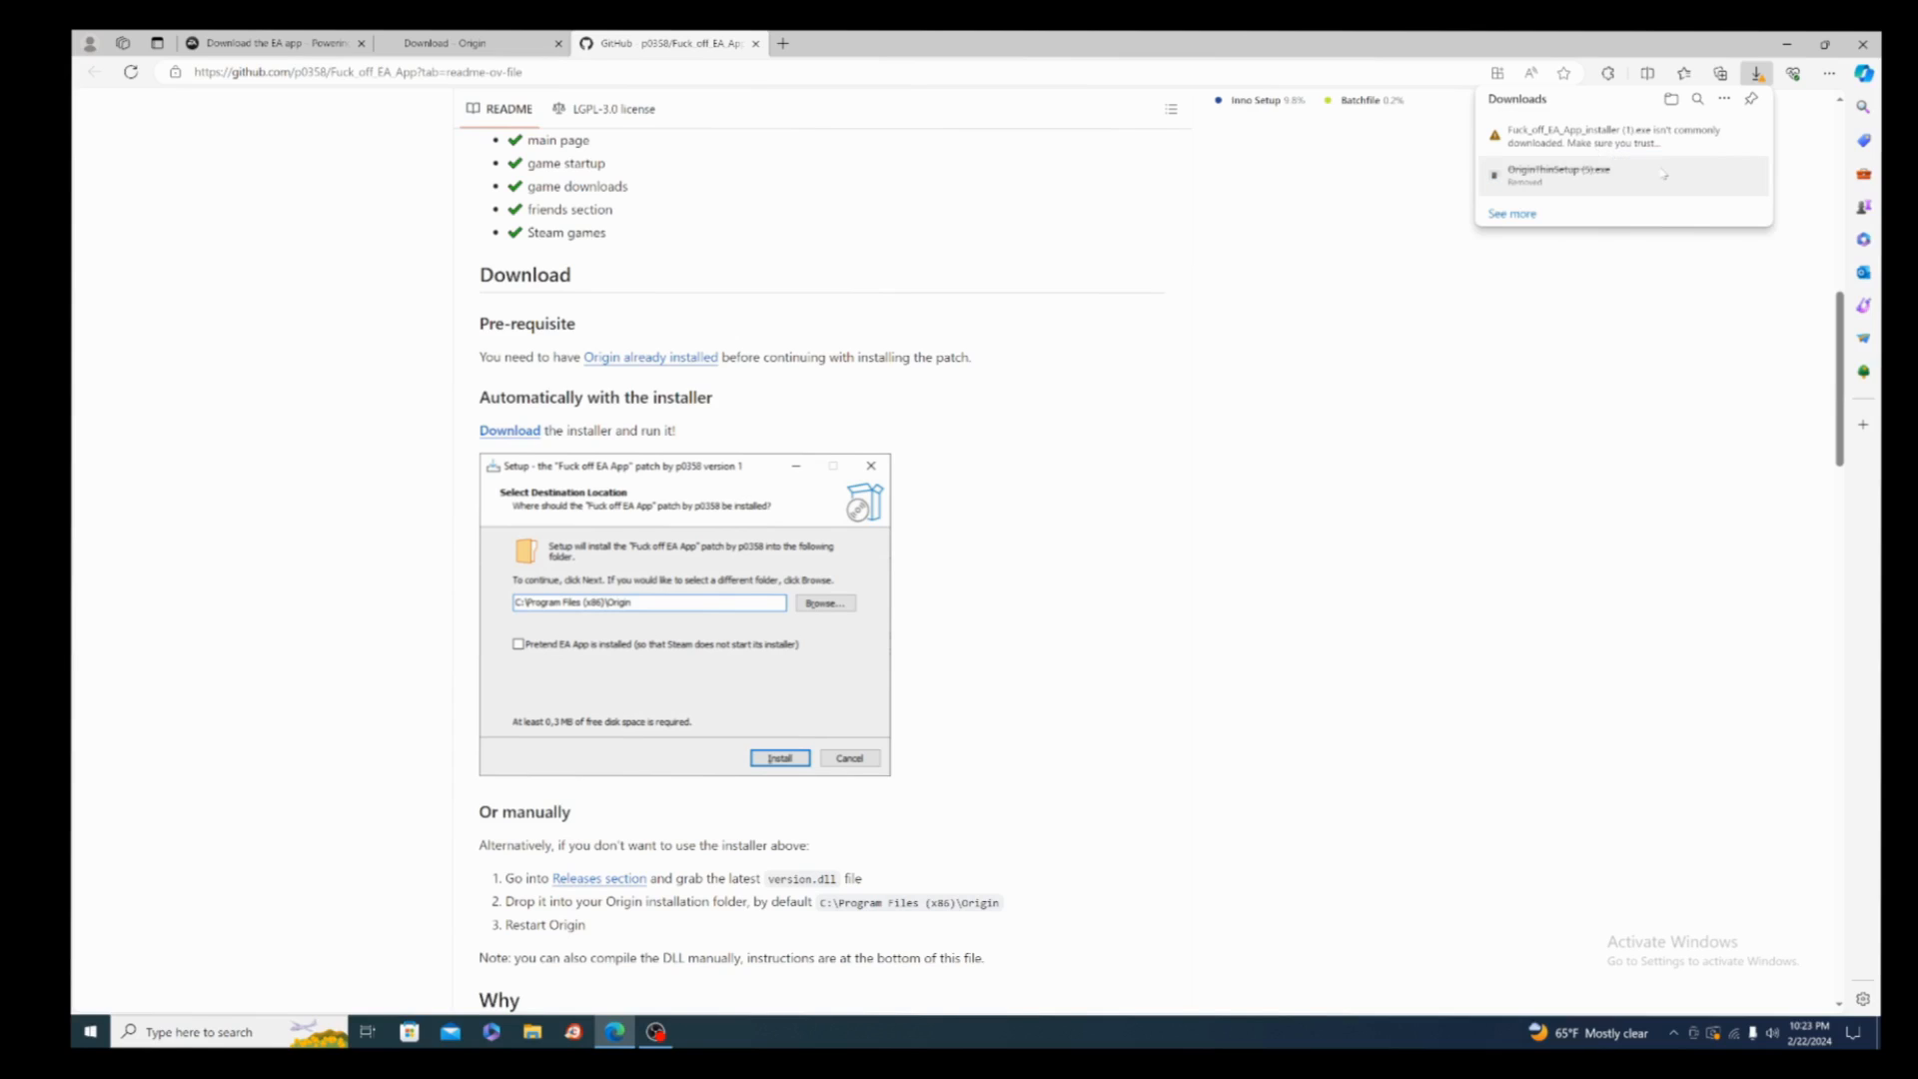
{"action": "left_click", "coordinate": [1614, 136]}
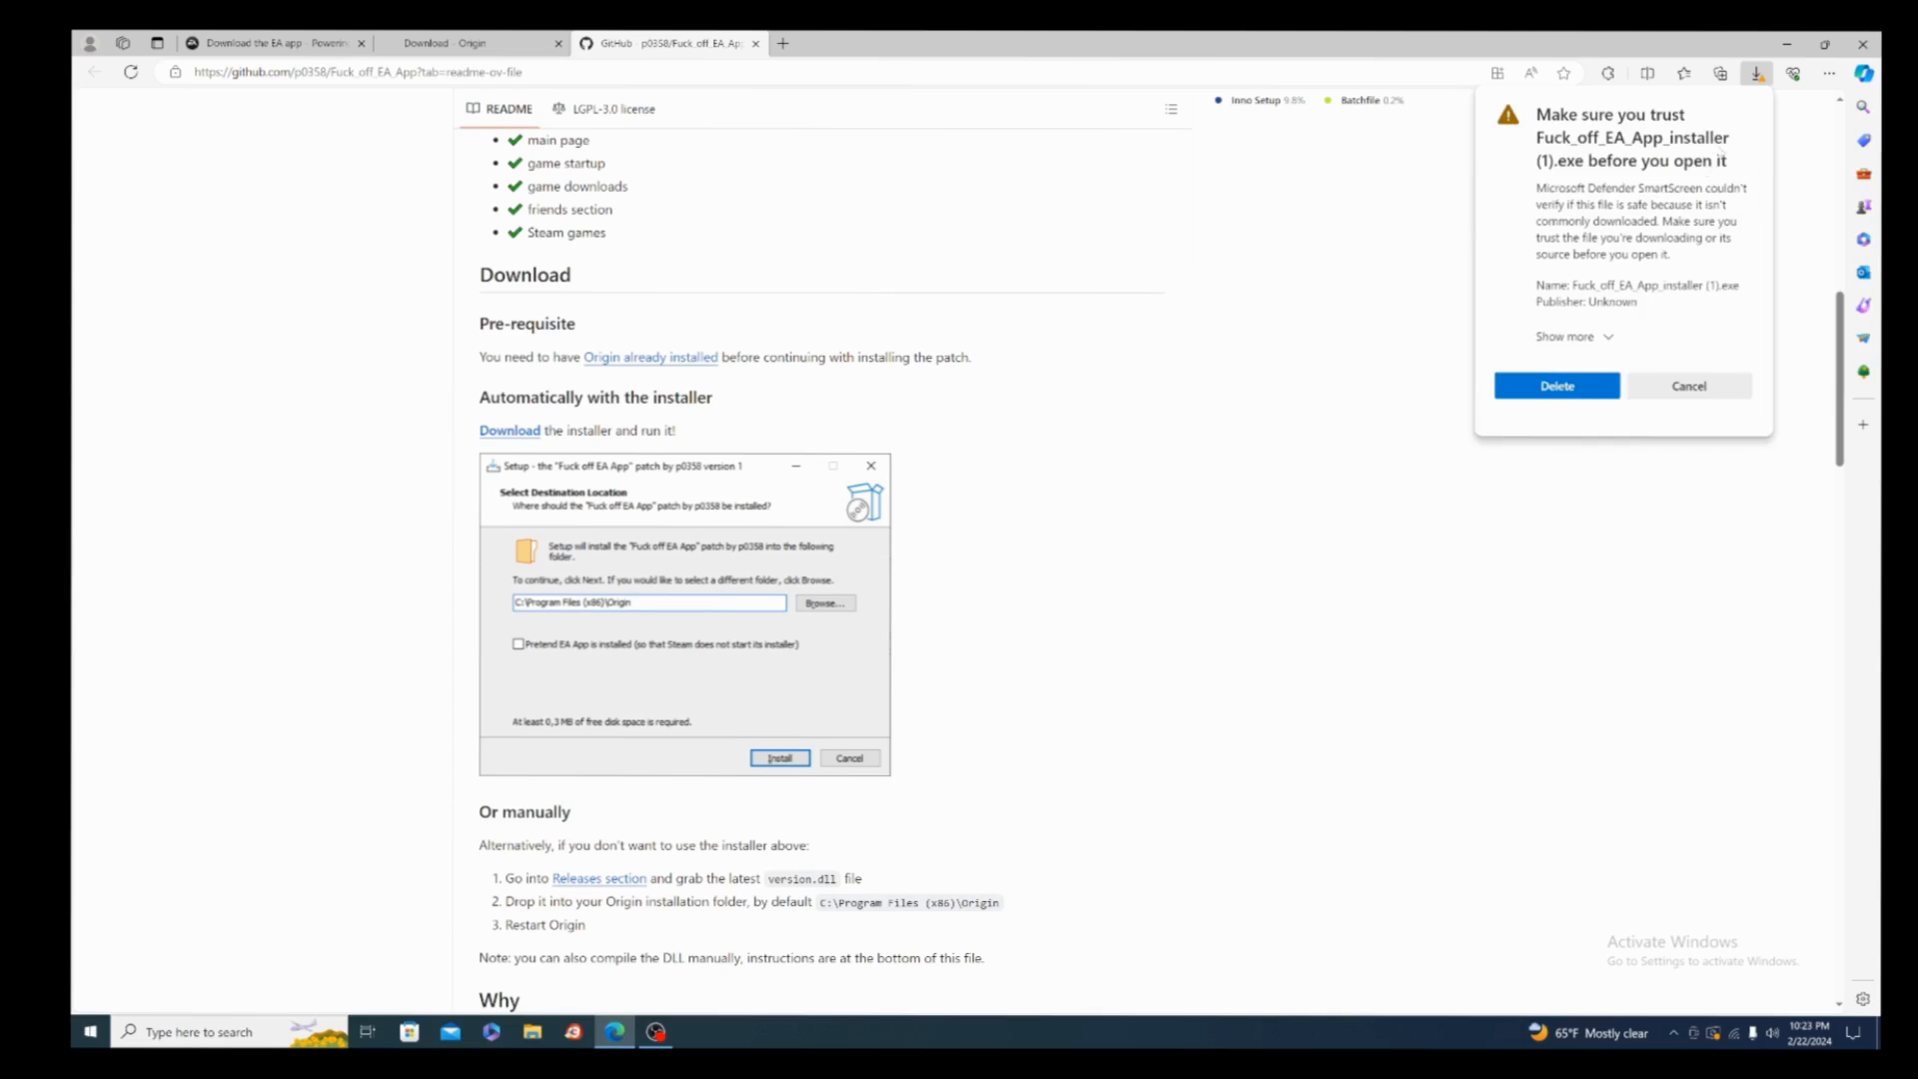
{"action": "left_click", "coordinate": [1556, 386]}
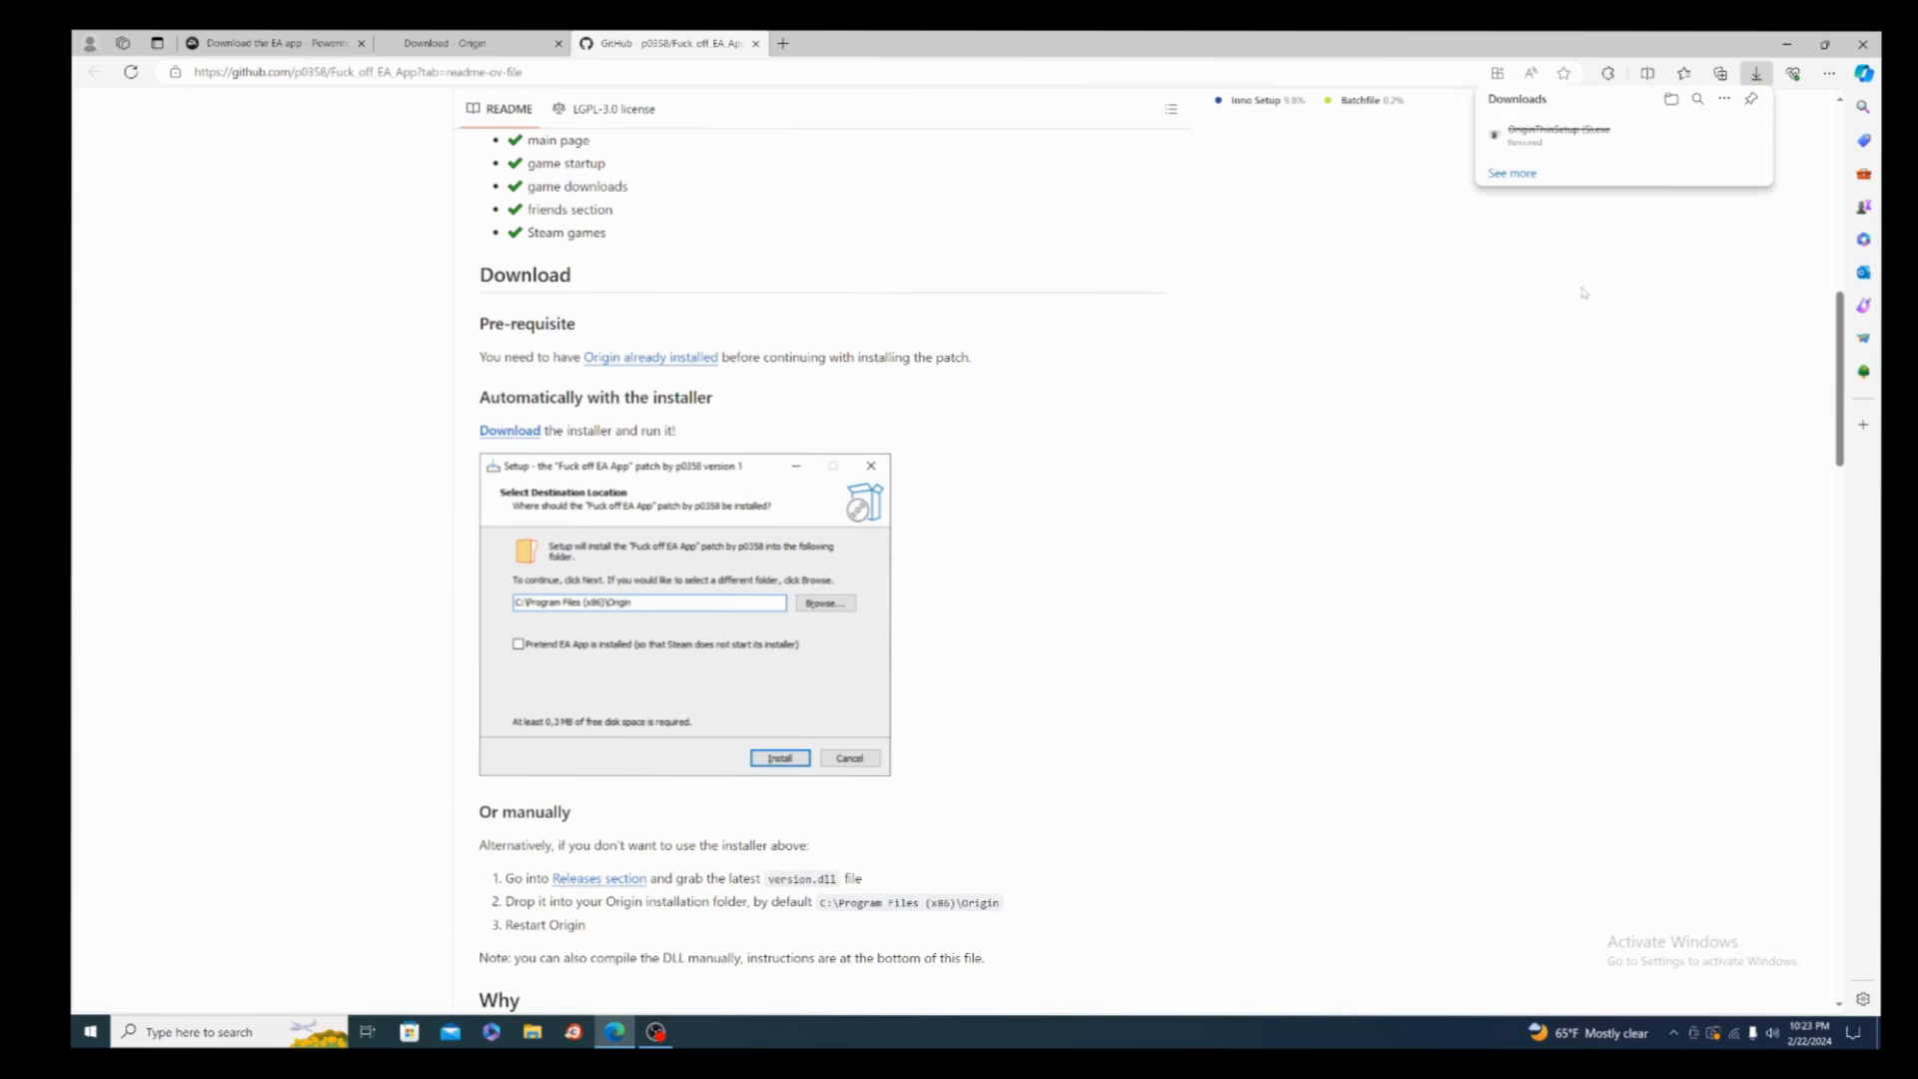
{"action": "left_click", "coordinate": [1754, 72]}
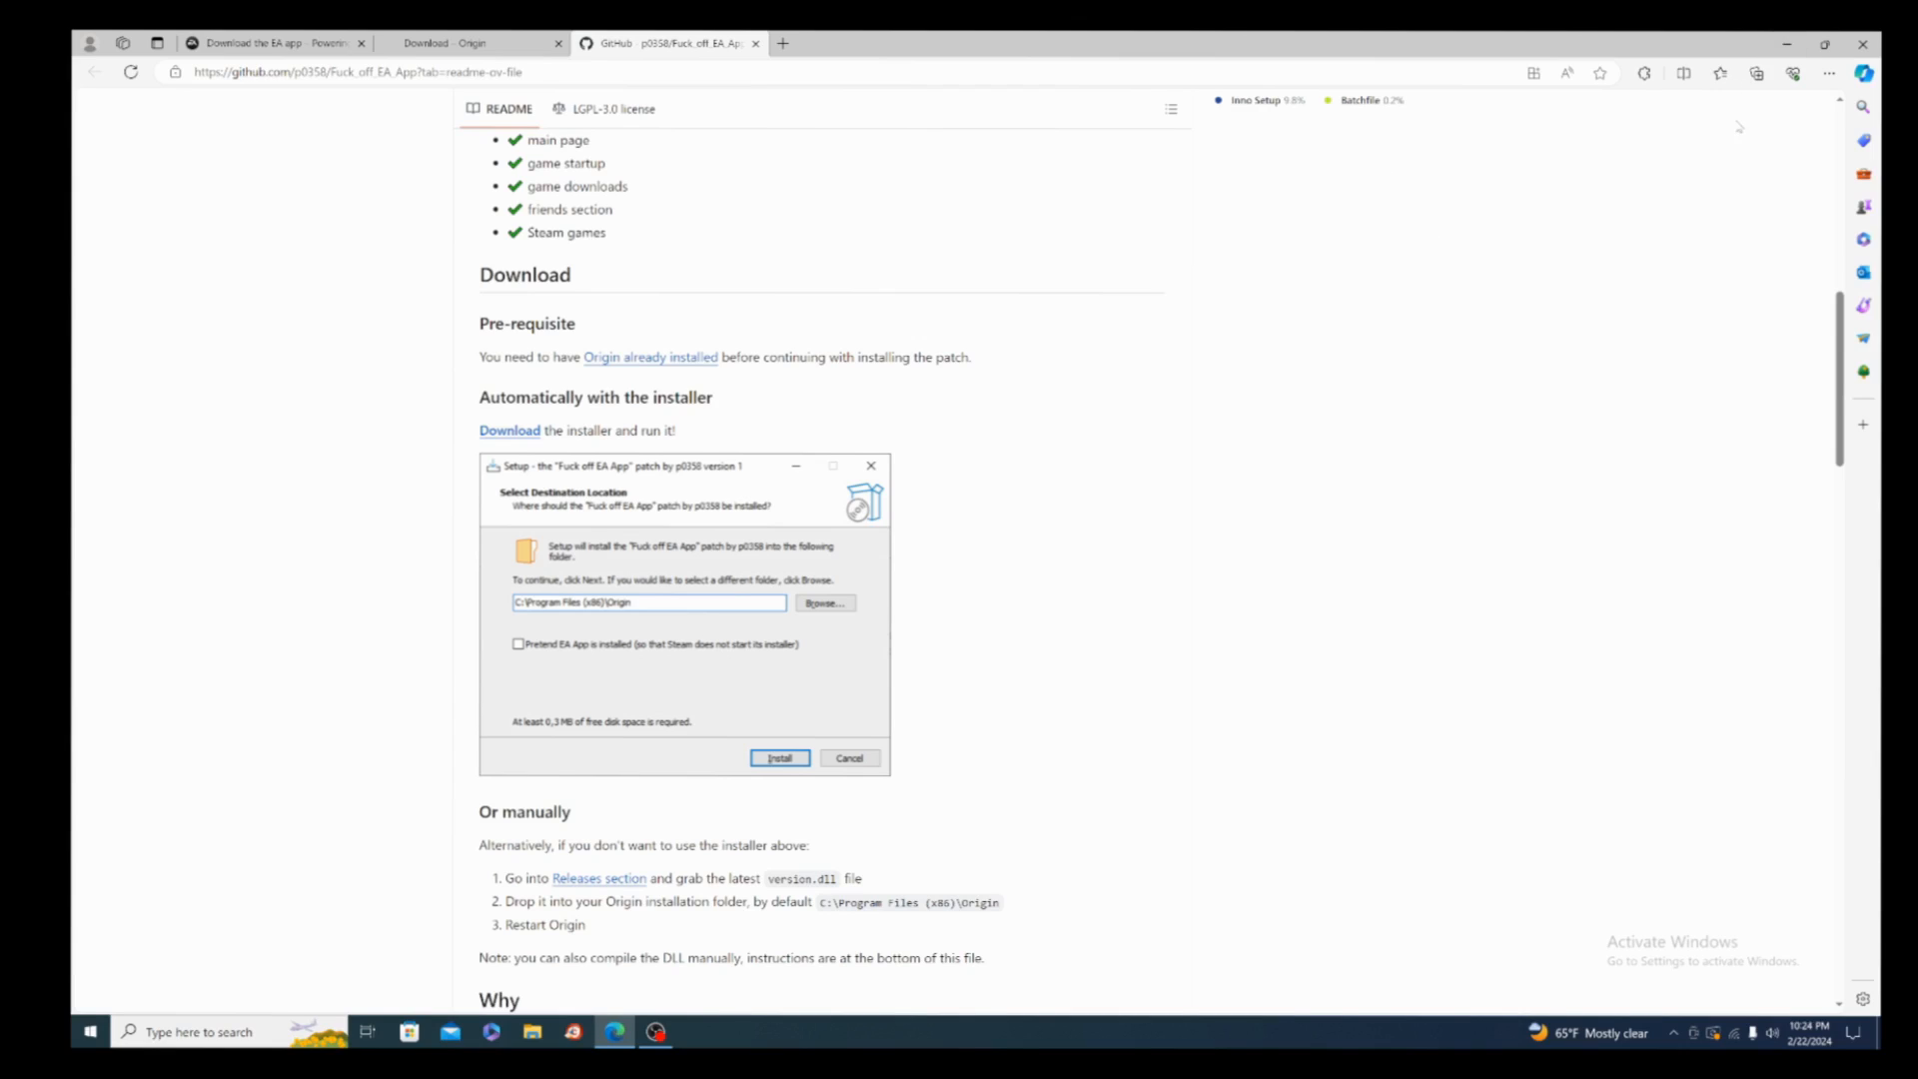
{"action": "mouse_move", "coordinate": [786, 506]}
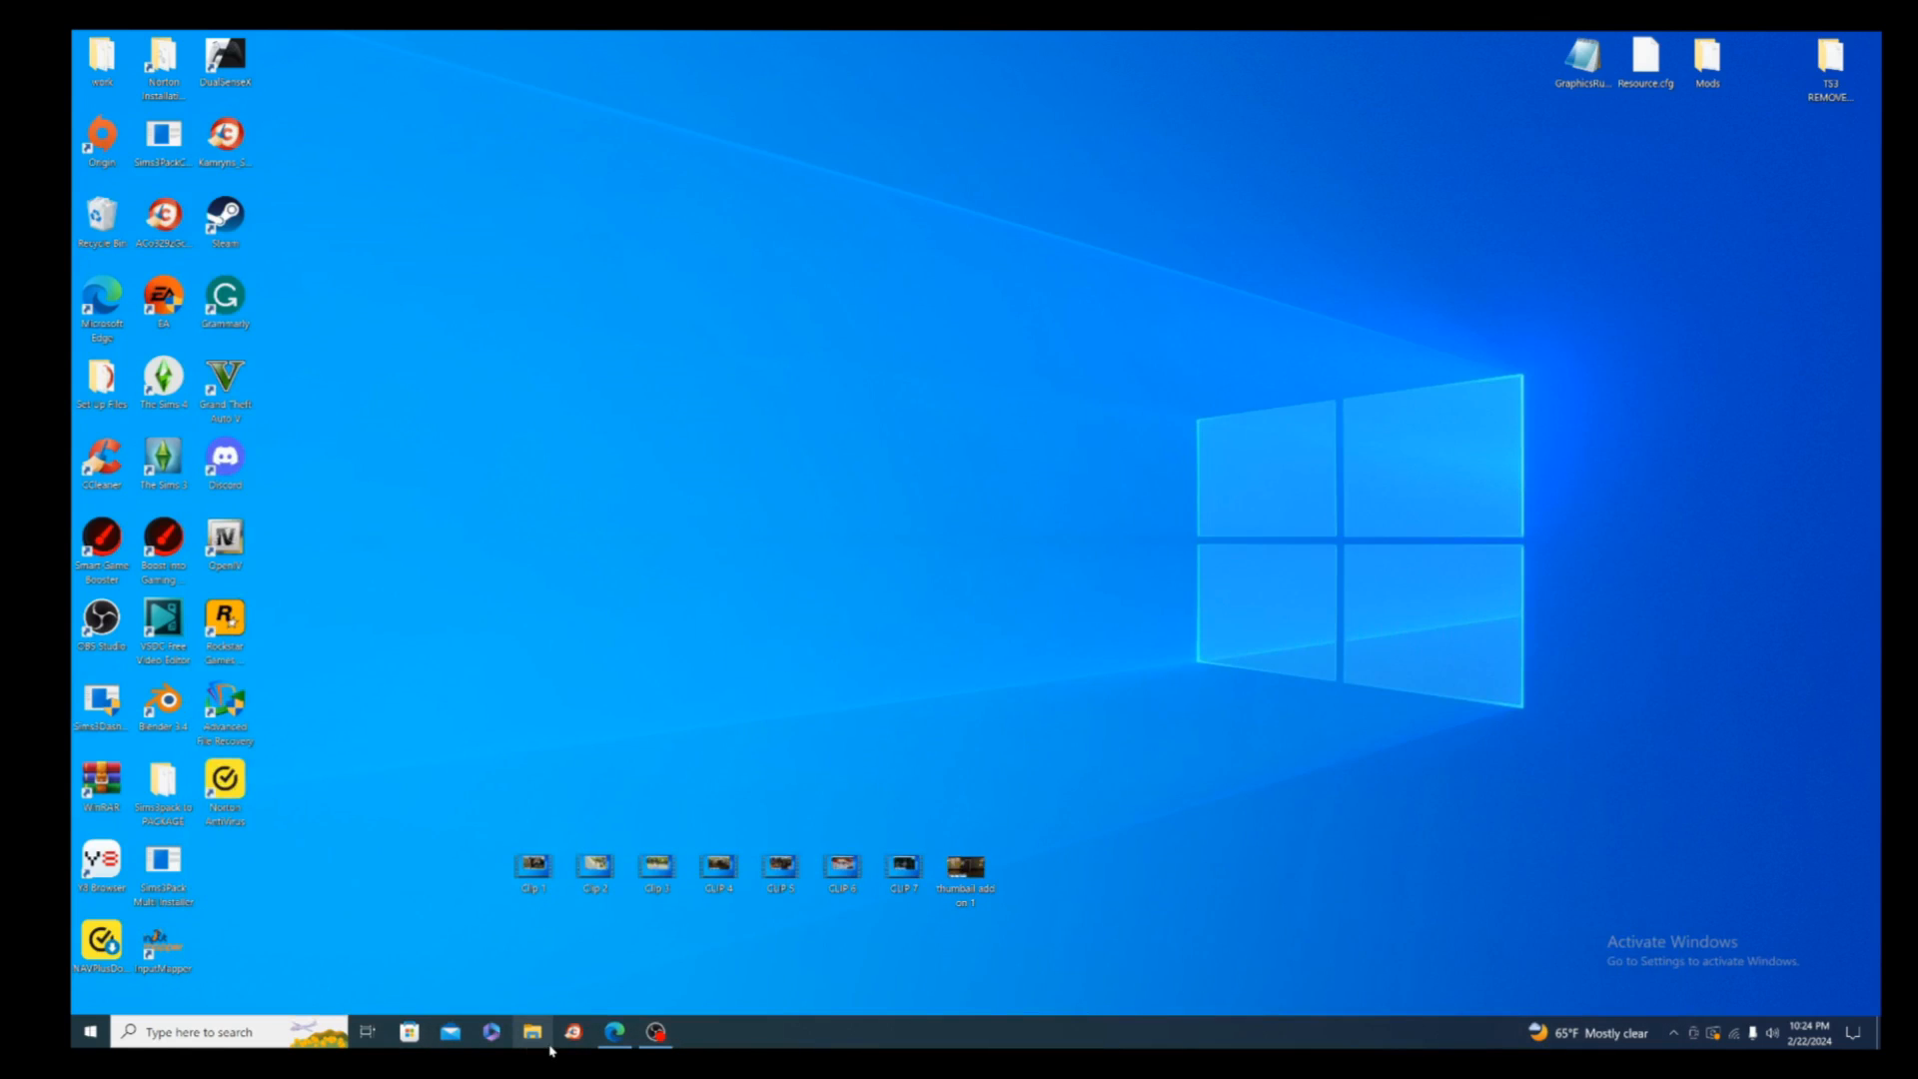
- Show the Downloads folder in File Explorer and start a second Explorer window from the taskbar
{"action": "left_click", "coordinate": [530, 1031]}
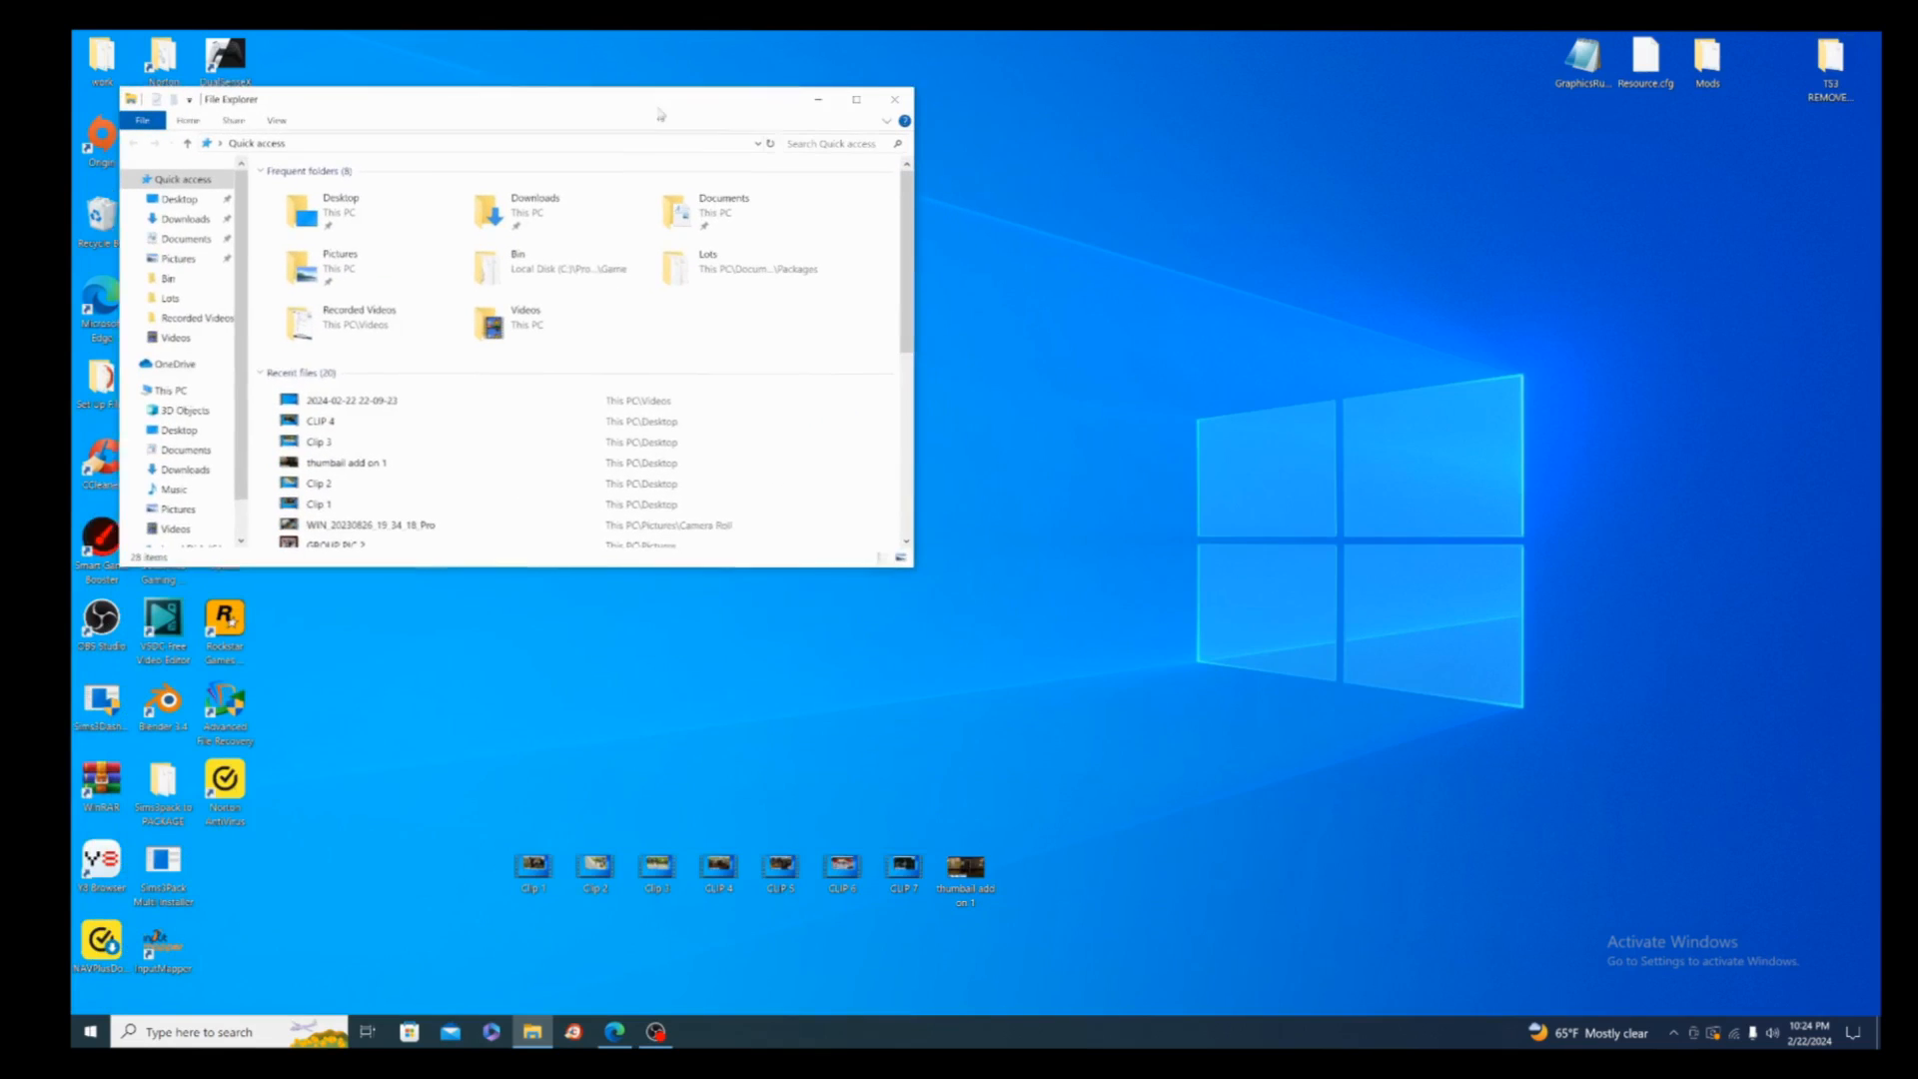
{"action": "left_click", "coordinate": [186, 219]}
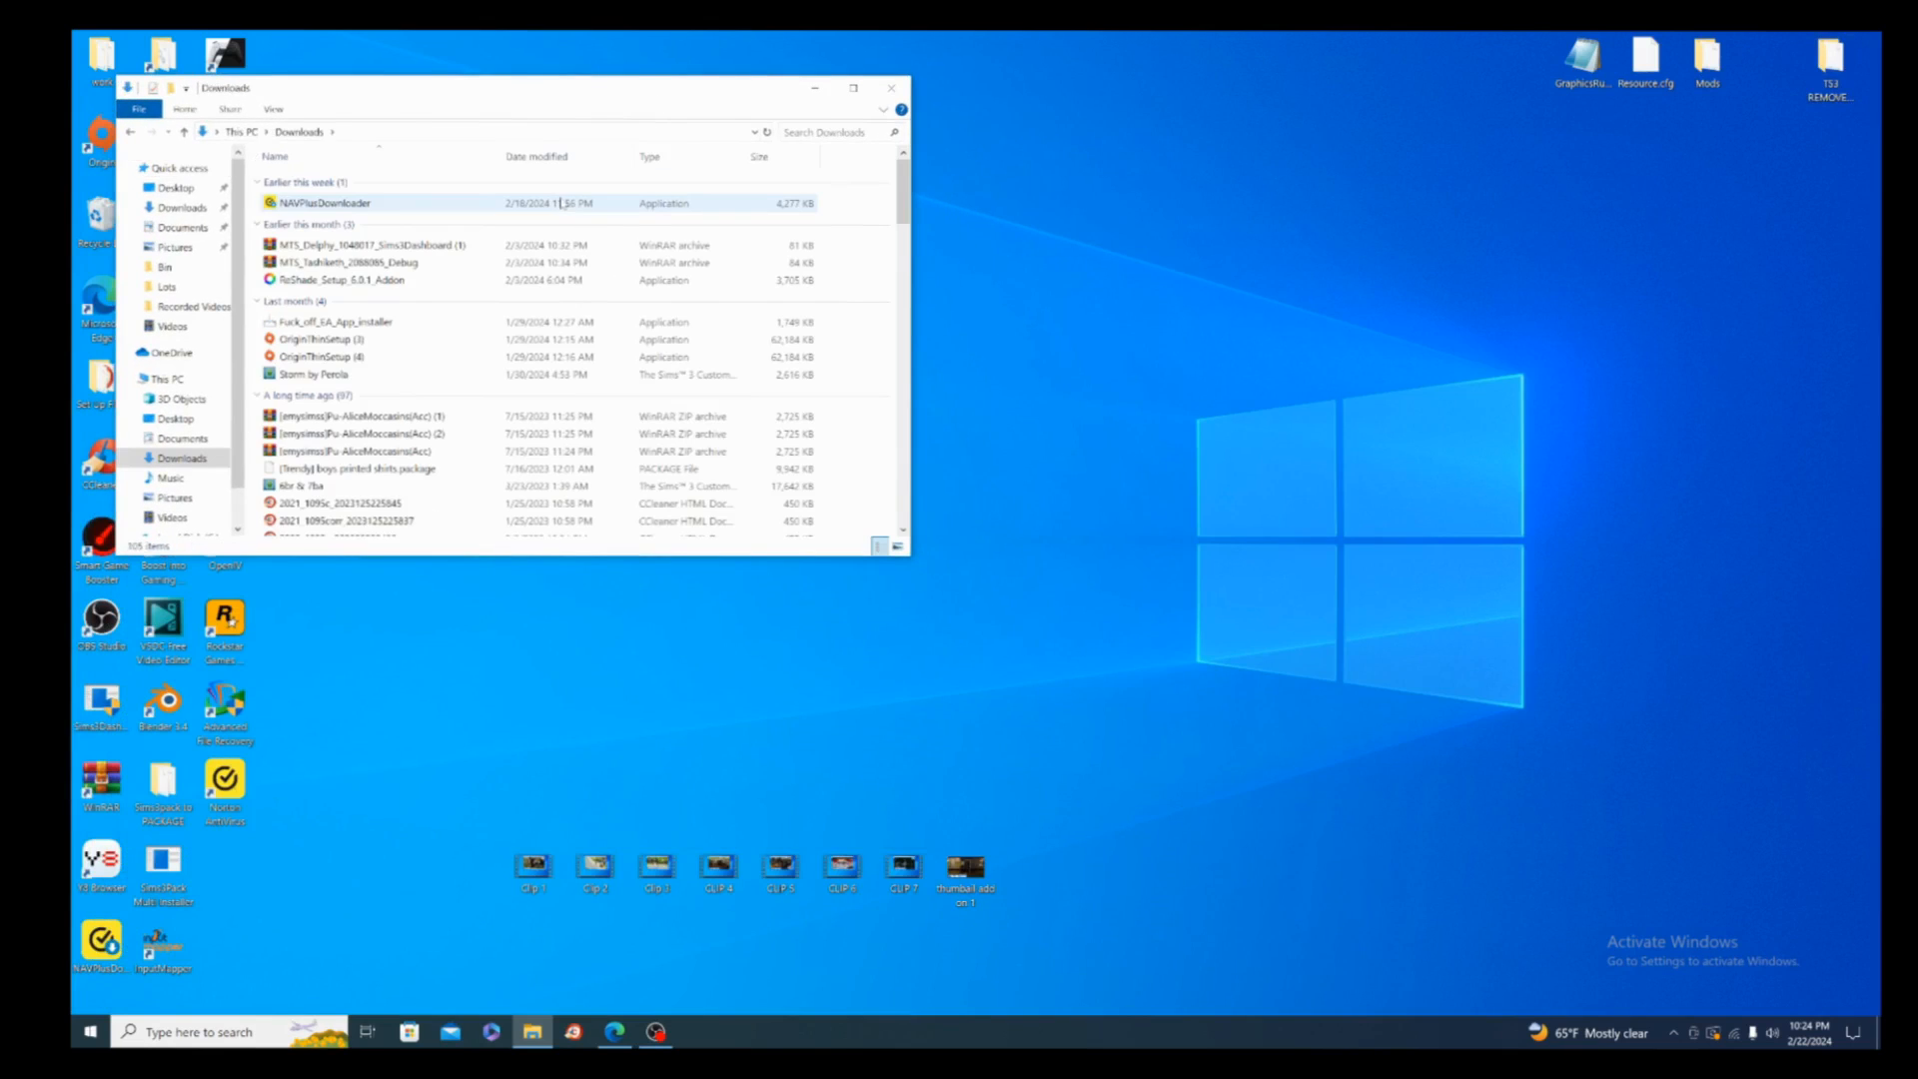
{"action": "right_click", "coordinate": [530, 1031]}
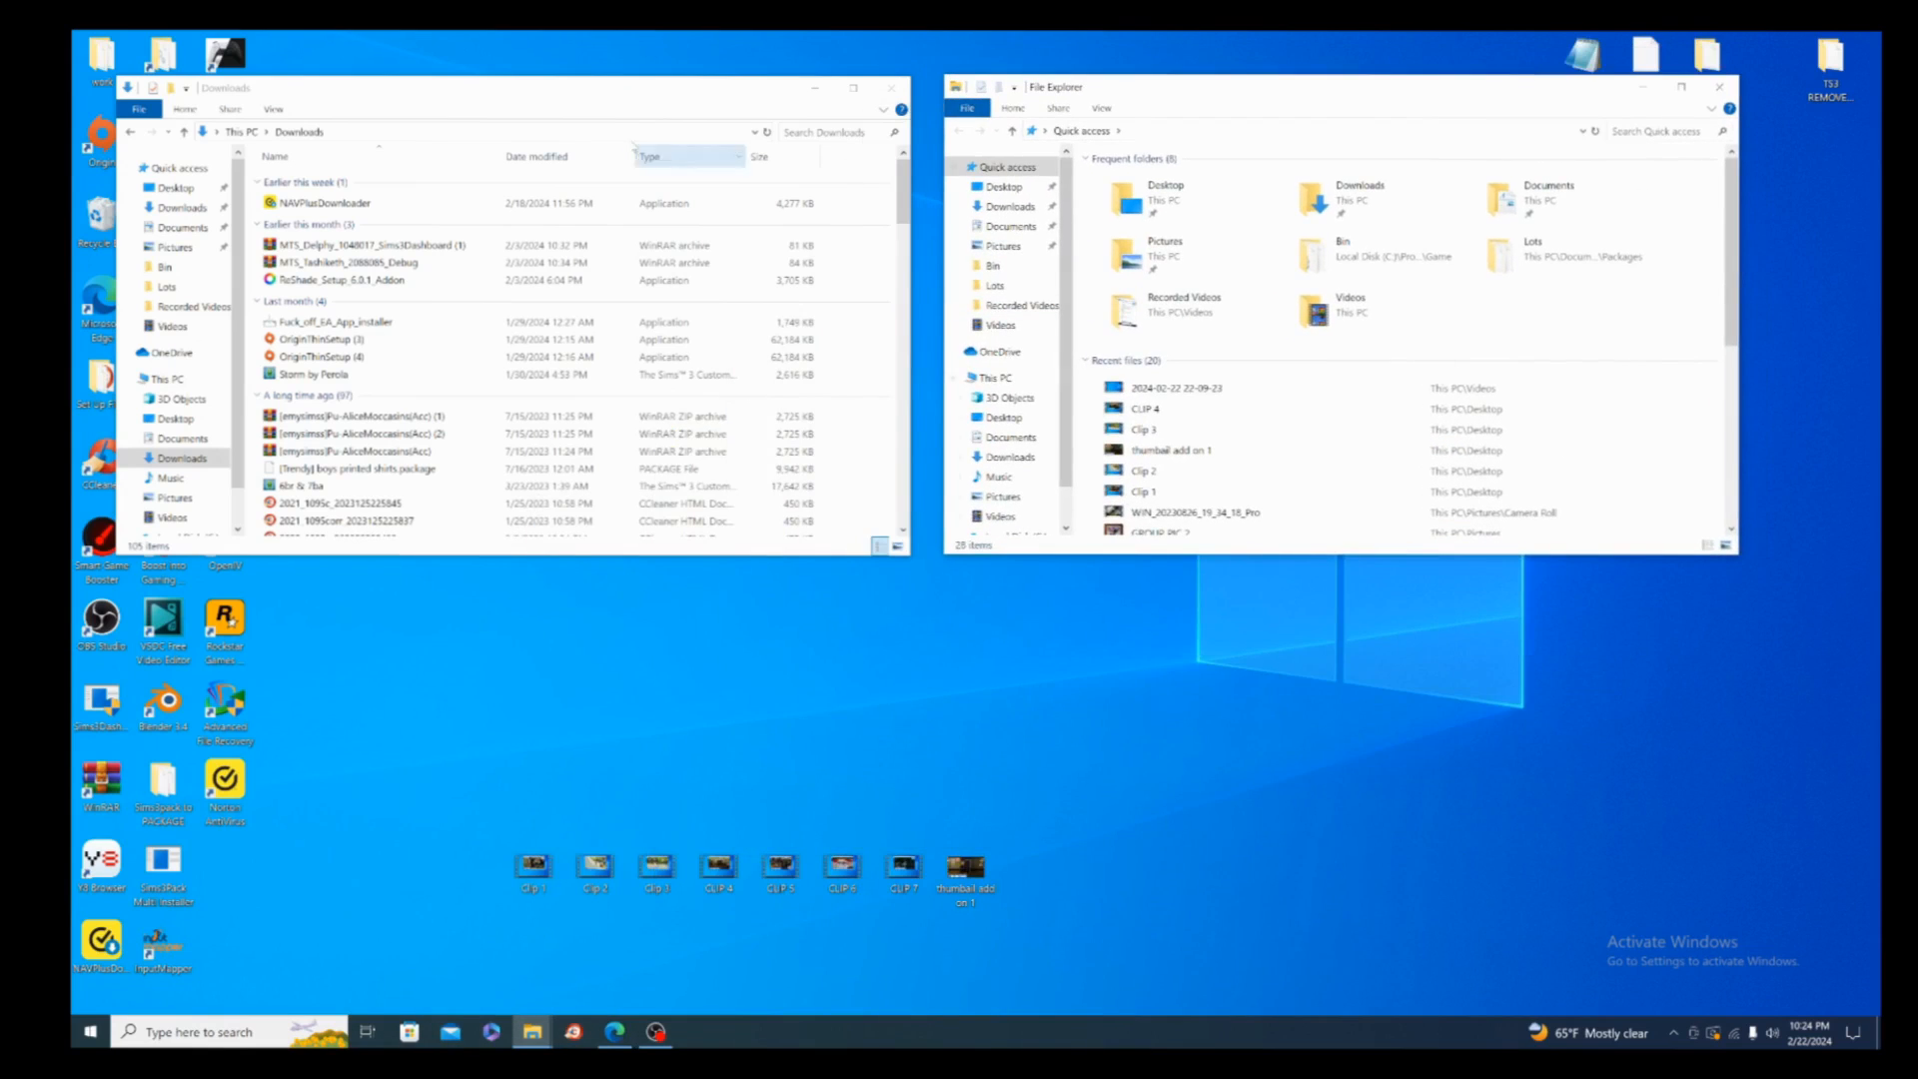
- In the second Explorer window, go through This PC into the Local Disk (C:) drive
{"action": "left_click", "coordinate": [323, 203]}
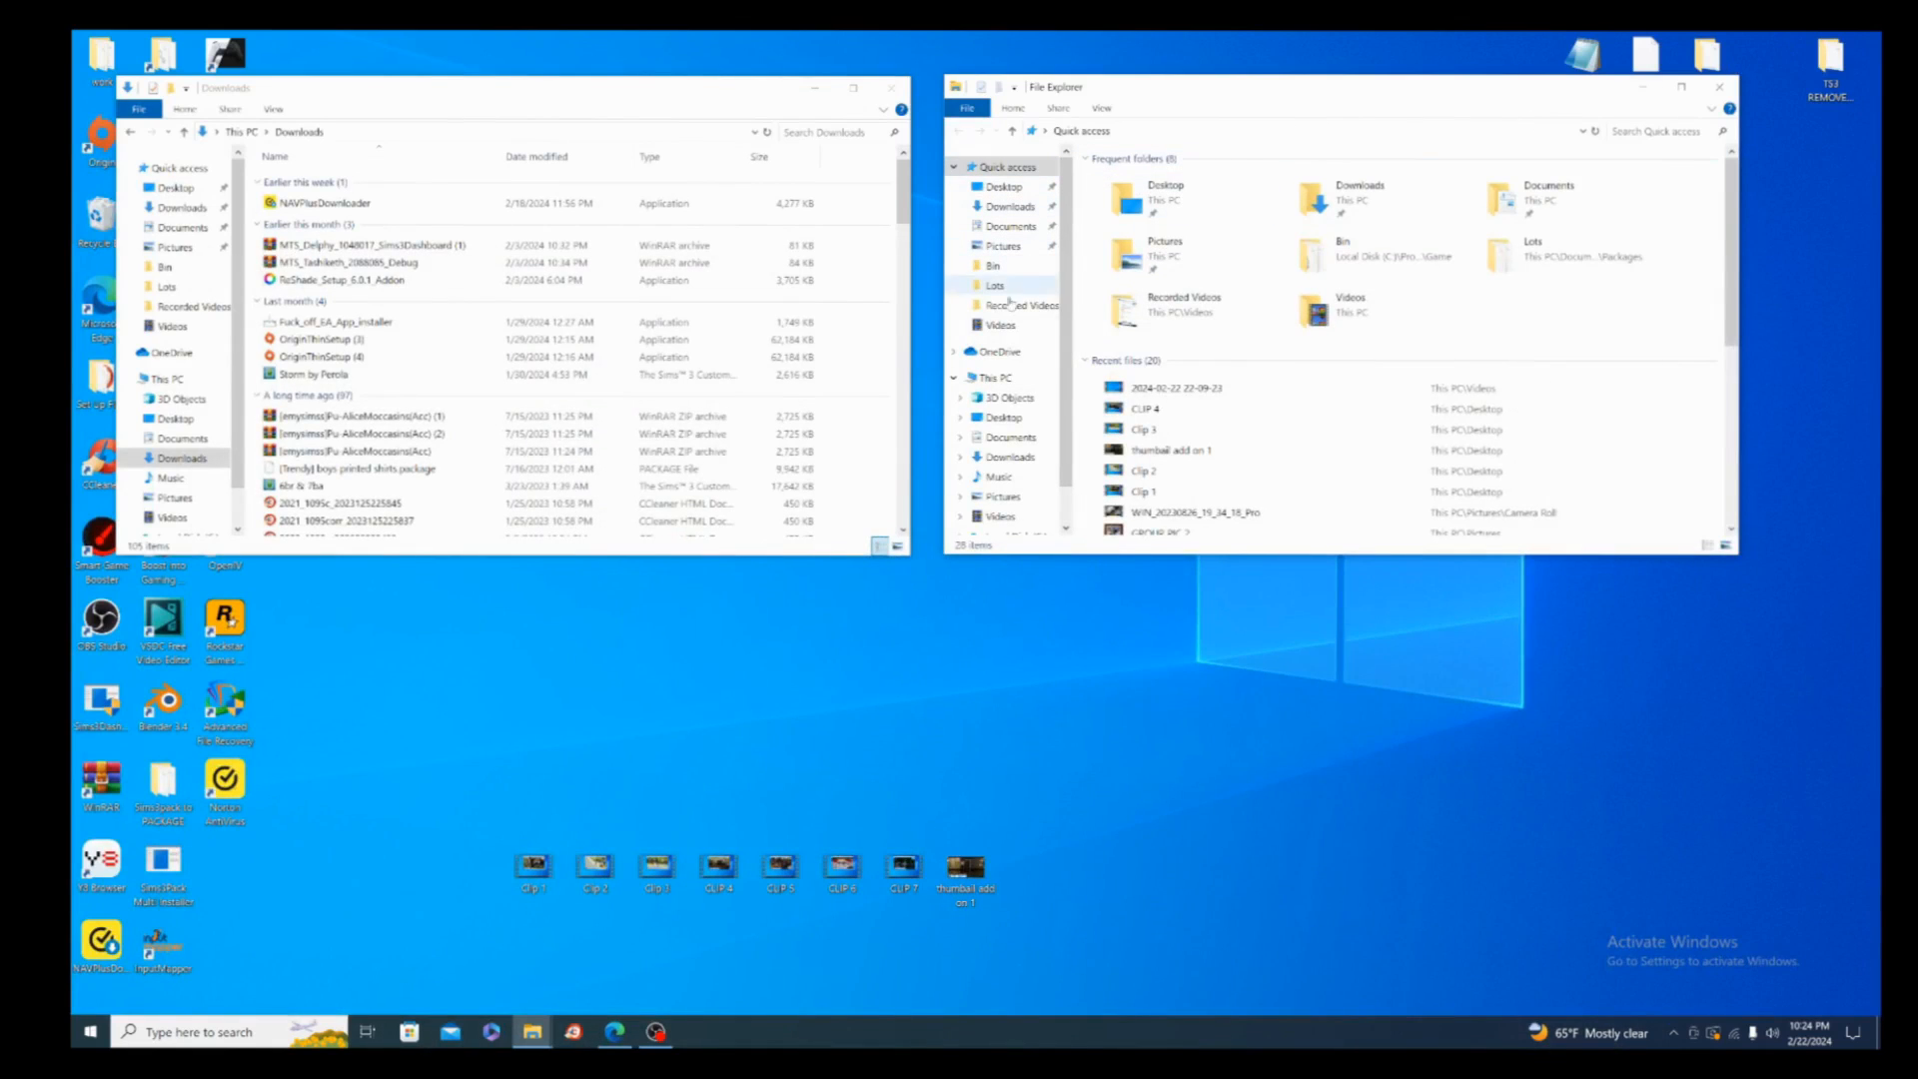
{"action": "left_click", "coordinate": [983, 376]}
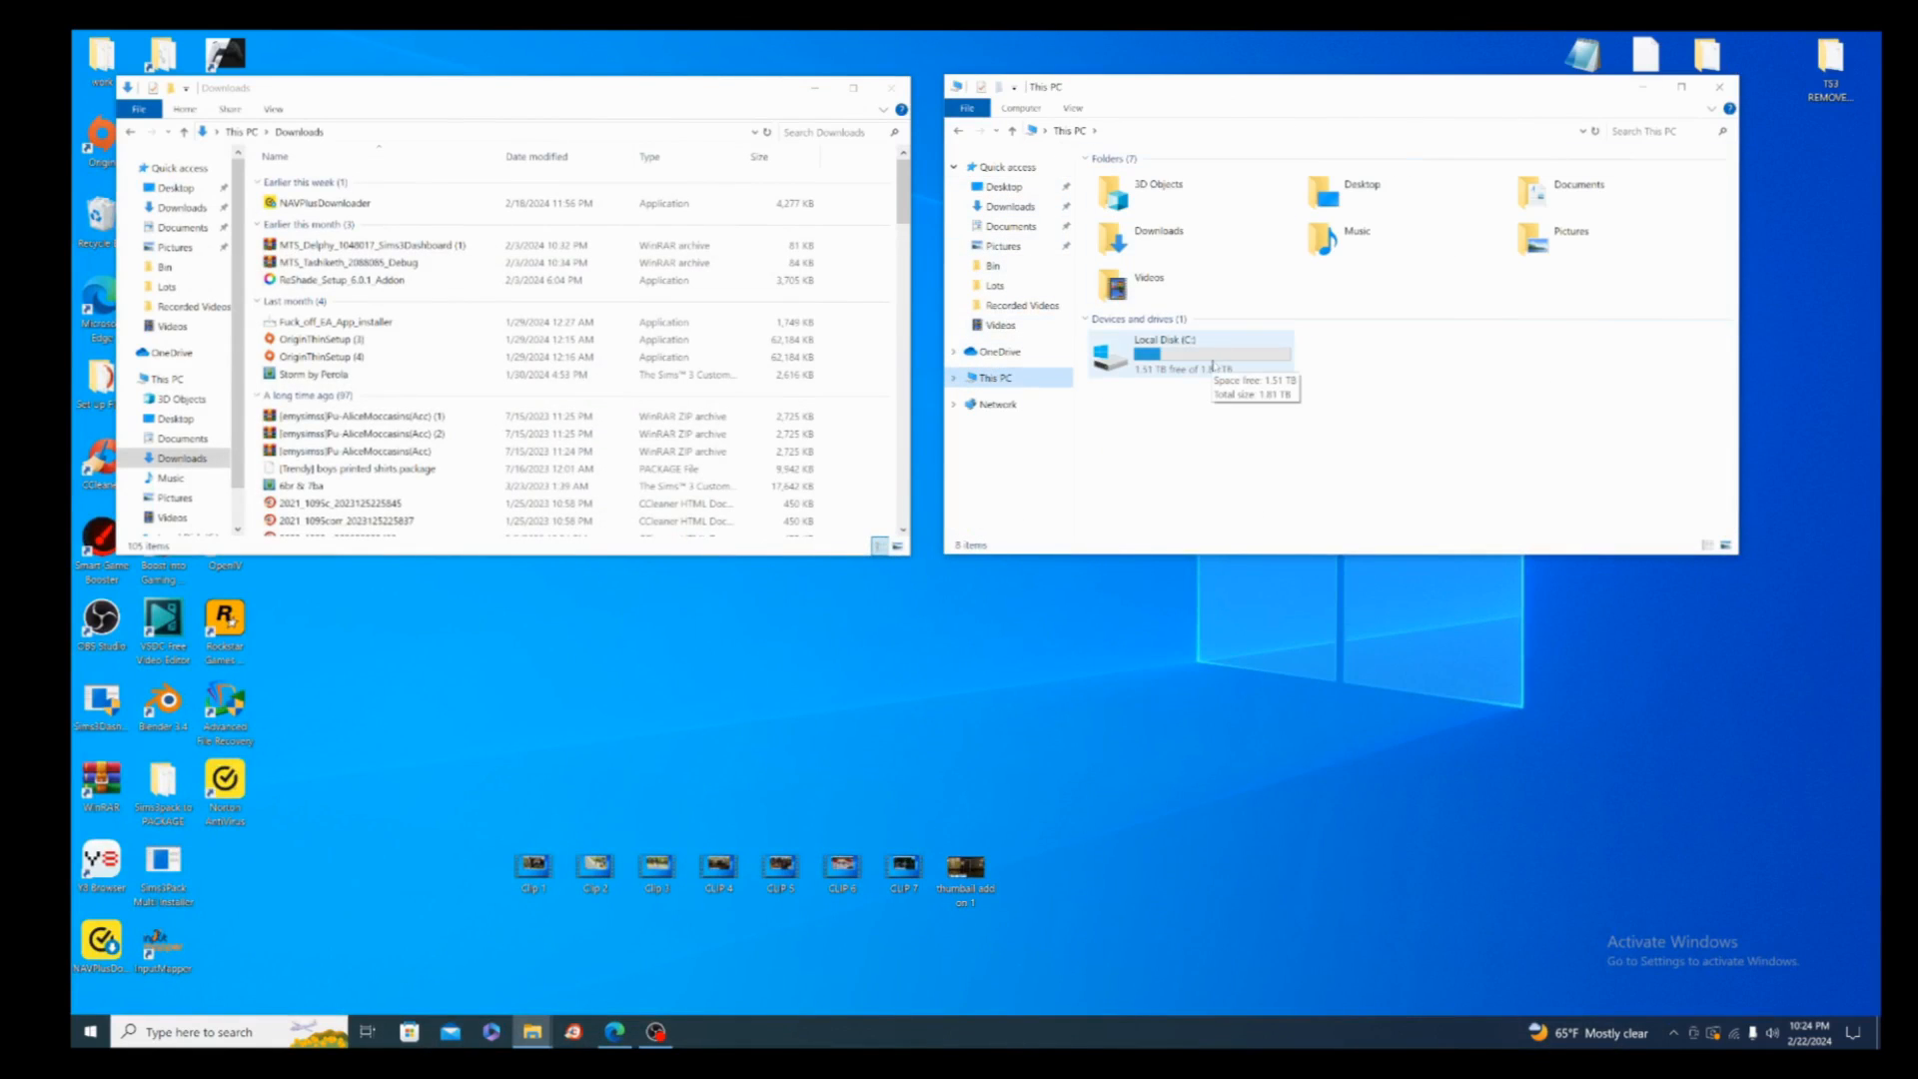
{"action": "left_click", "coordinate": [1186, 354]}
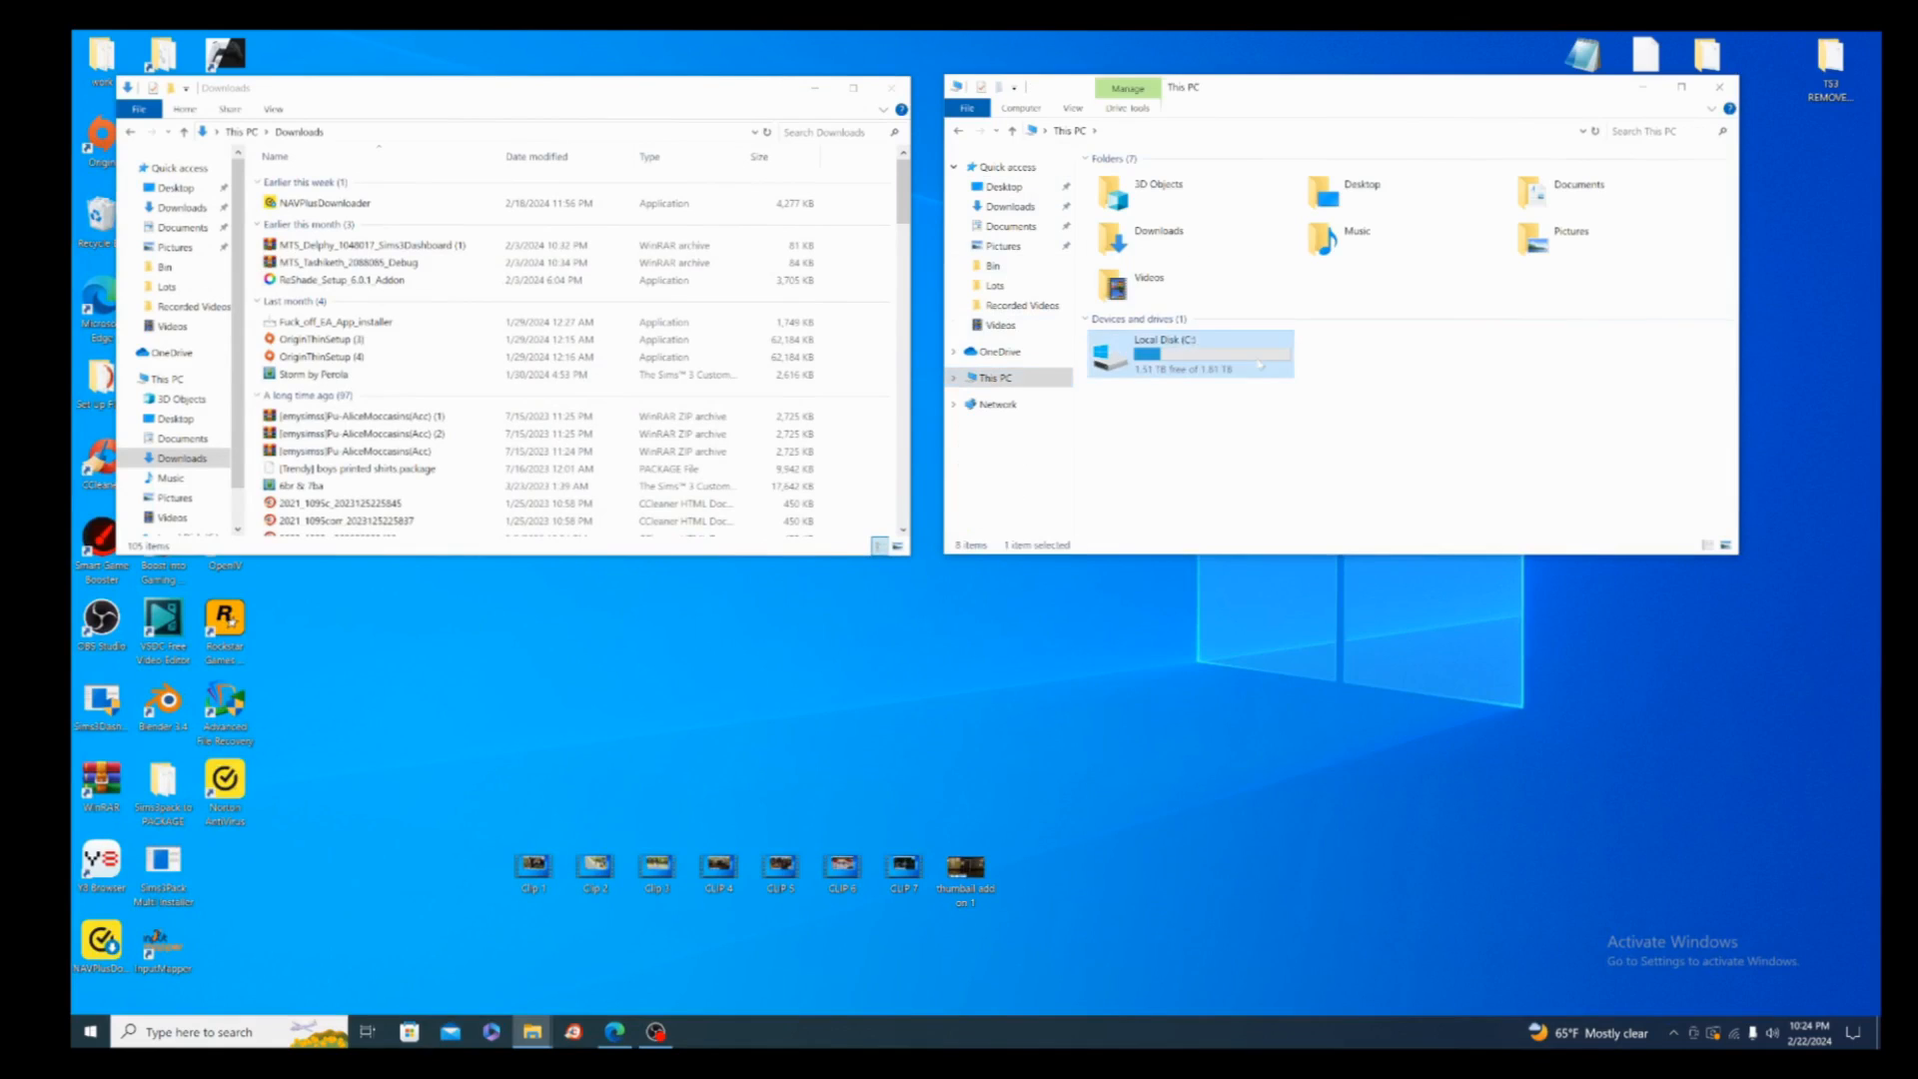
{"action": "double_click", "coordinate": [1175, 353]}
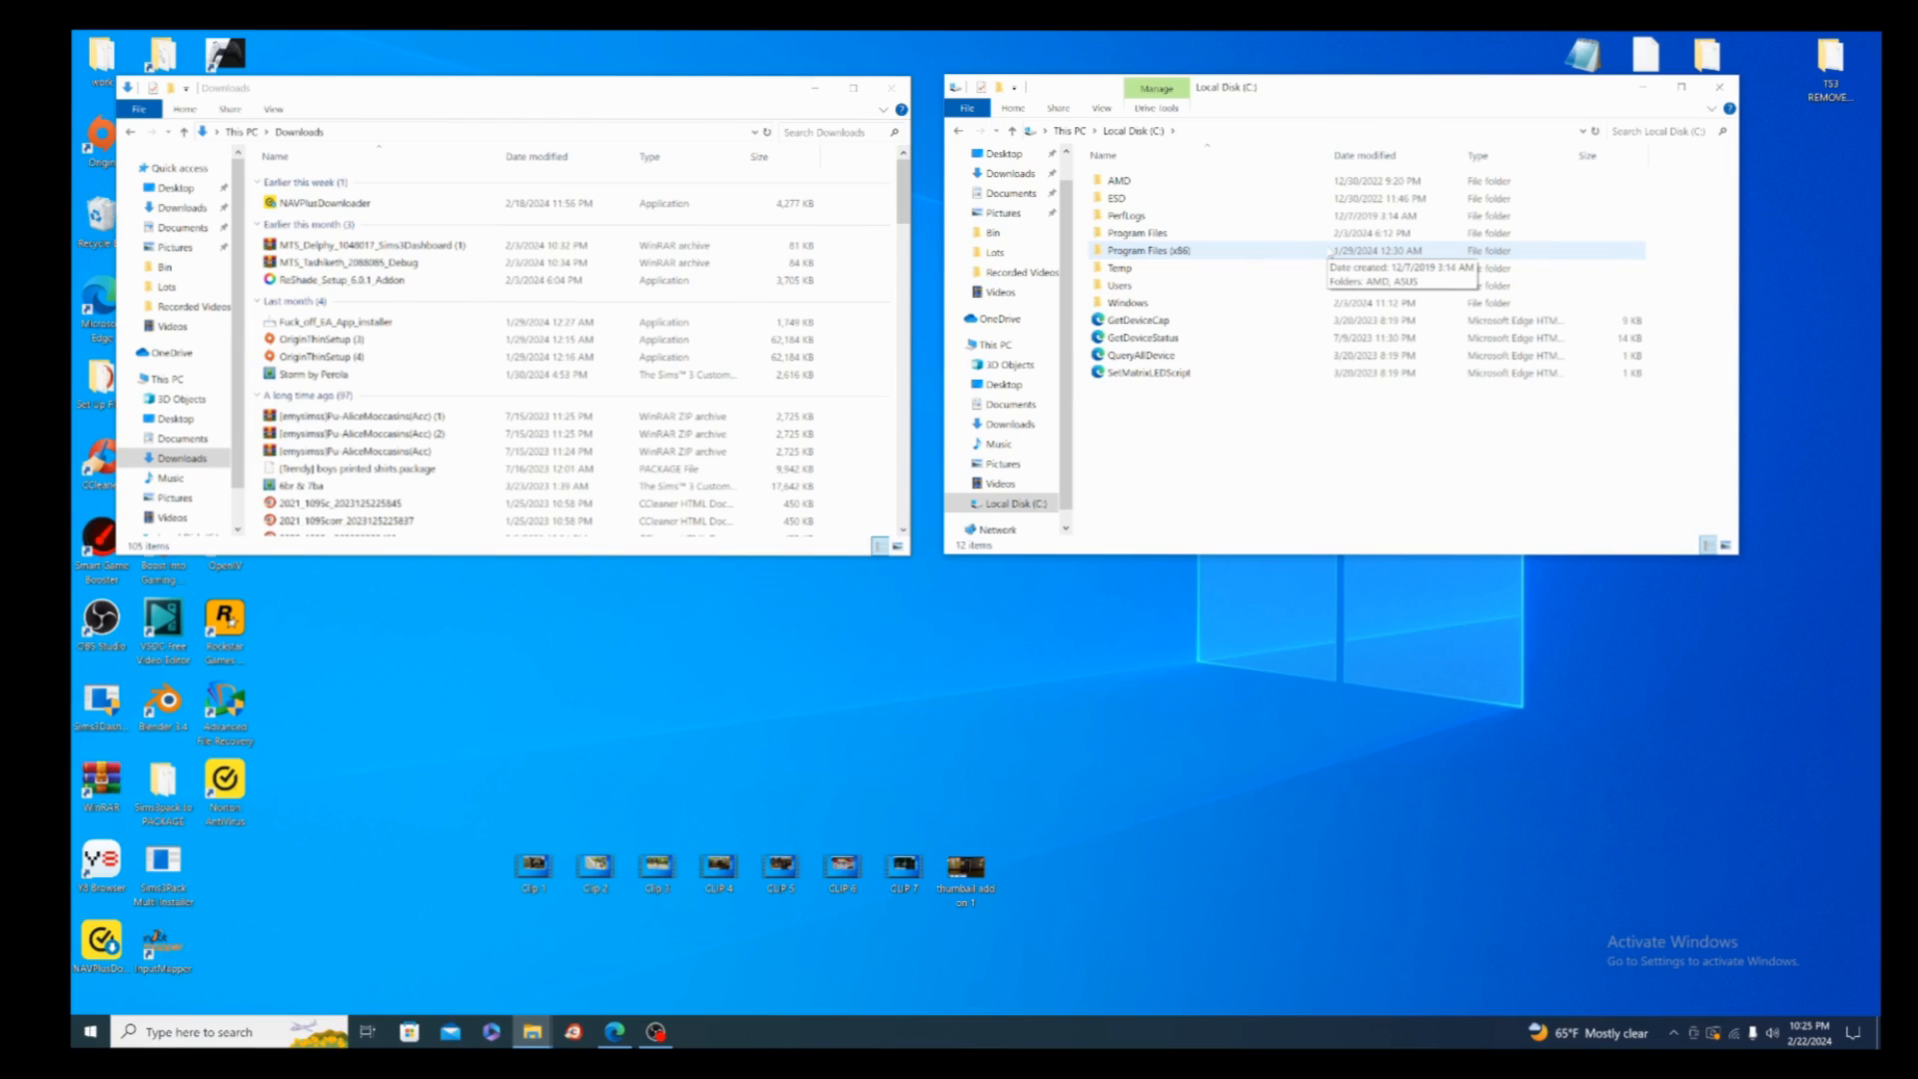
- Browse Program Files (x86) to view the Origin folder's program files
{"action": "double_click", "coordinate": [1148, 249]}
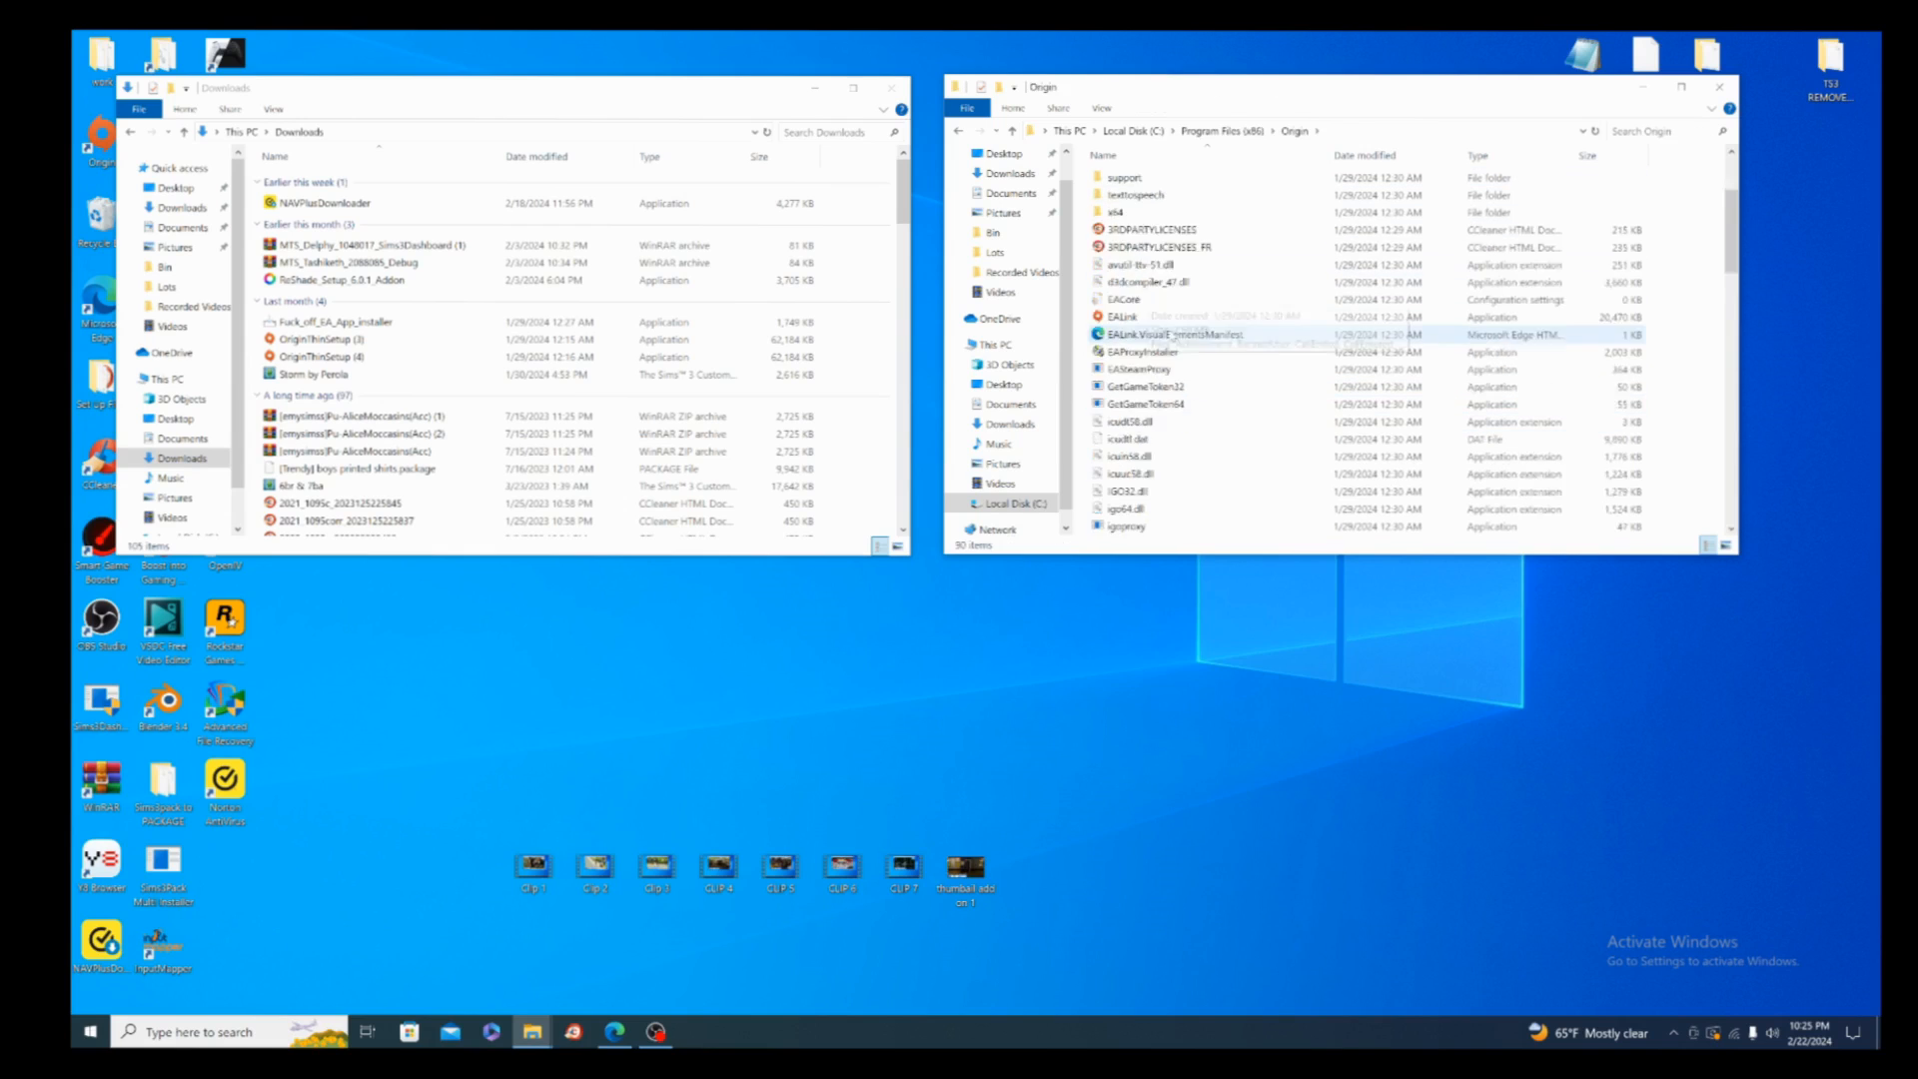
{"action": "scroll", "scroll_direction": "down", "scroll_amount": 3}
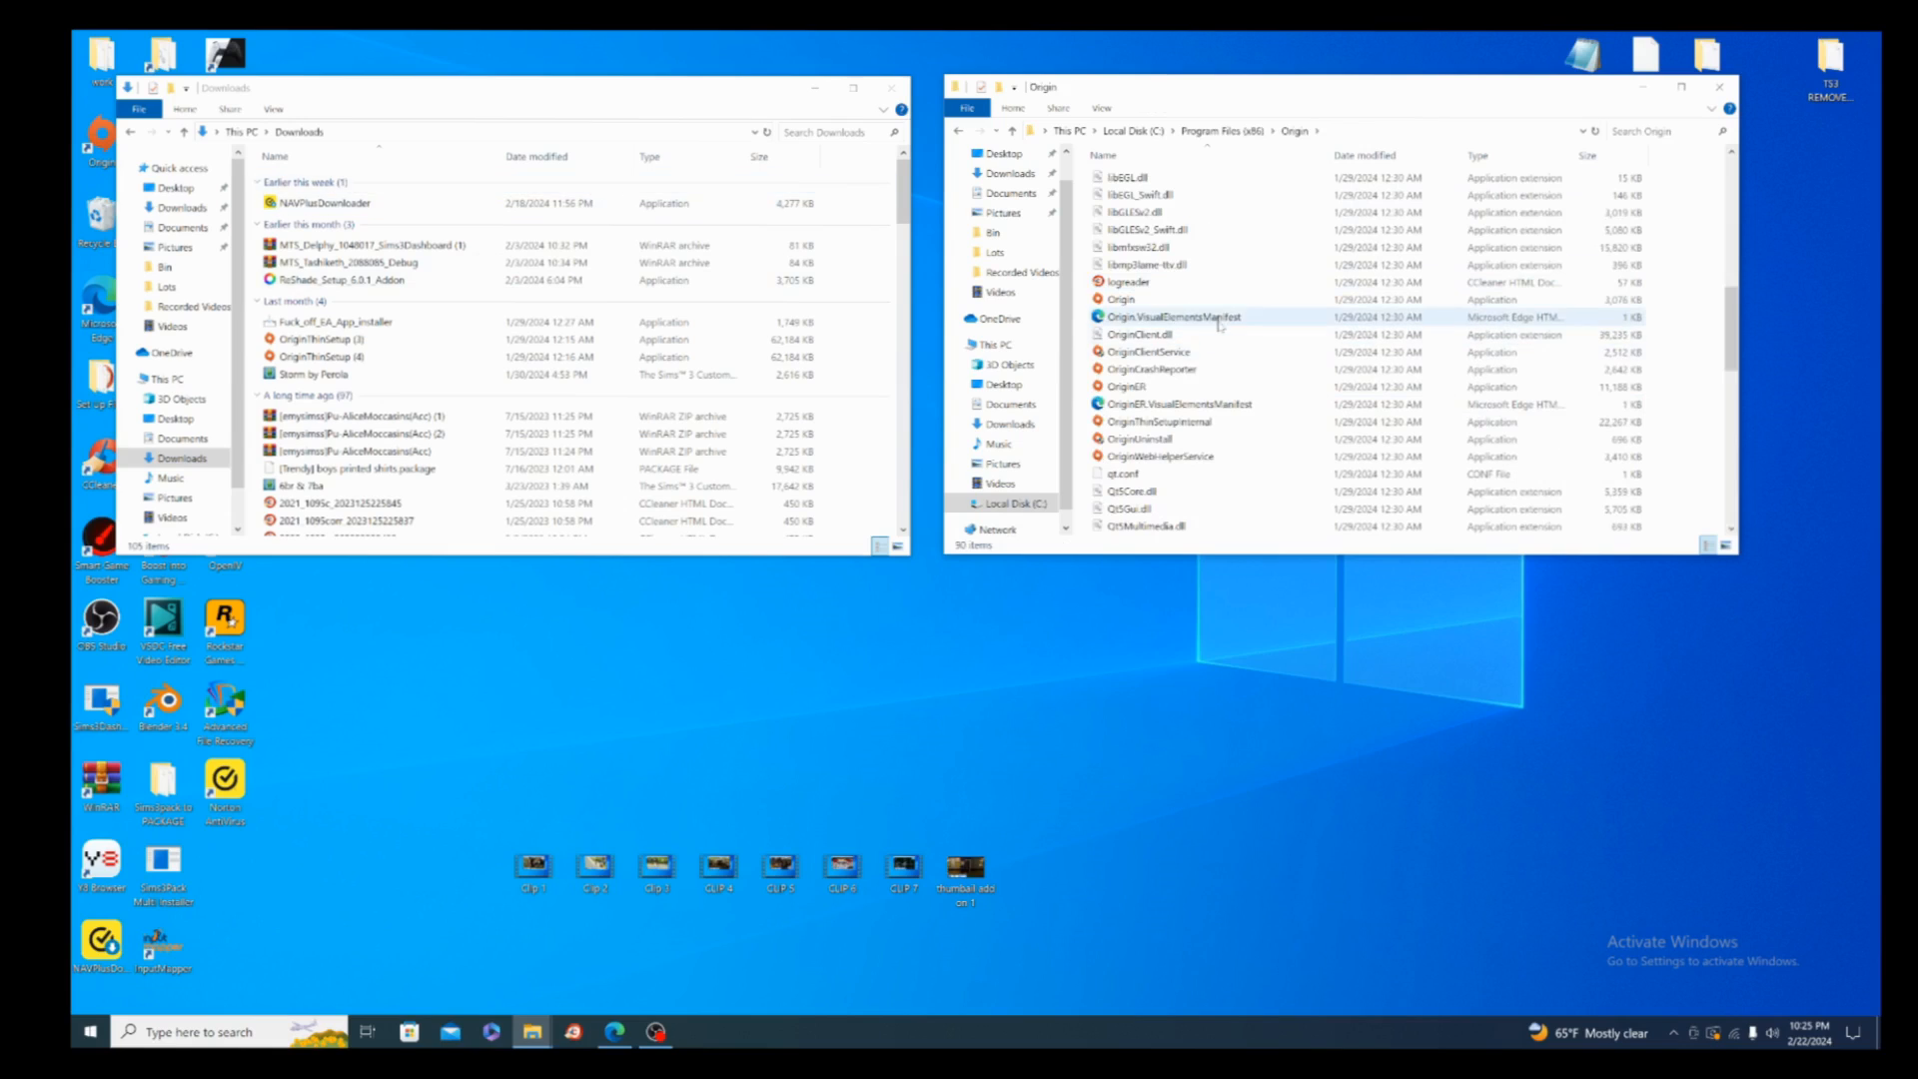
{"action": "left_click", "coordinate": [321, 202]}
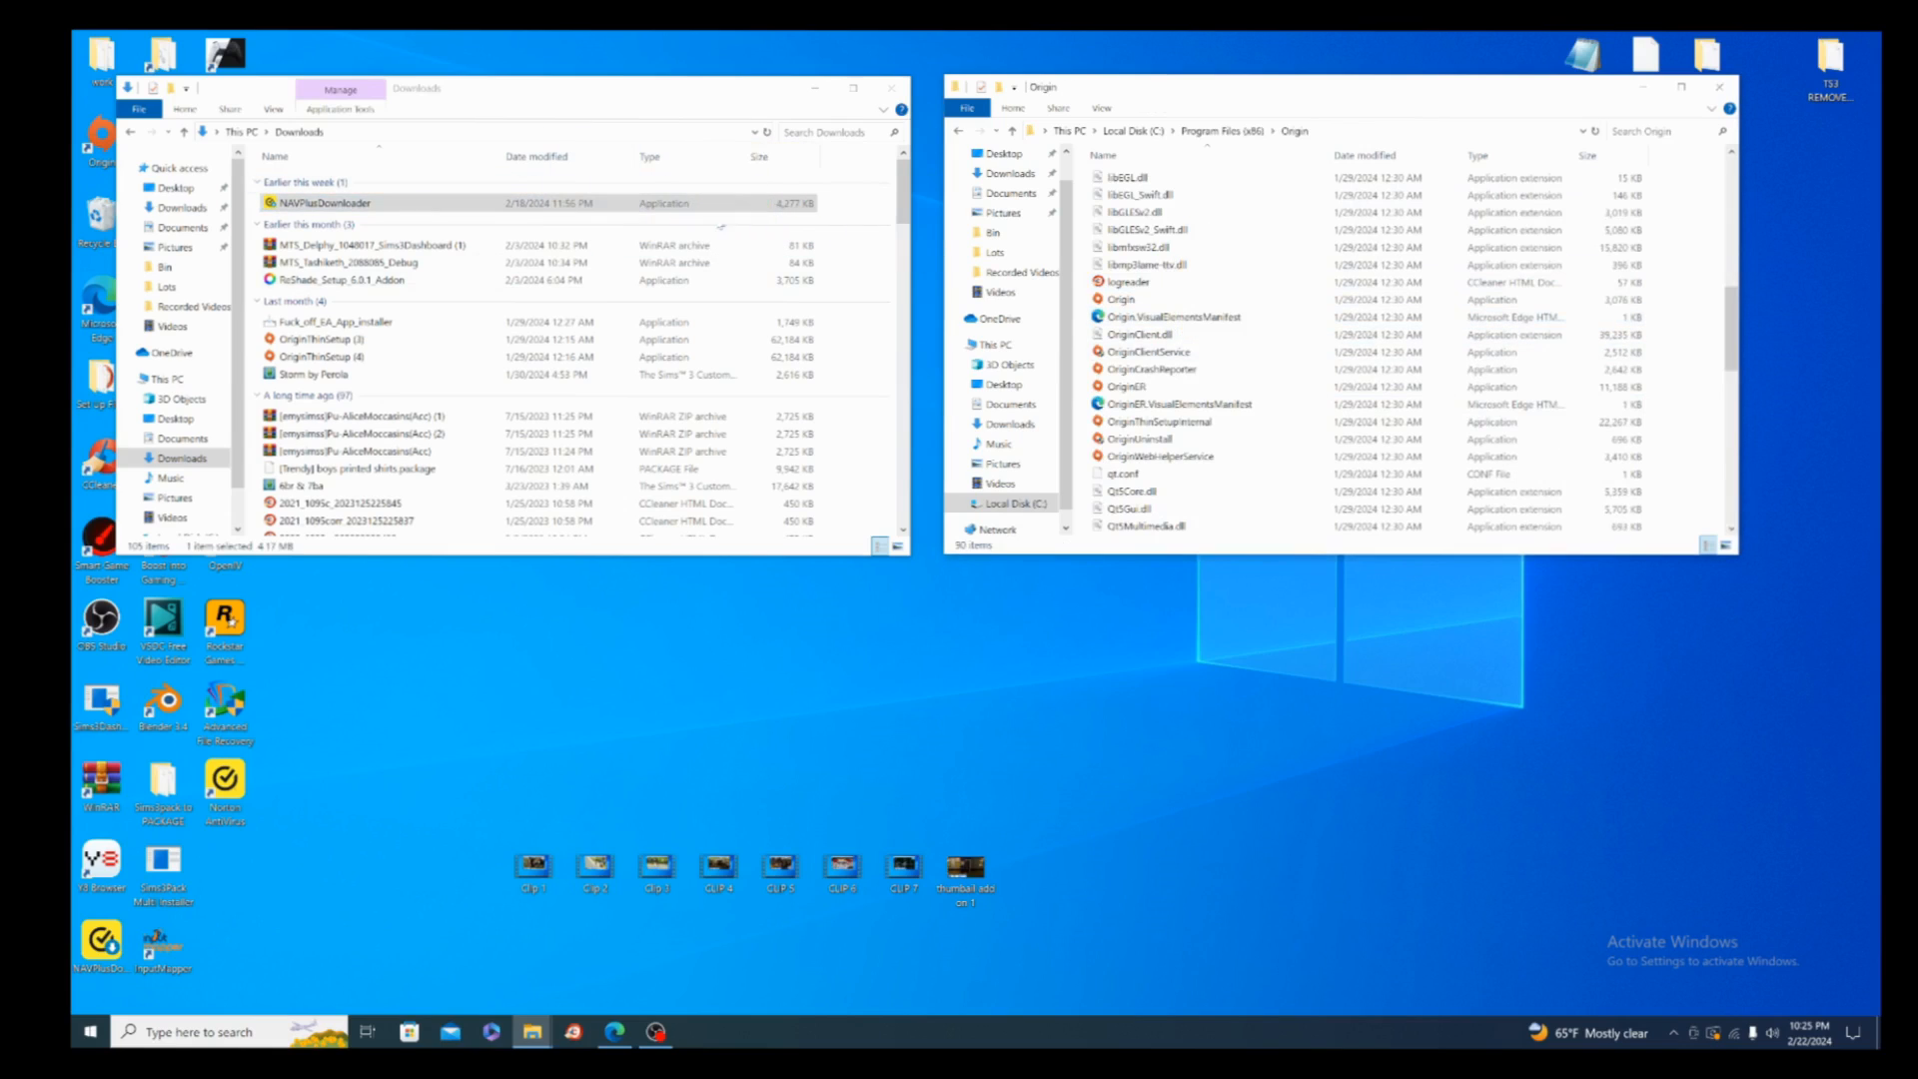
{"action": "mouse_move", "coordinate": [1159, 455]}
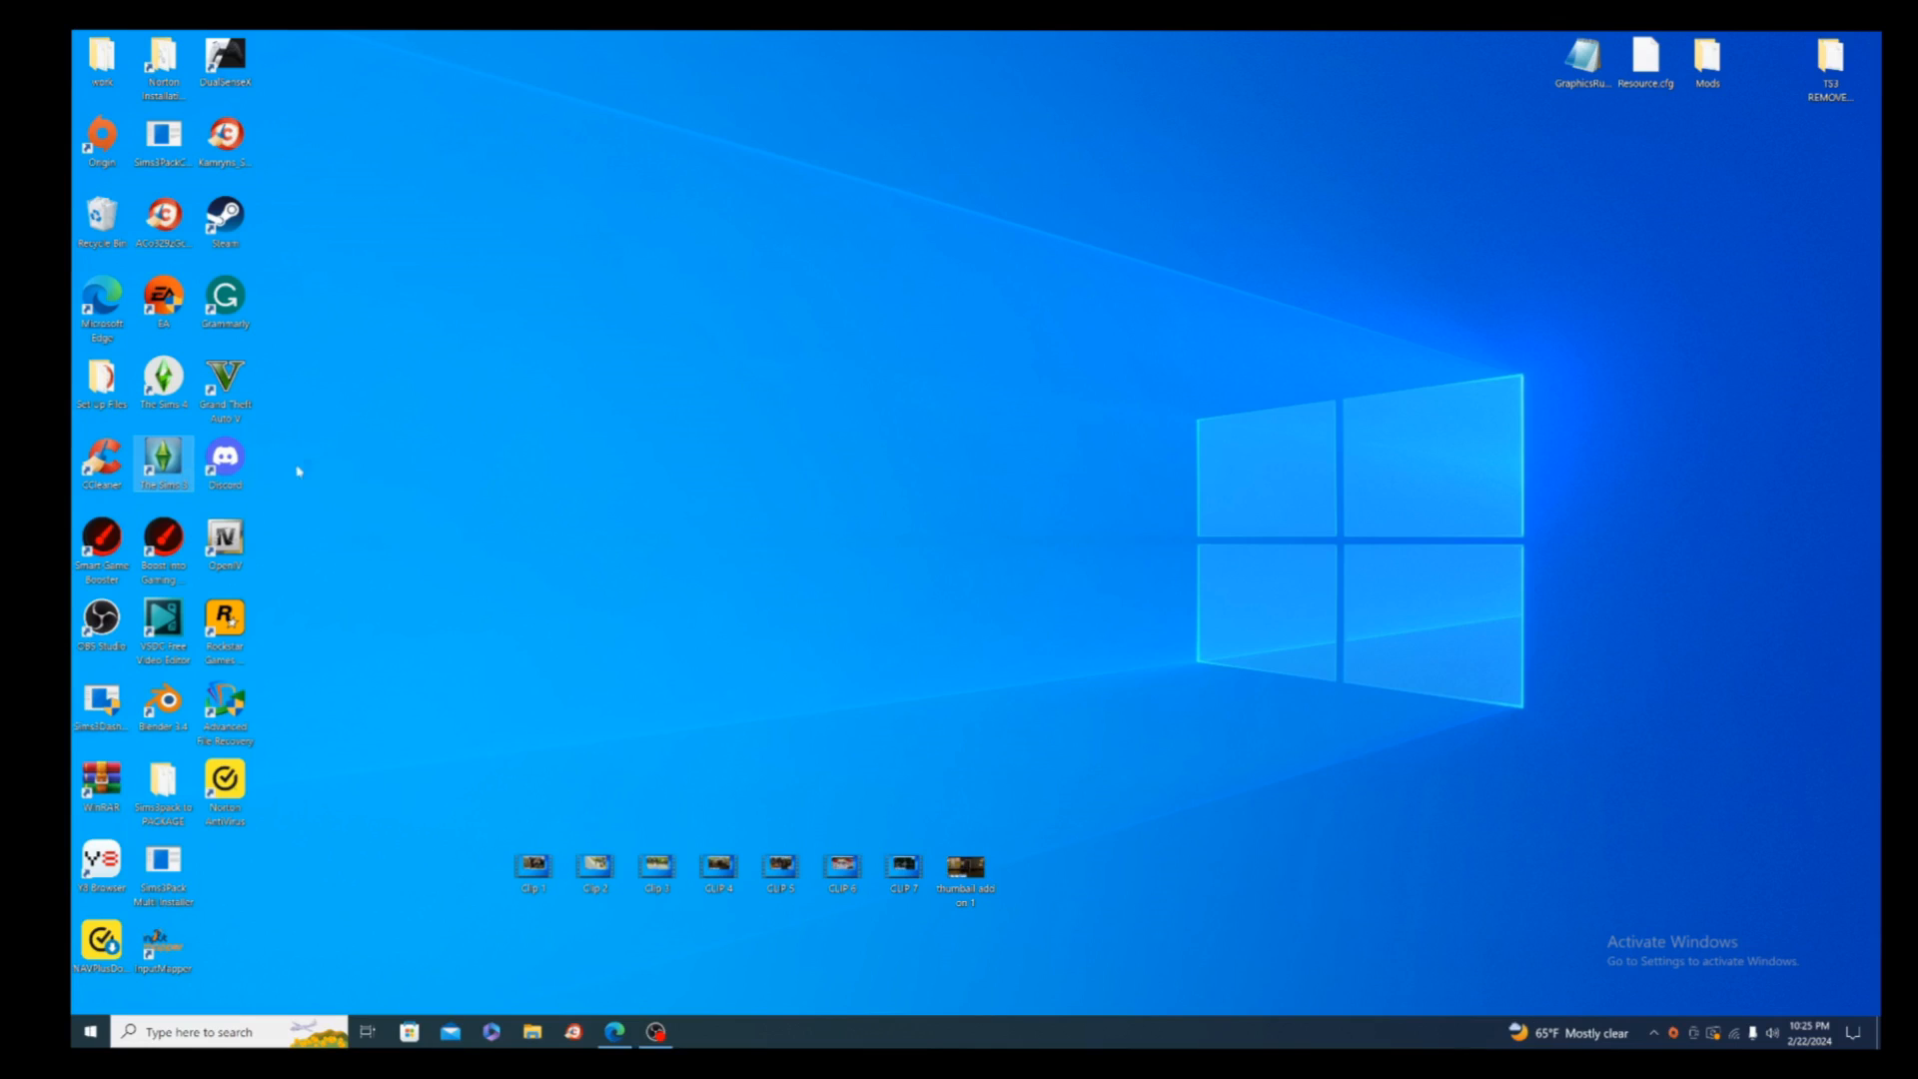
- Launch The Sims 3 and scroll its Expansions & Stuff pack list
{"action": "double_click", "coordinate": [100, 135]}
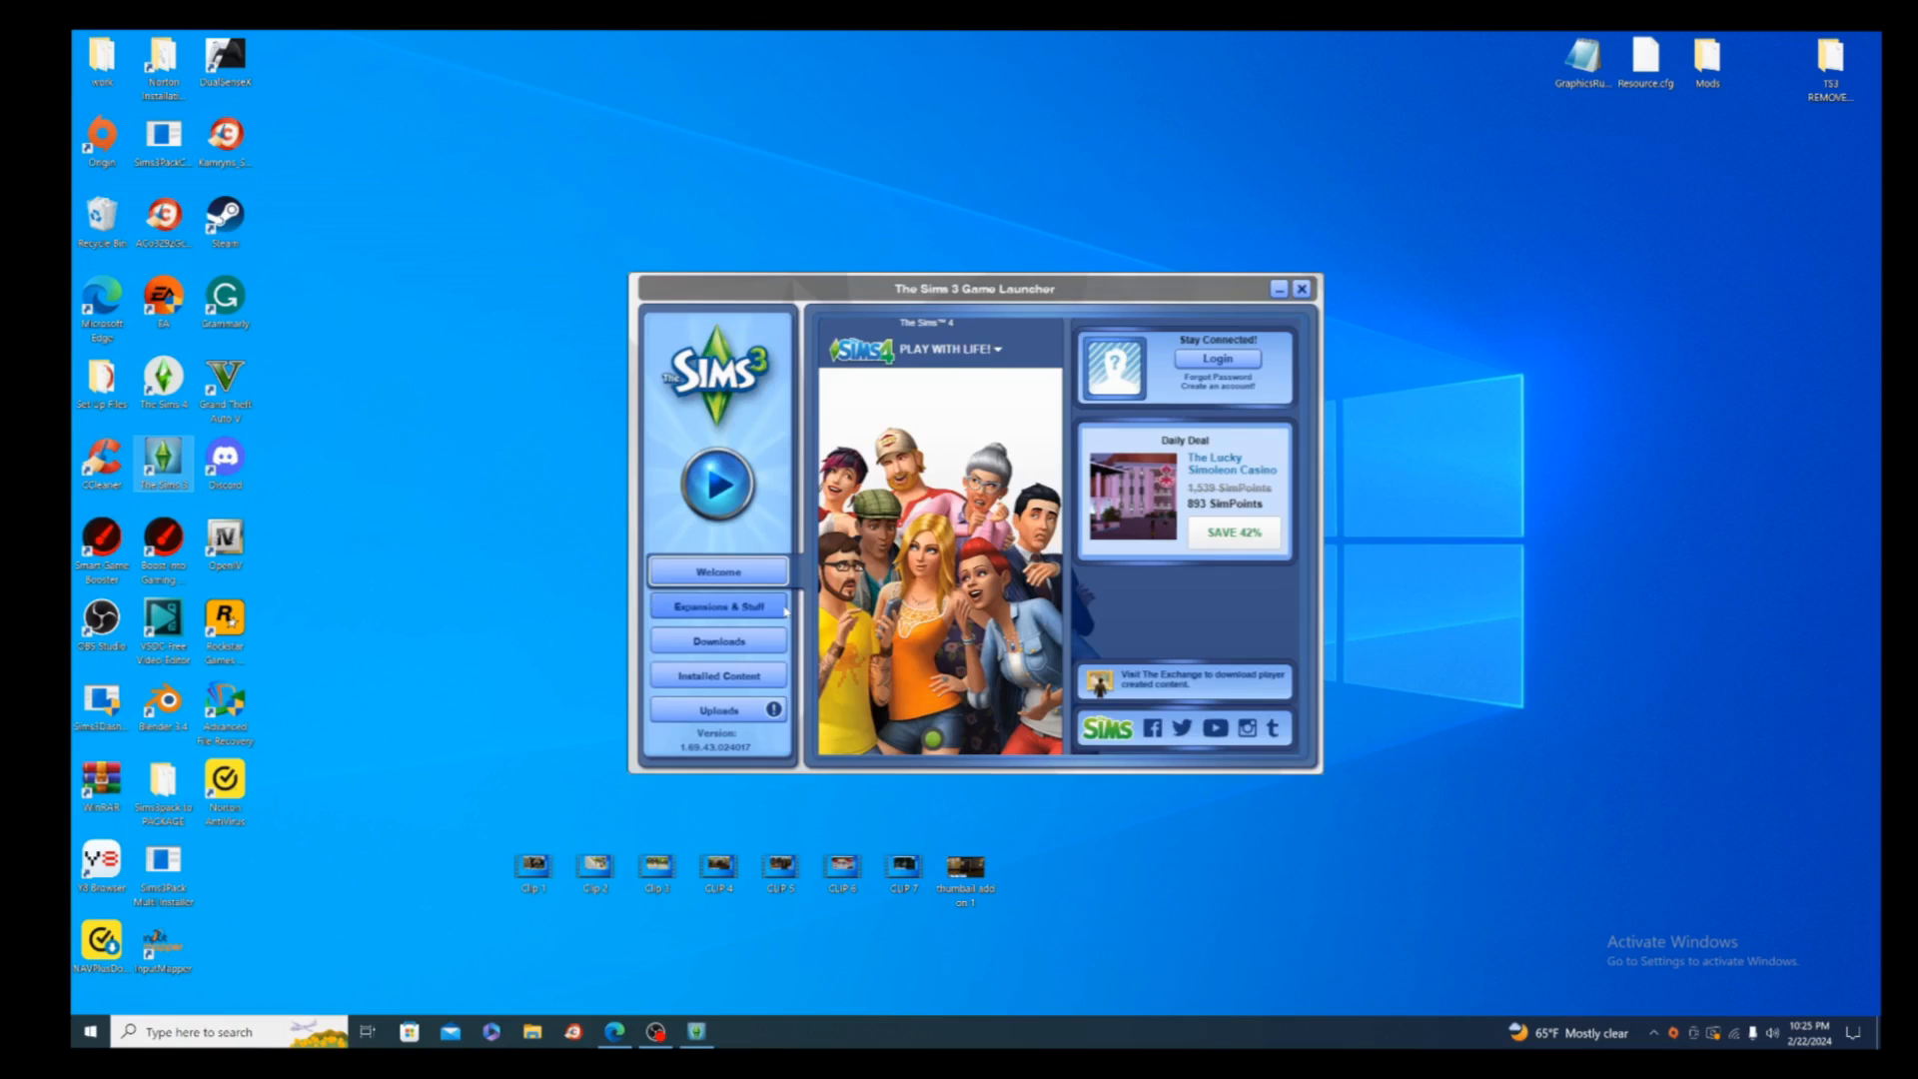
{"action": "left_click", "coordinate": [715, 605]}
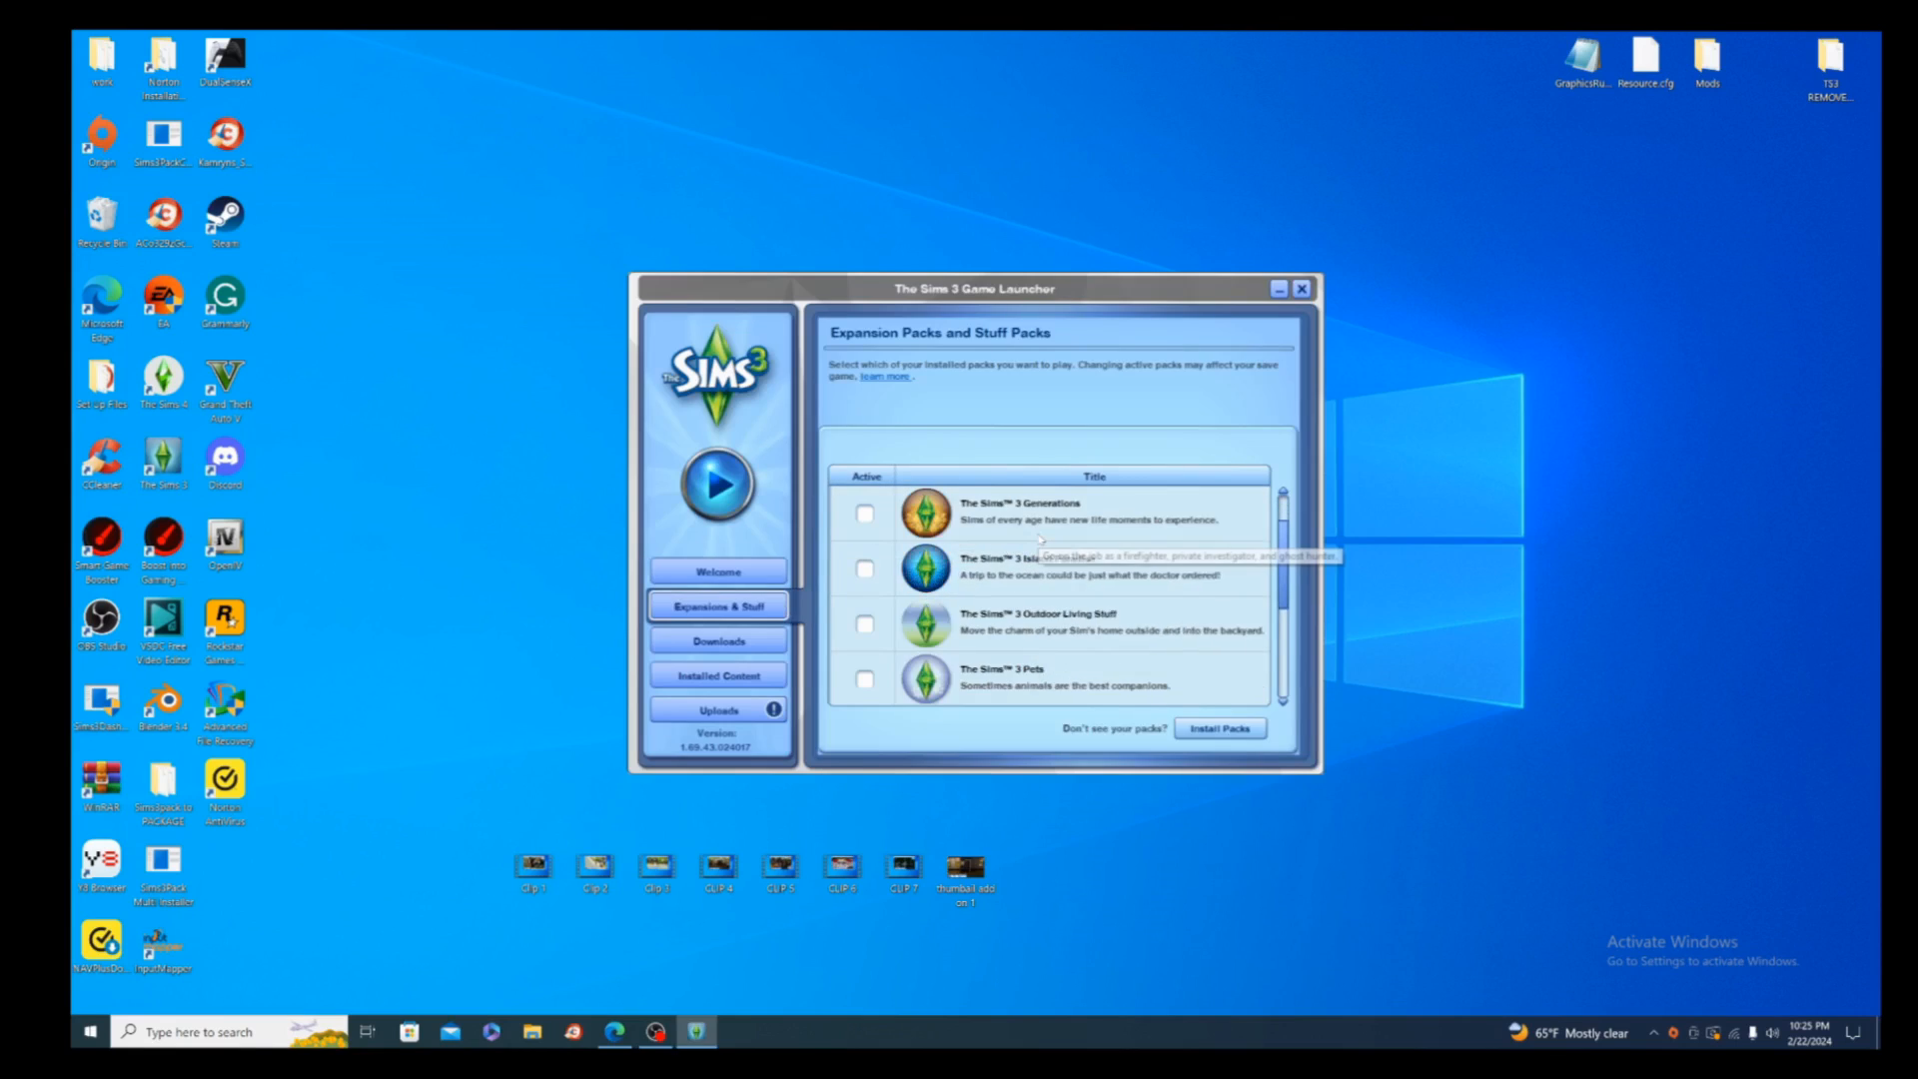
{"action": "scroll", "scroll_direction": "down", "scroll_amount": 3}
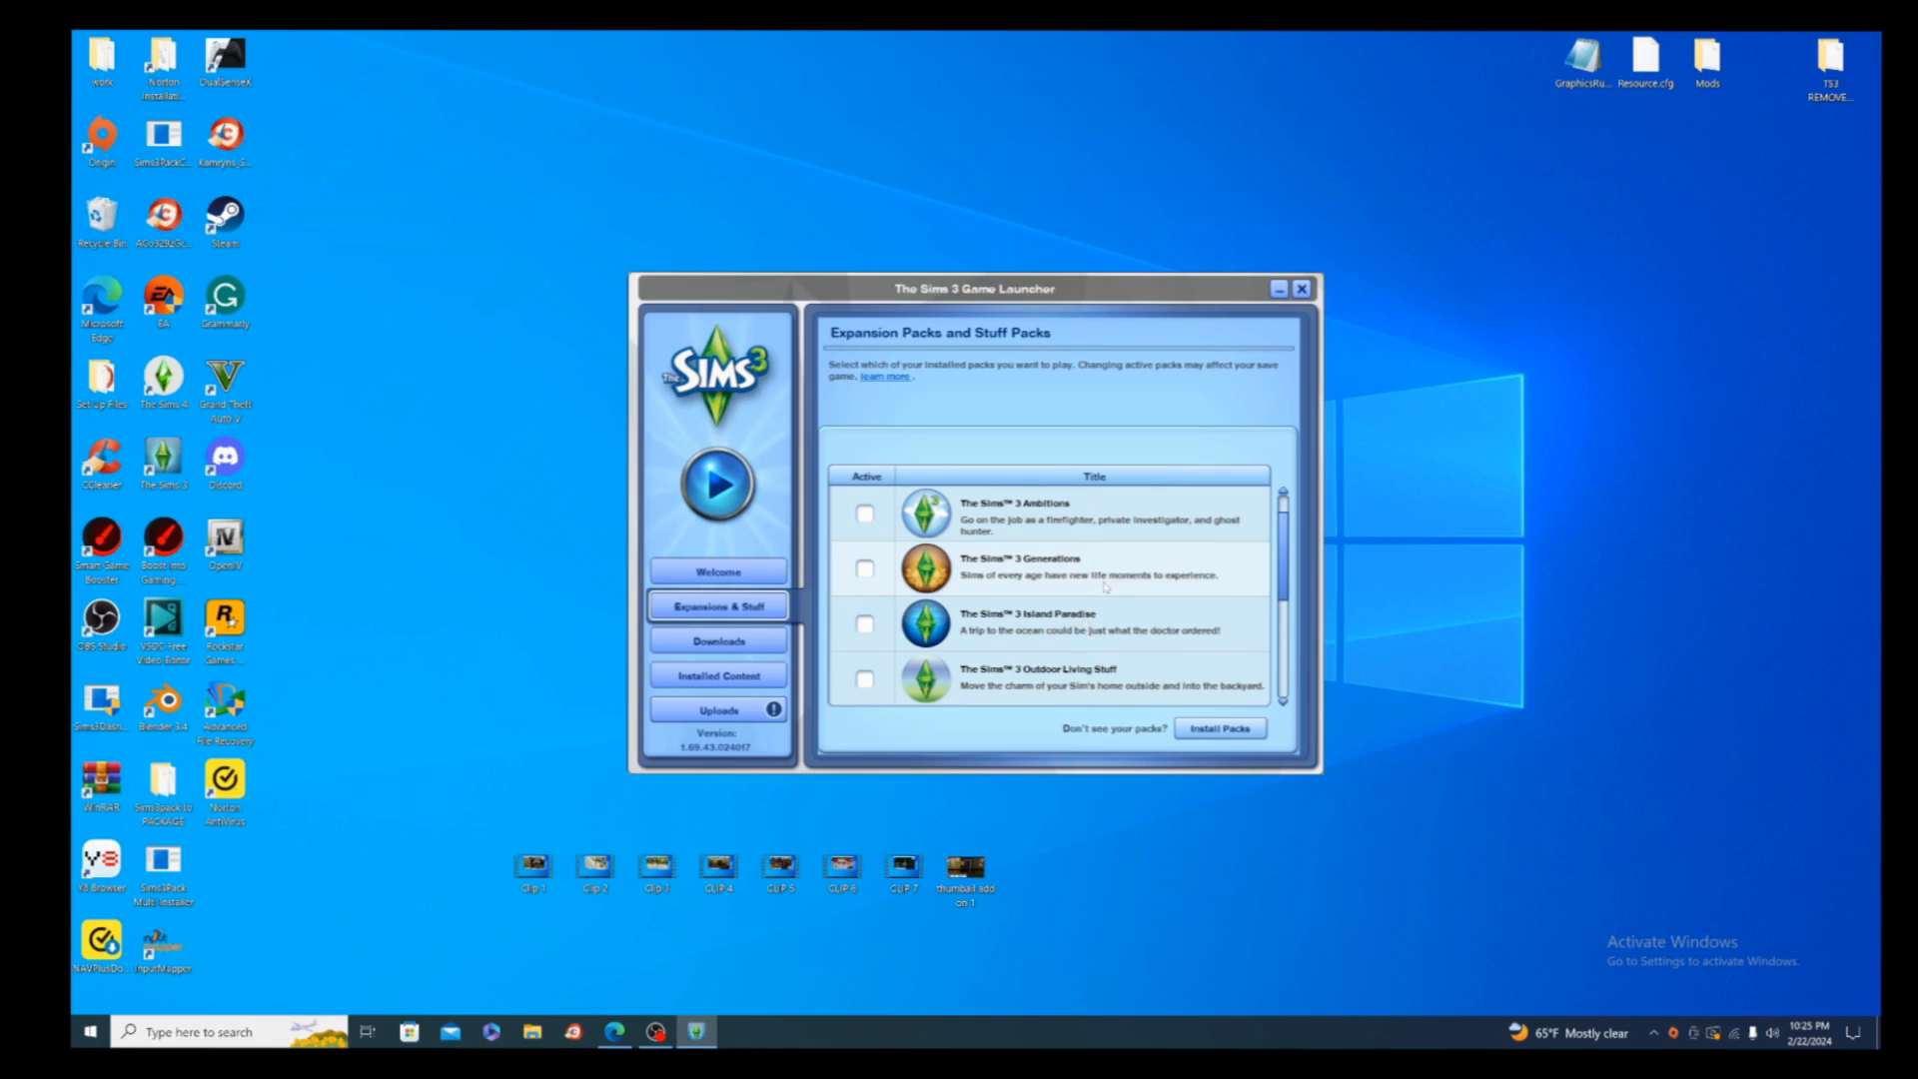
{"action": "scroll", "scroll_direction": "down", "scroll_amount": 3}
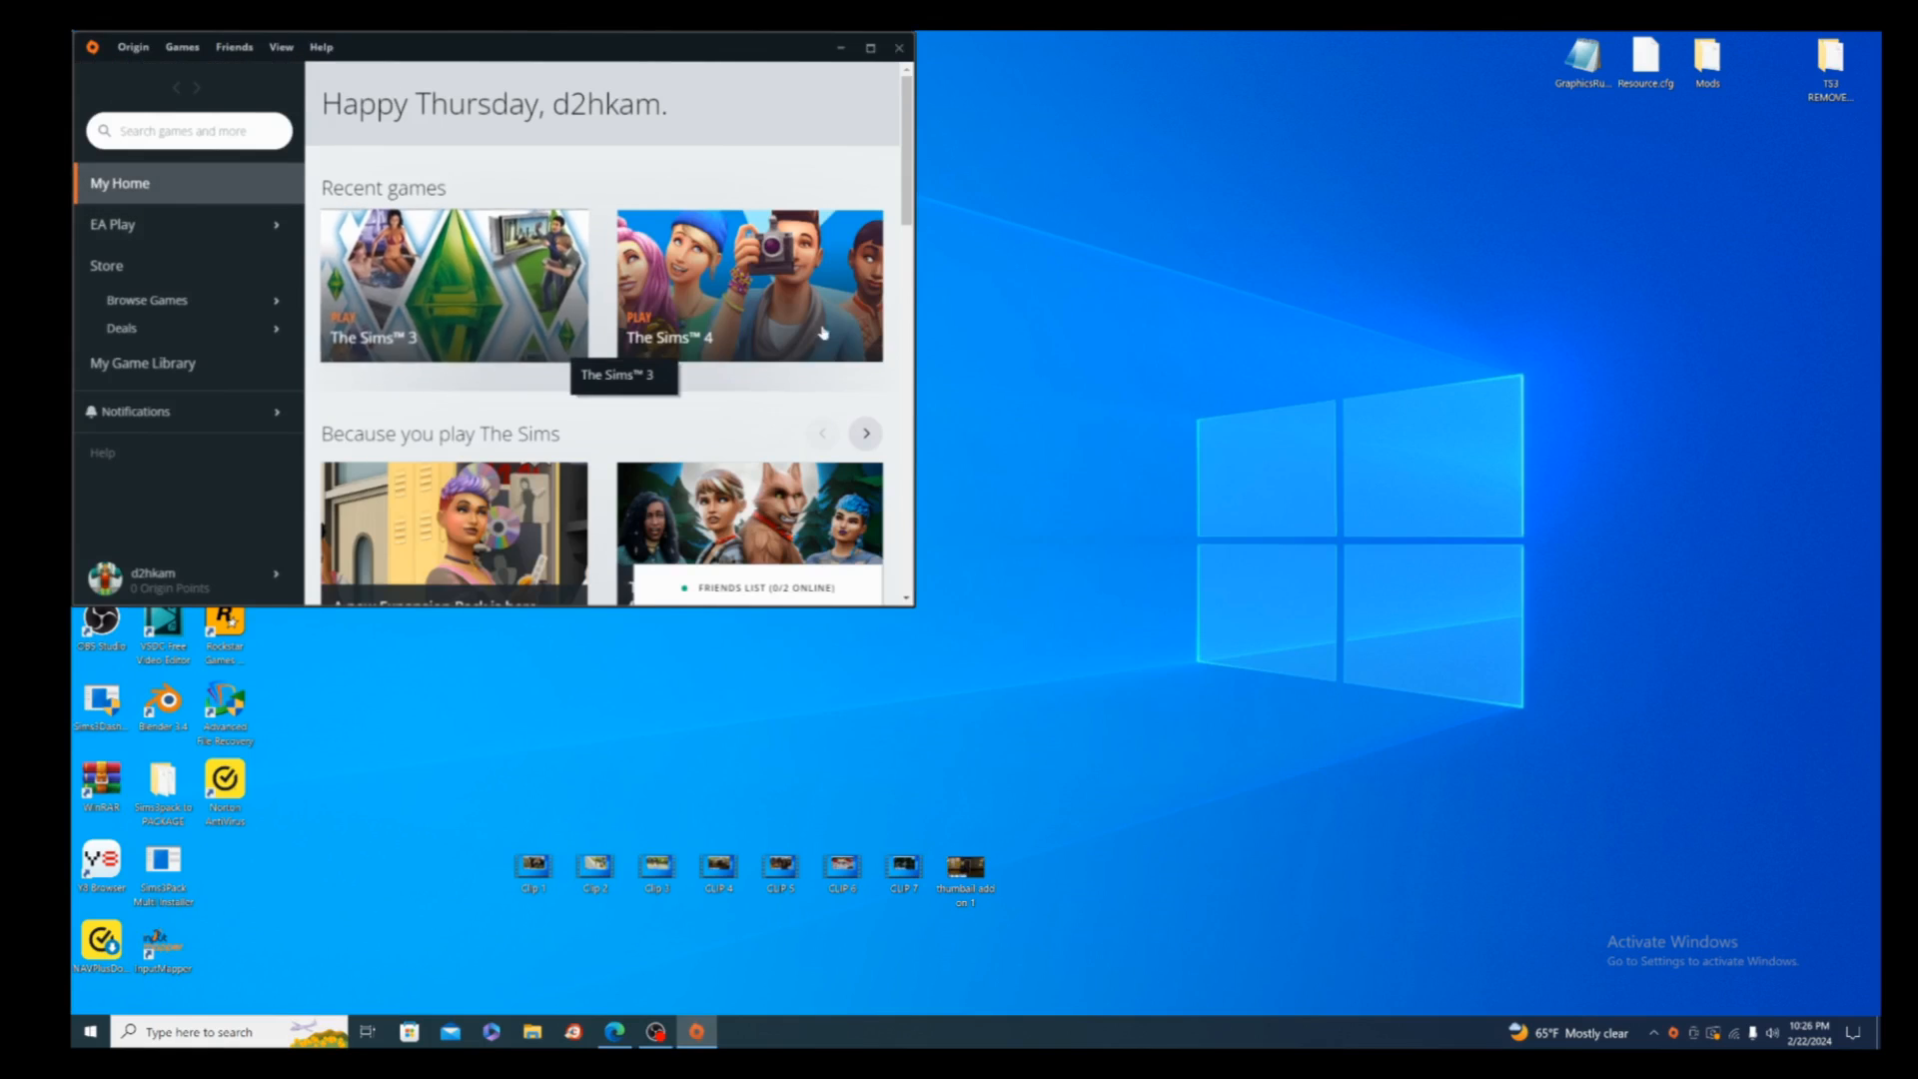
{"action": "mouse_move", "coordinate": [724, 126]}
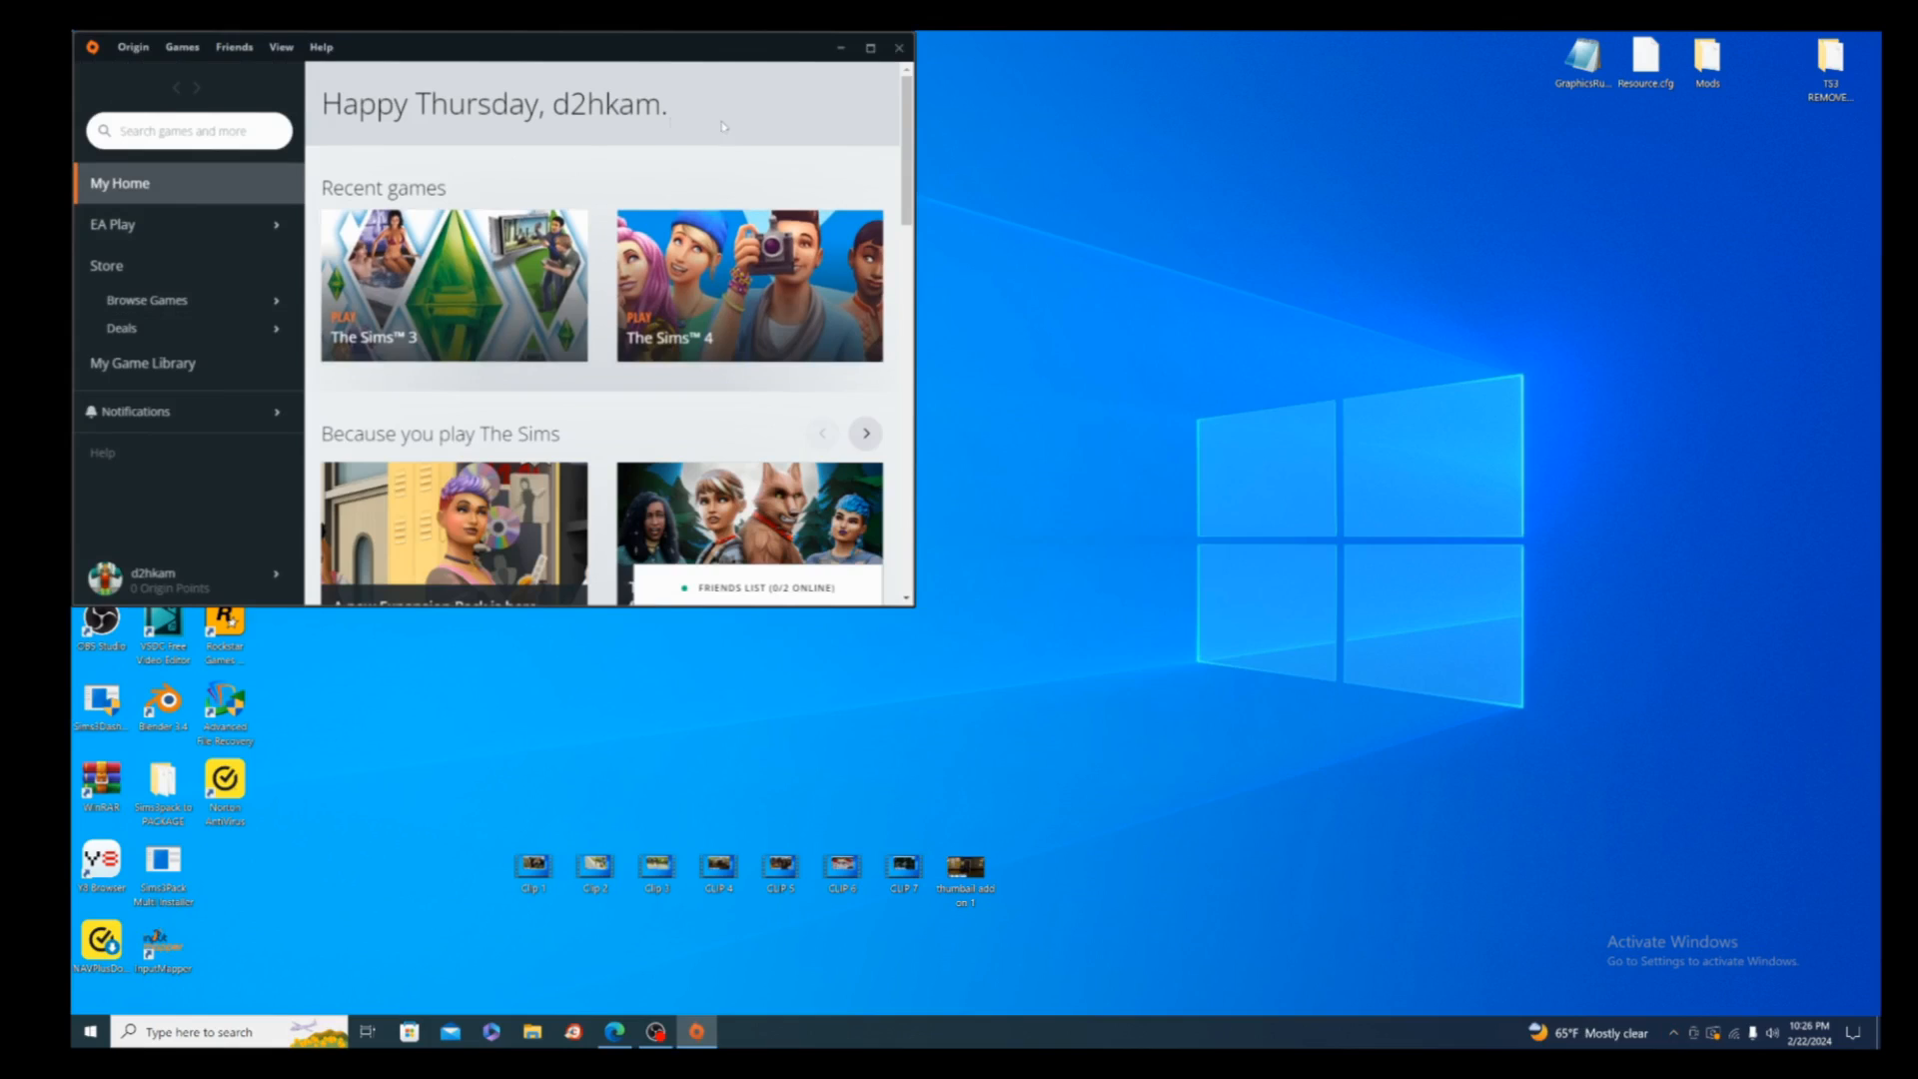
{"action": "mouse_move", "coordinate": [141, 361]}
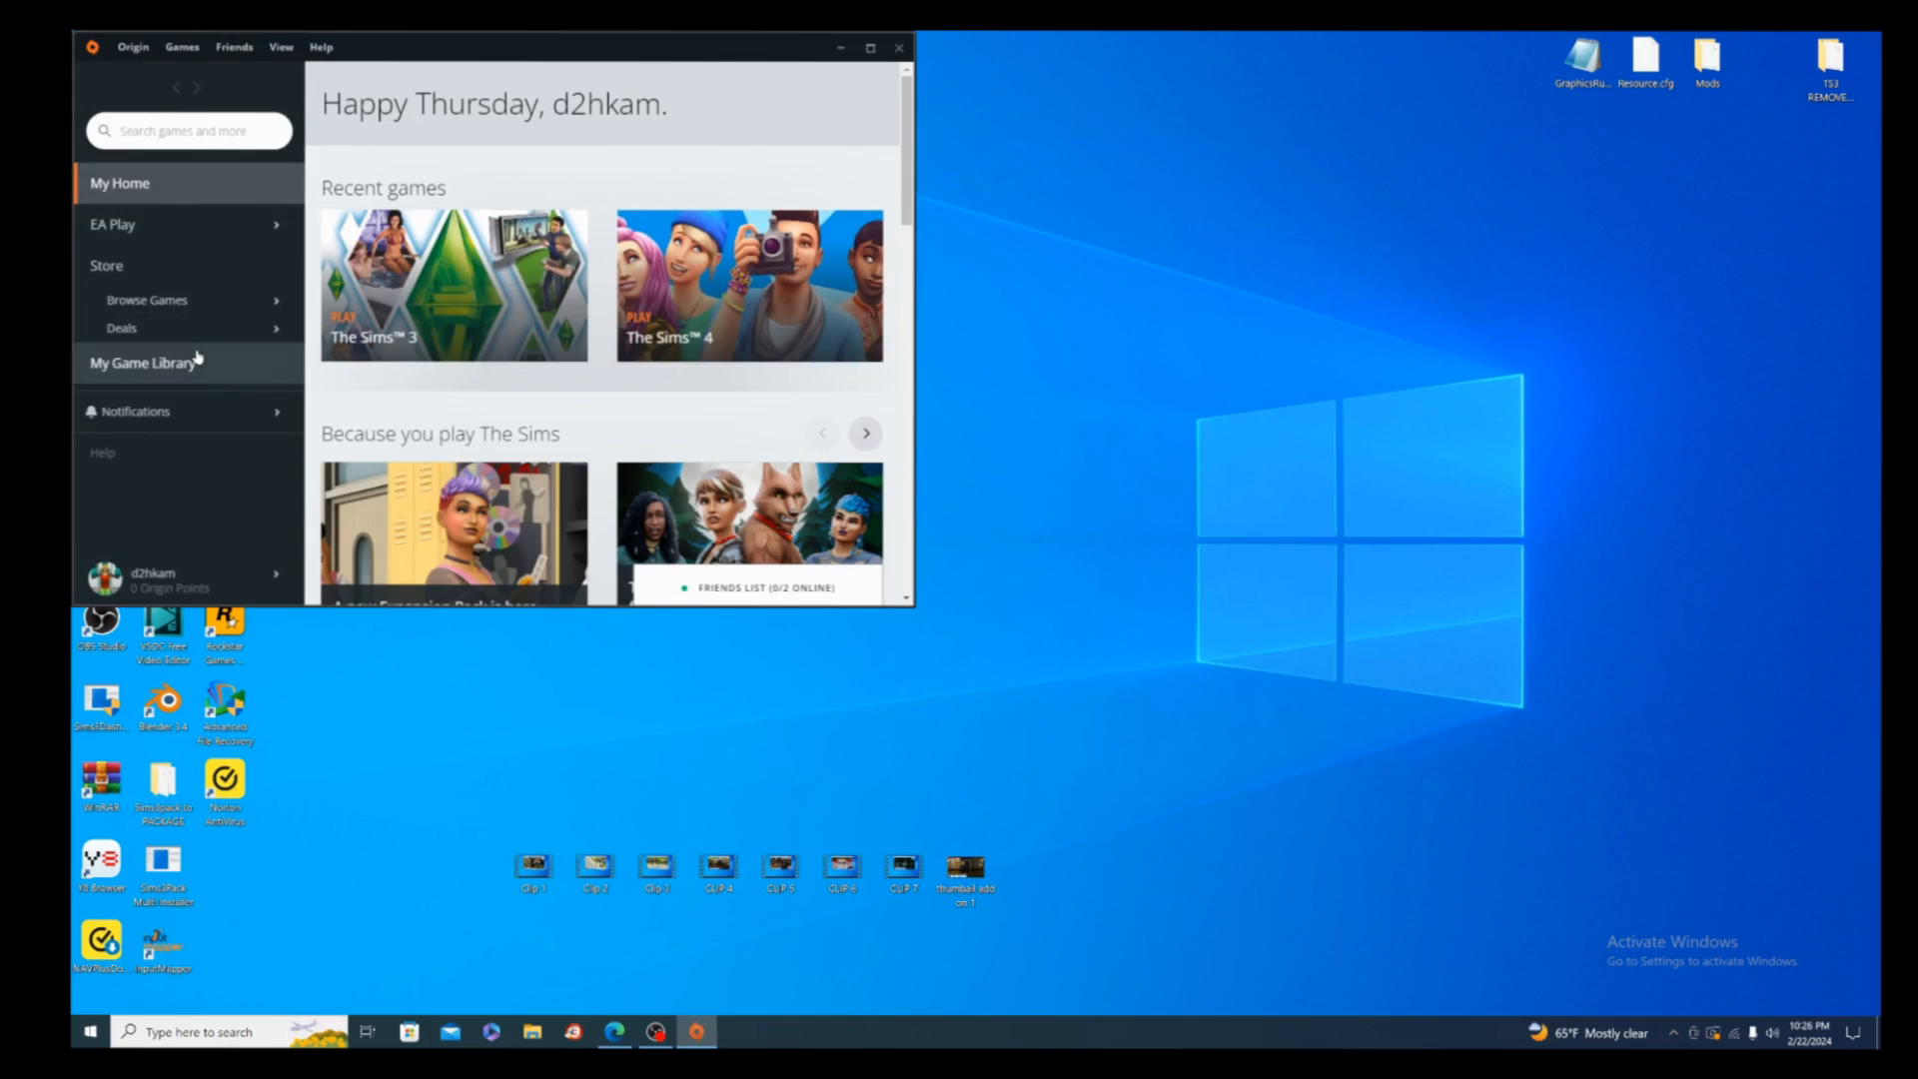
- View The Sims 3 and The Sims 4 in Origin's My Game Library, then minimize Origin
{"action": "left_click", "coordinate": [142, 362]}
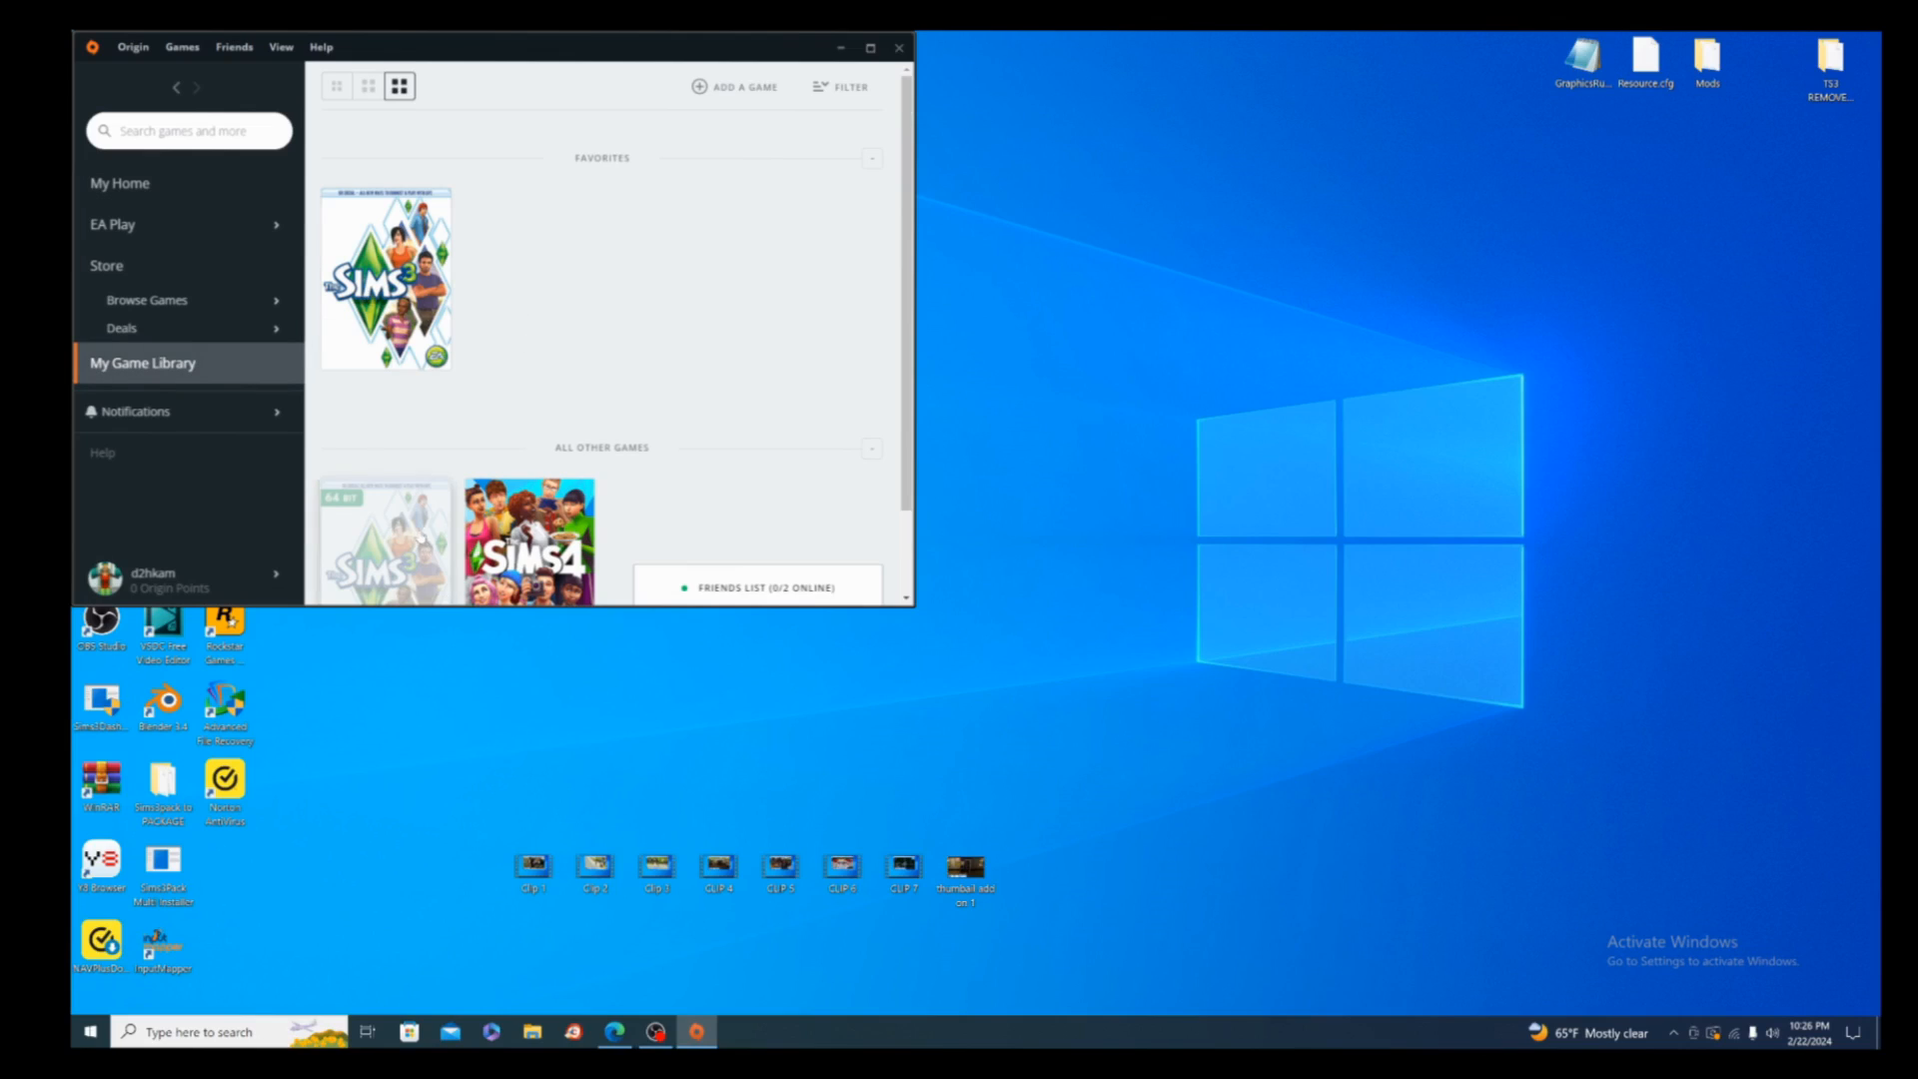
{"action": "scroll", "scroll_direction": "down", "scroll_amount": 3}
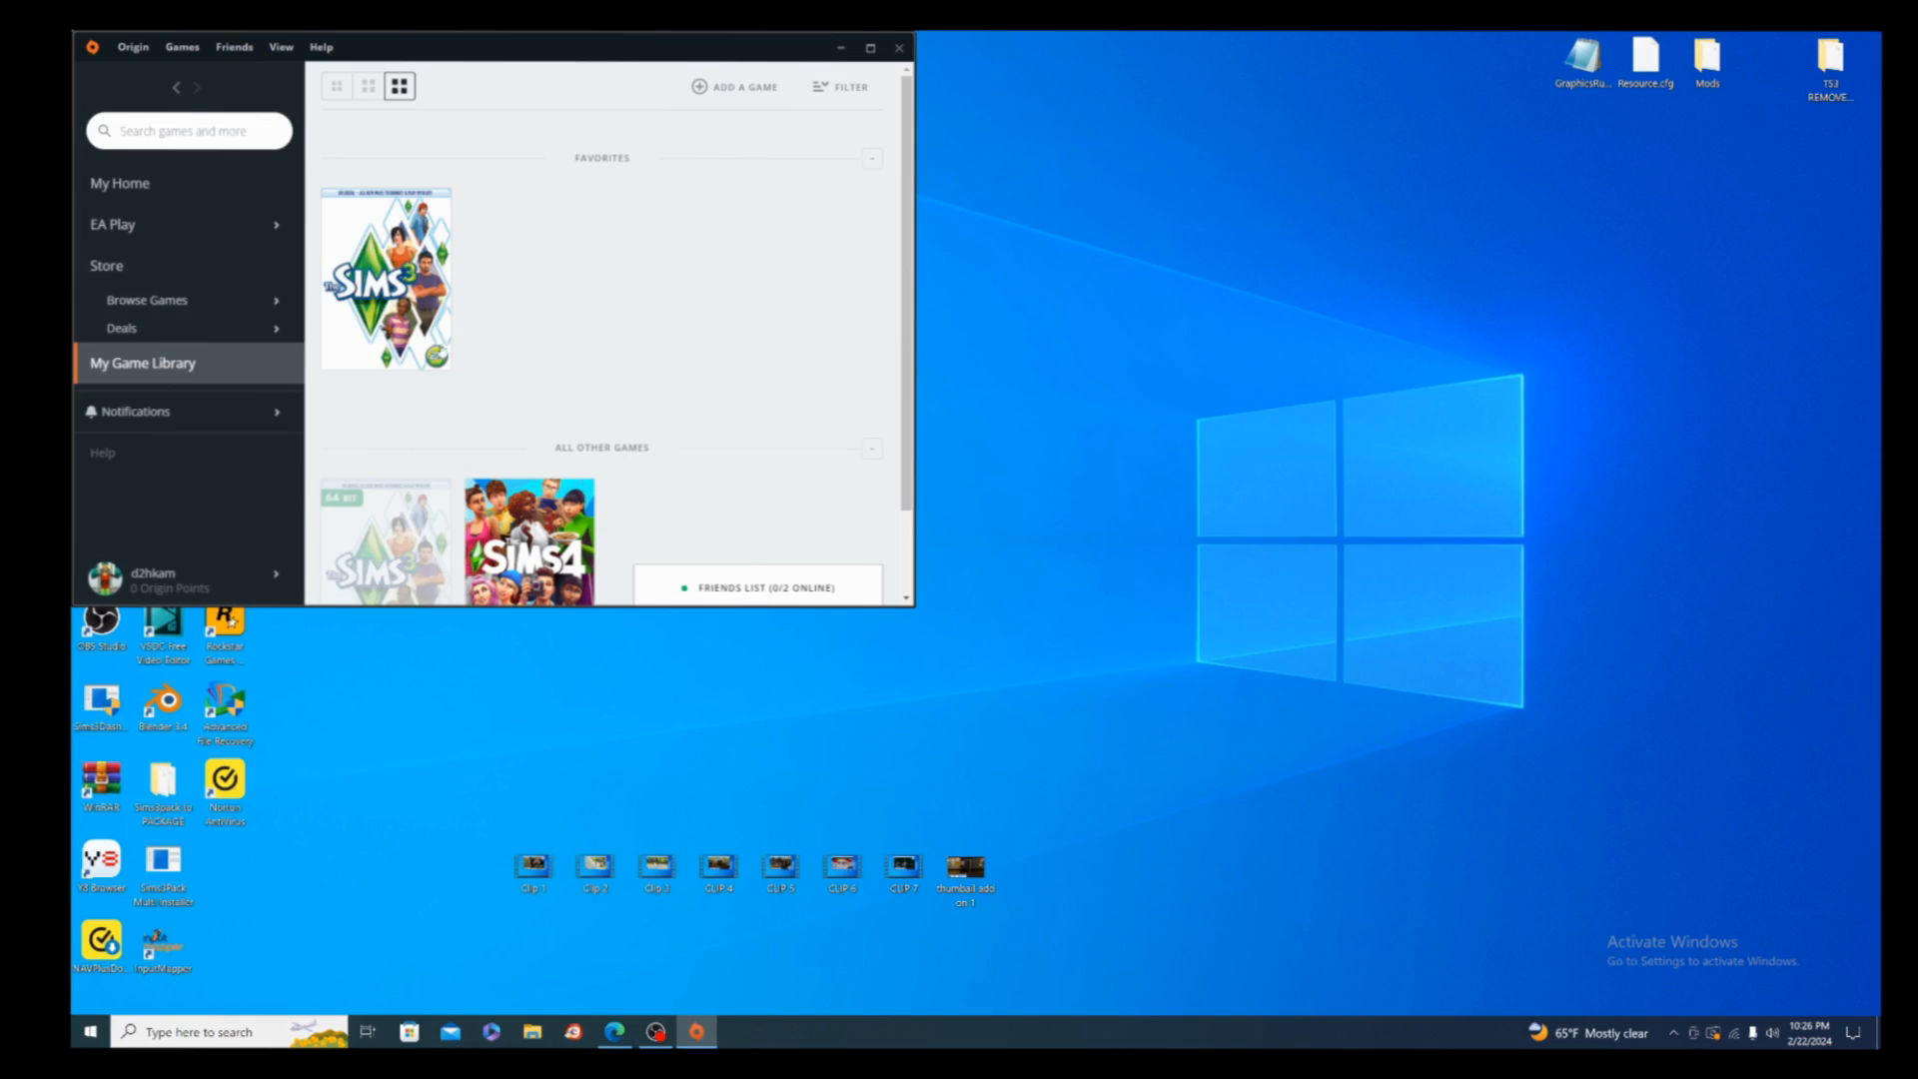
{"action": "mouse_move", "coordinate": [501, 221]}
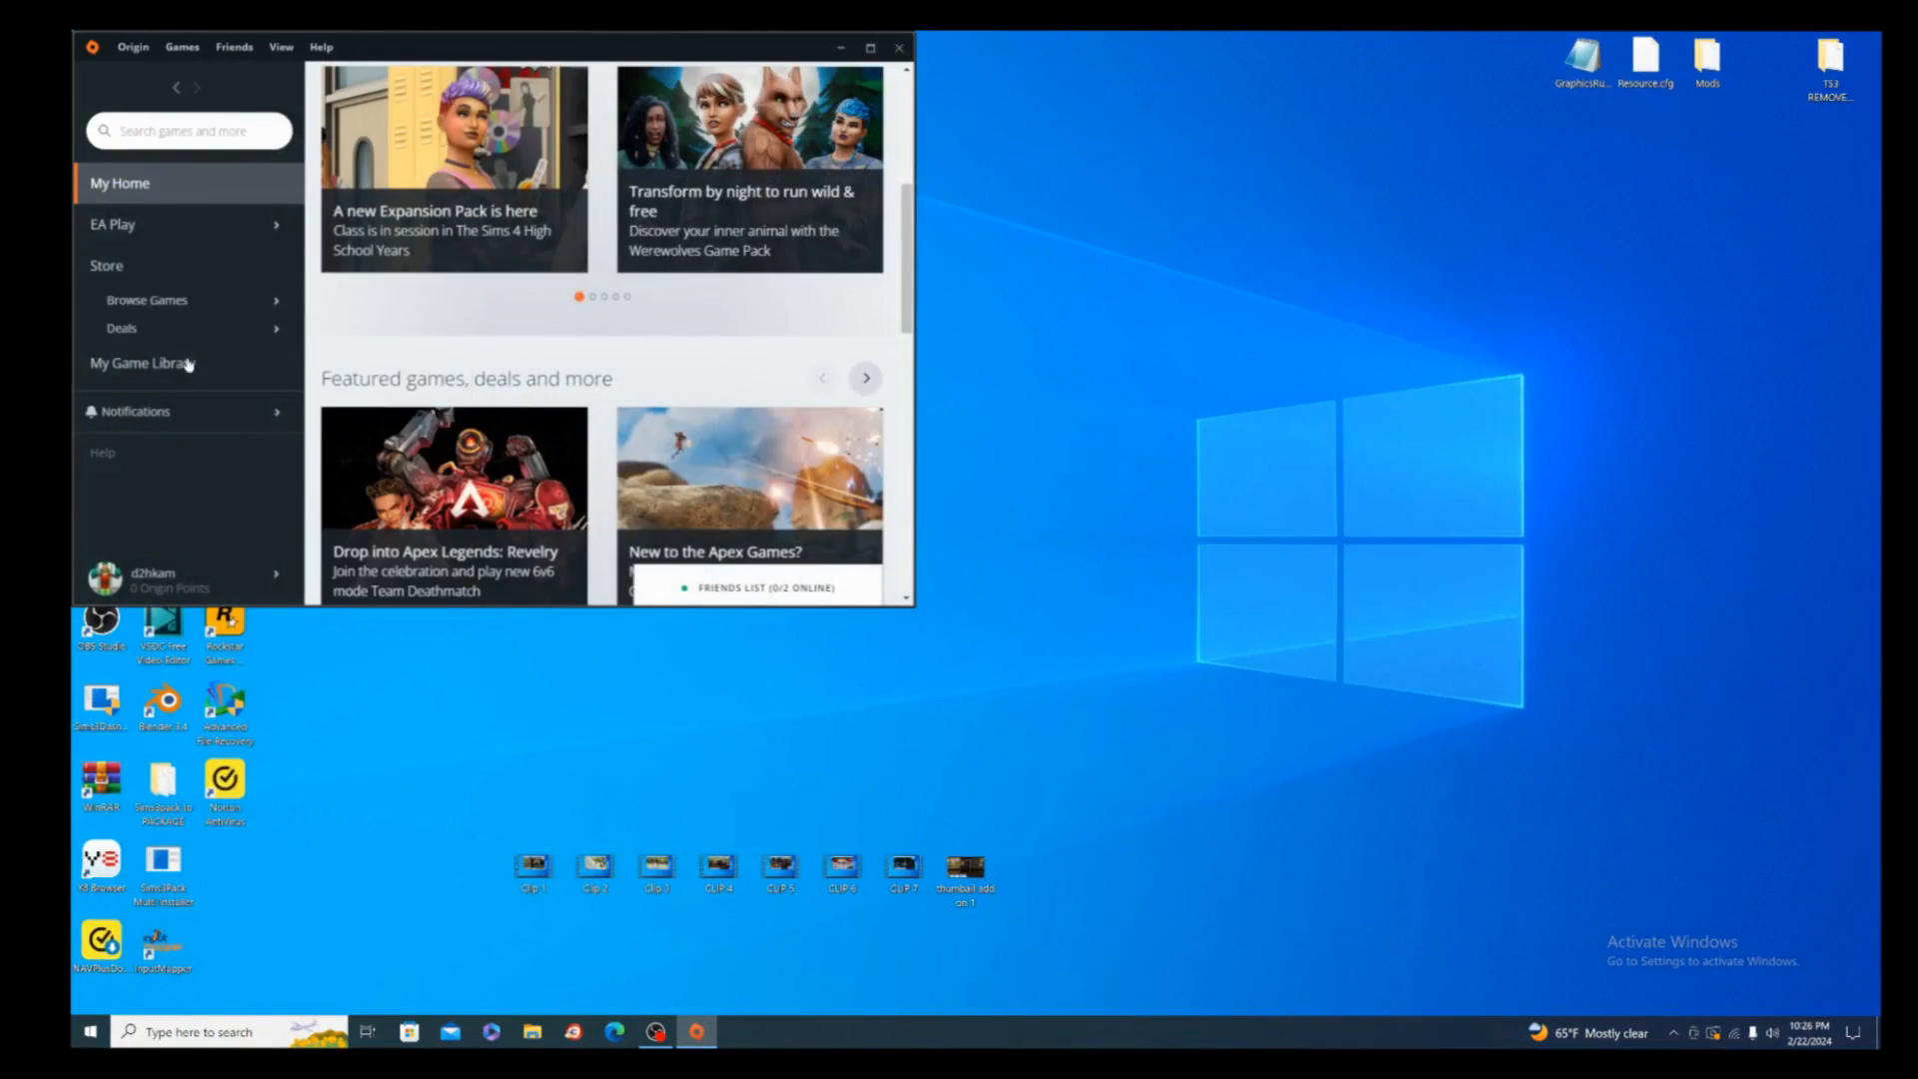
{"action": "left_click", "coordinate": [142, 361]}
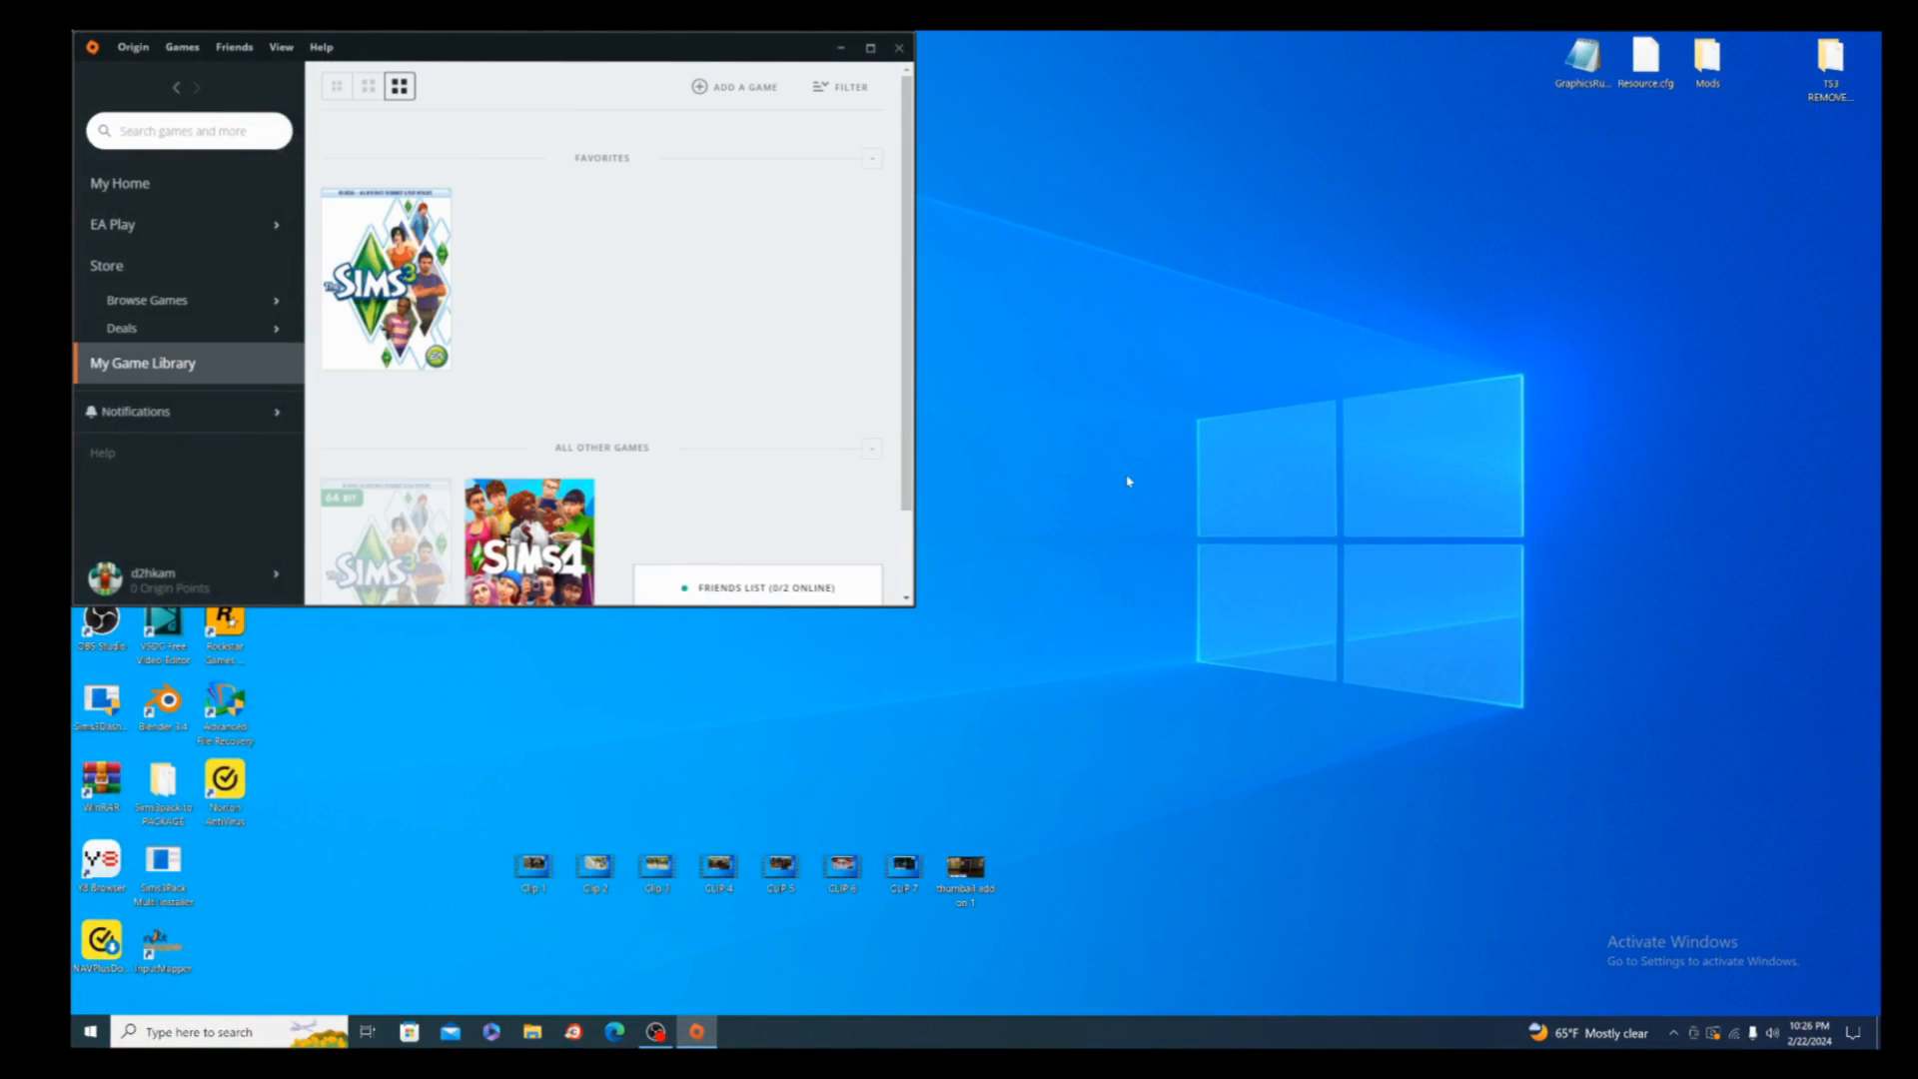
{"action": "mouse_move", "coordinate": [917, 94]}
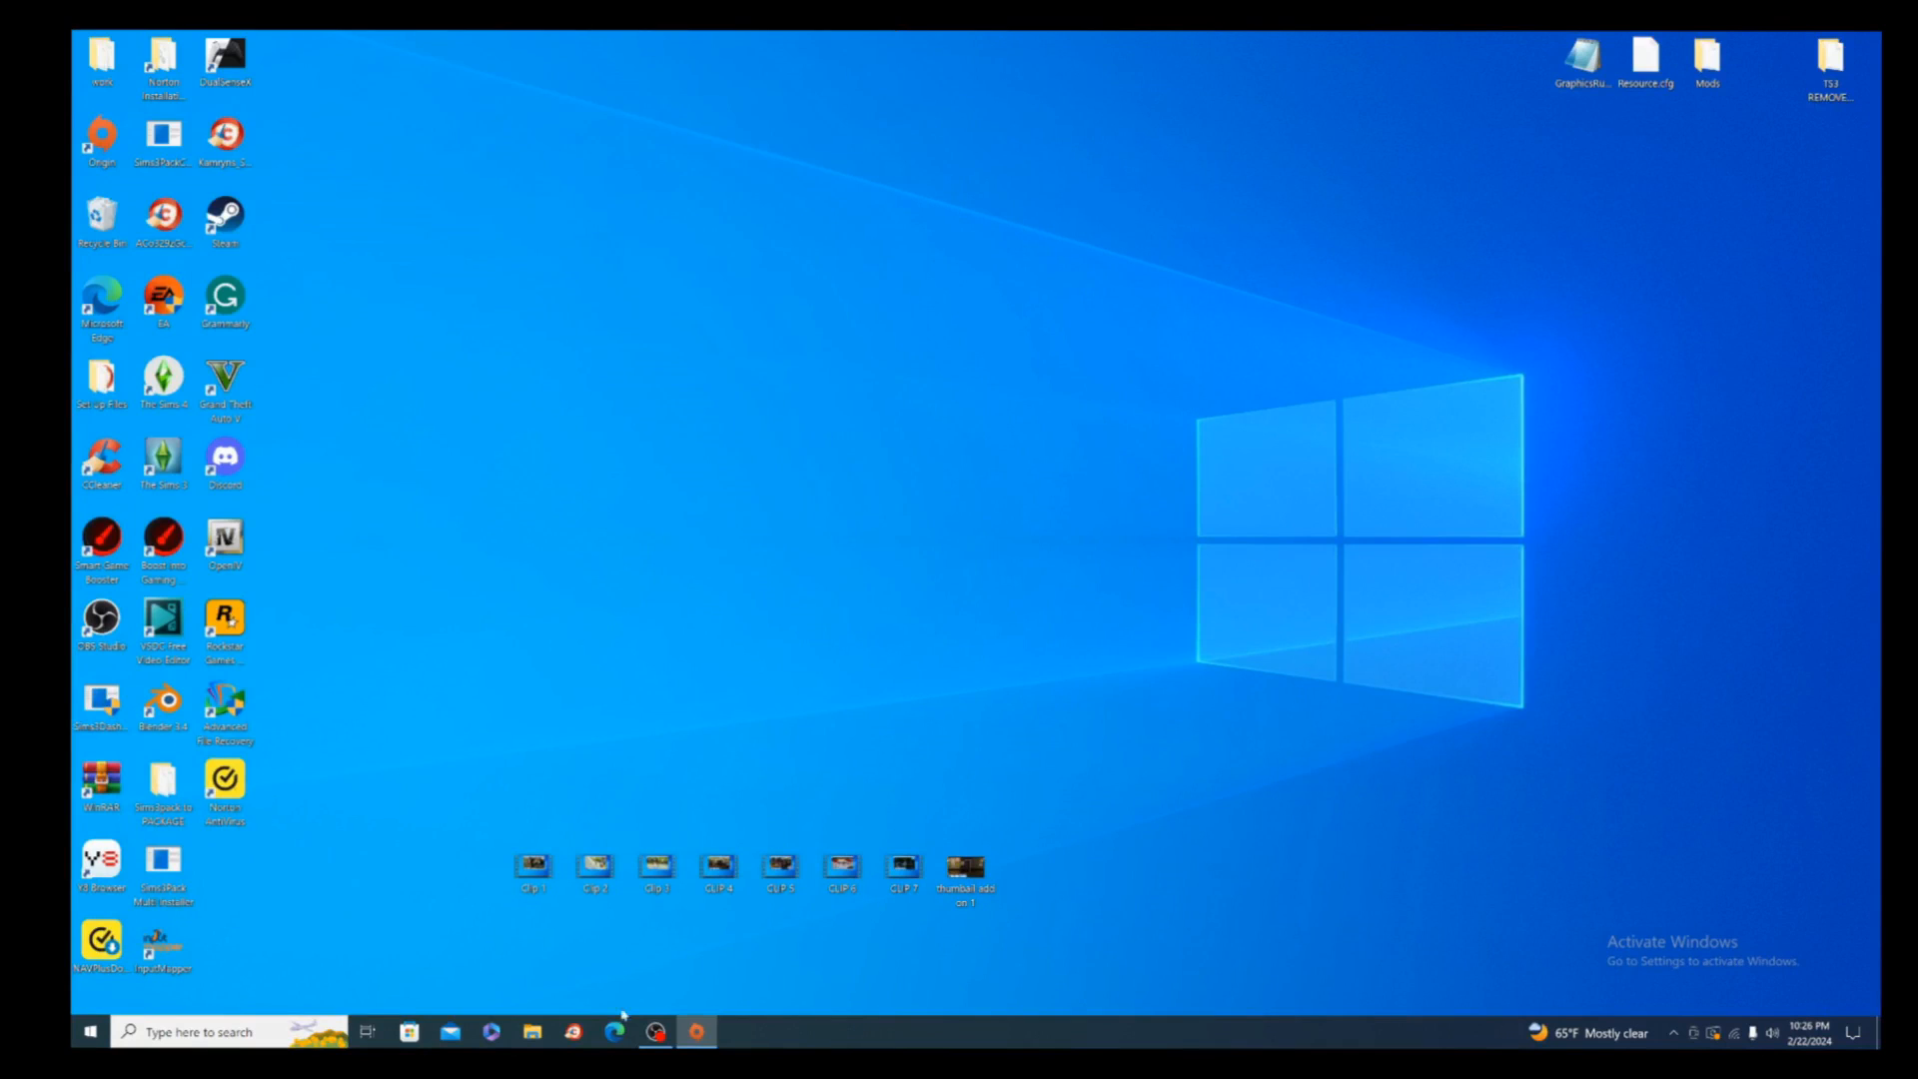
{"action": "left_click", "coordinate": [717, 866]}
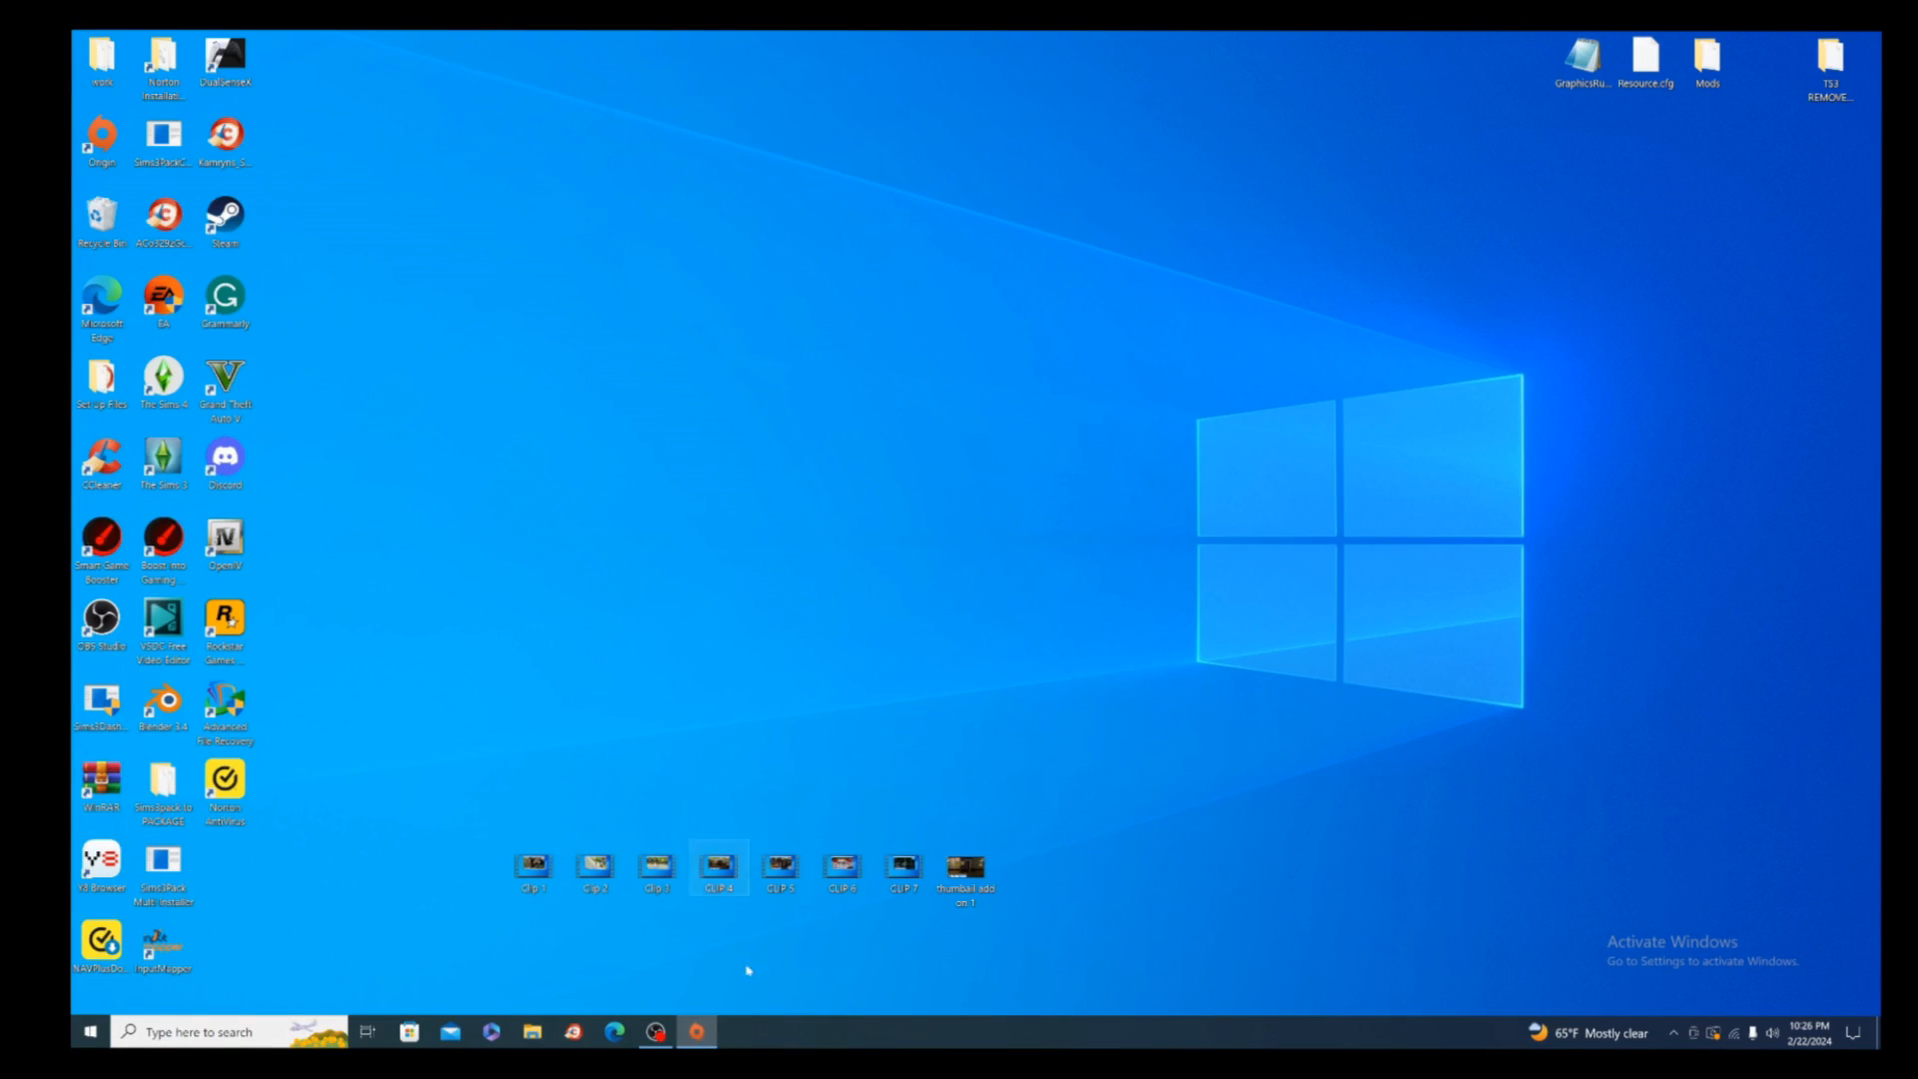